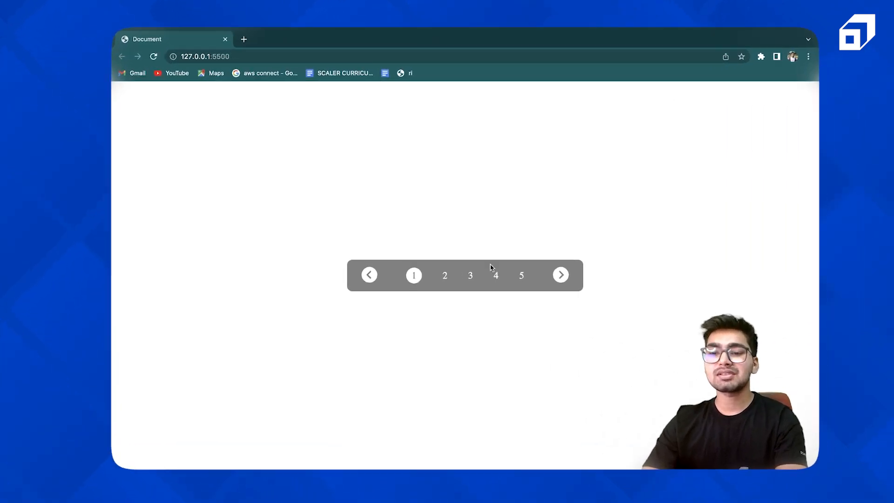
Move the white active circle forward twice with the next arrow, then jump back to page 1.
click(560, 275)
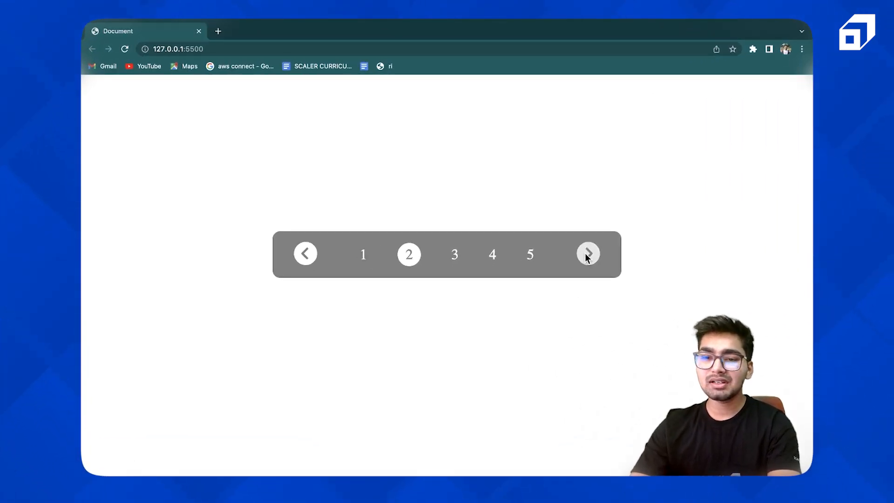
click(587, 254)
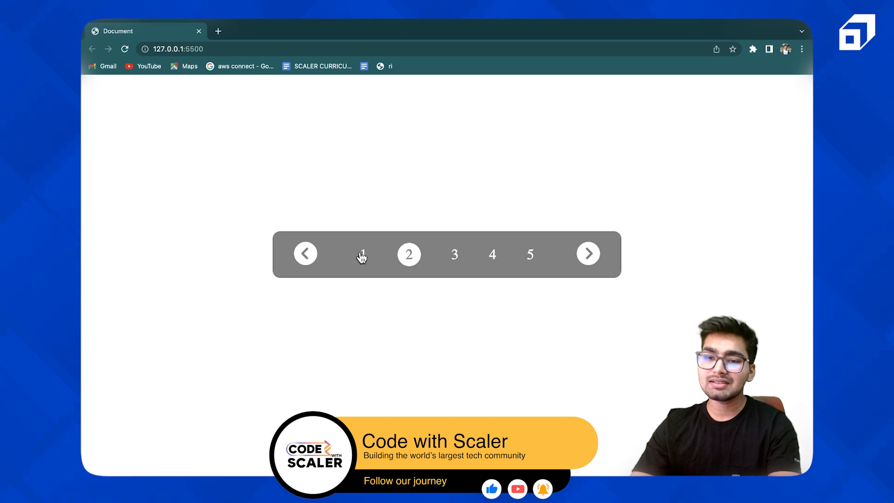
click(455, 254)
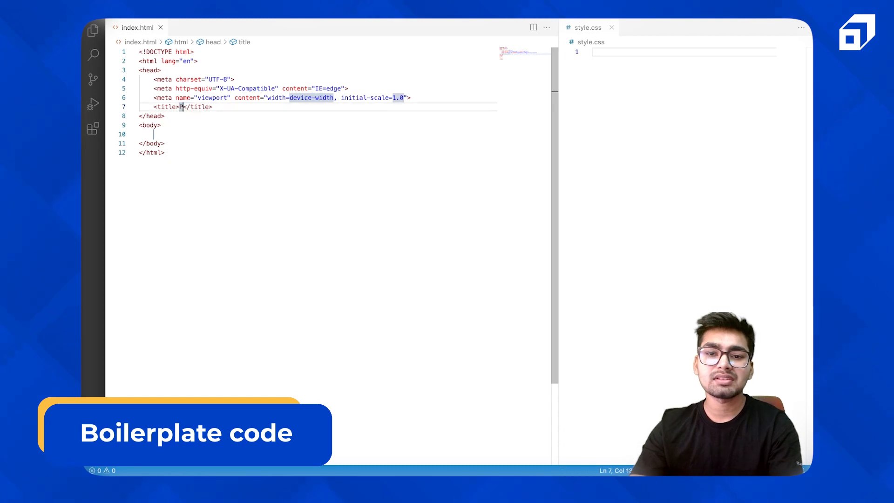
Title the page 'Pagination' and scaffold div.container with prev/next buttons and five list items.
text(Pagination)
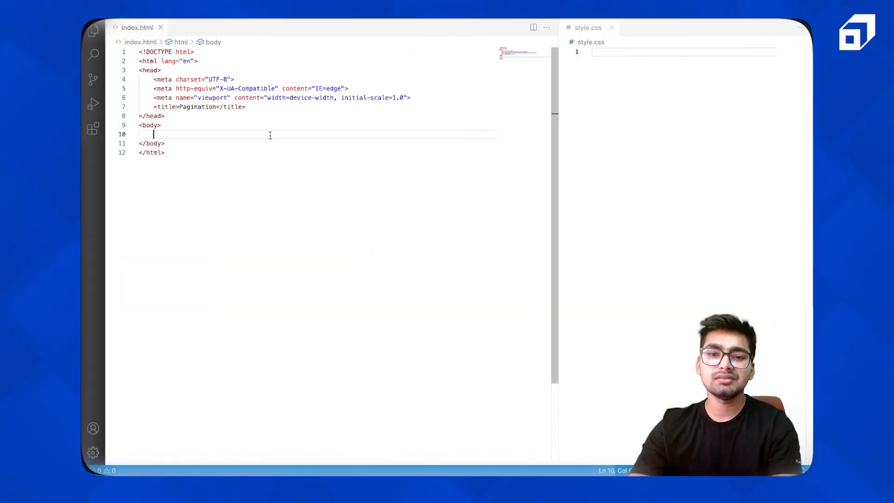
text(.c)
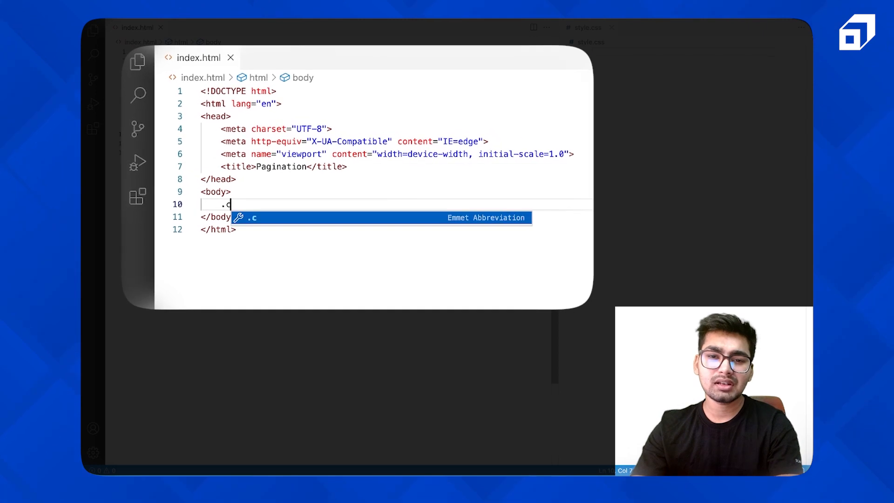
text(ontainer">)
text(.)
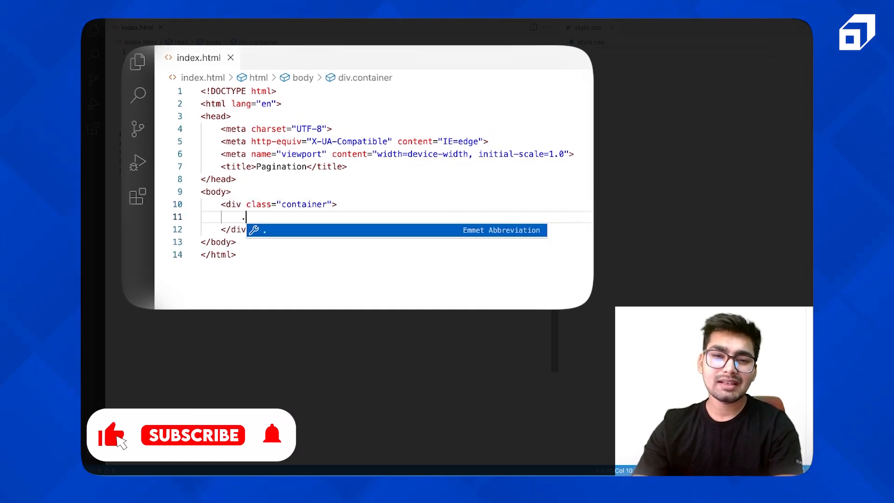
text(btn"></div>)
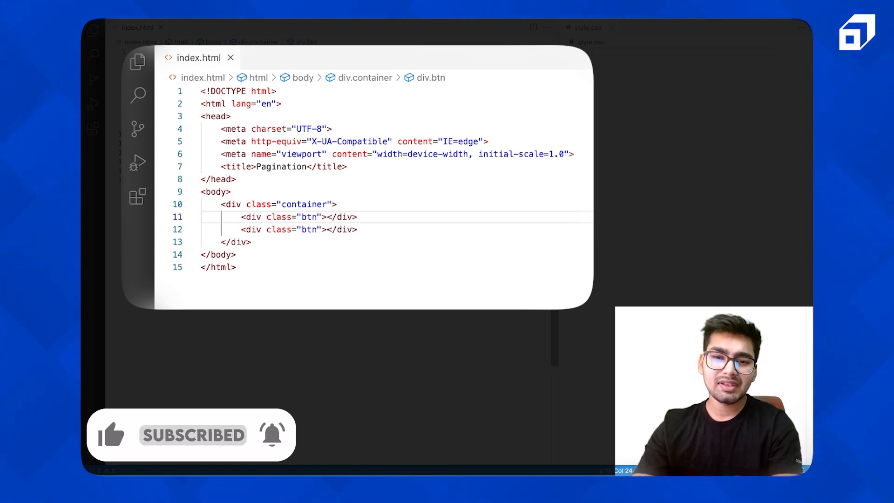
text(prev)
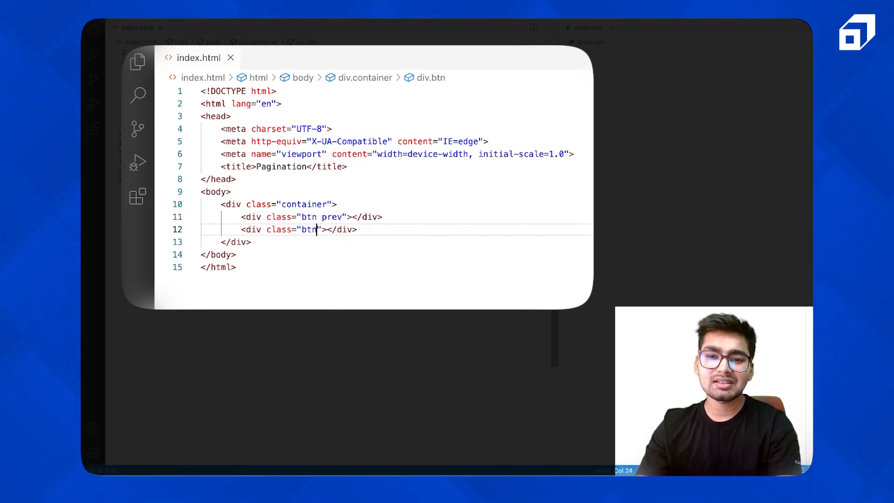
text(next)
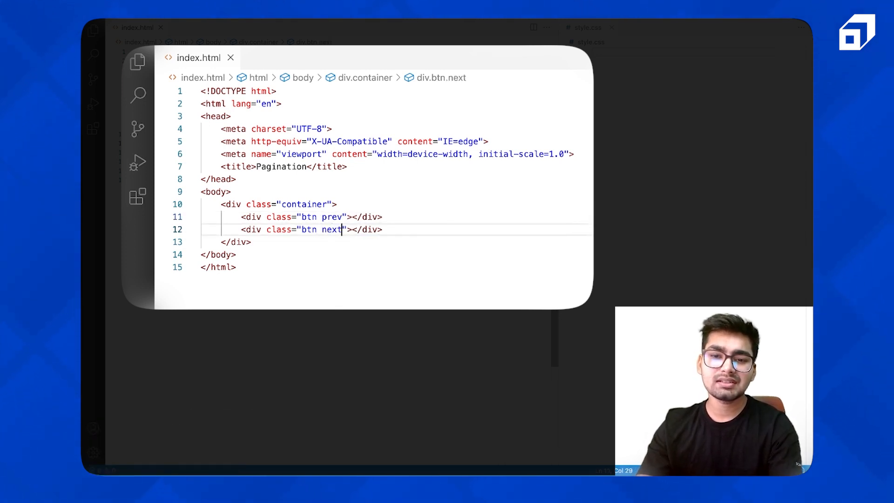
key(Enter)
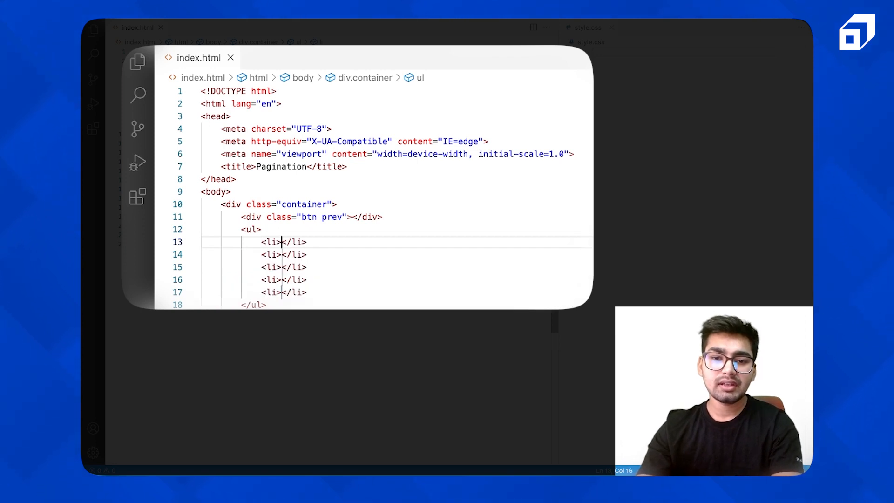
Give the list items class 'page' with numbers, and the list class 'page-container'.
text(class="page)
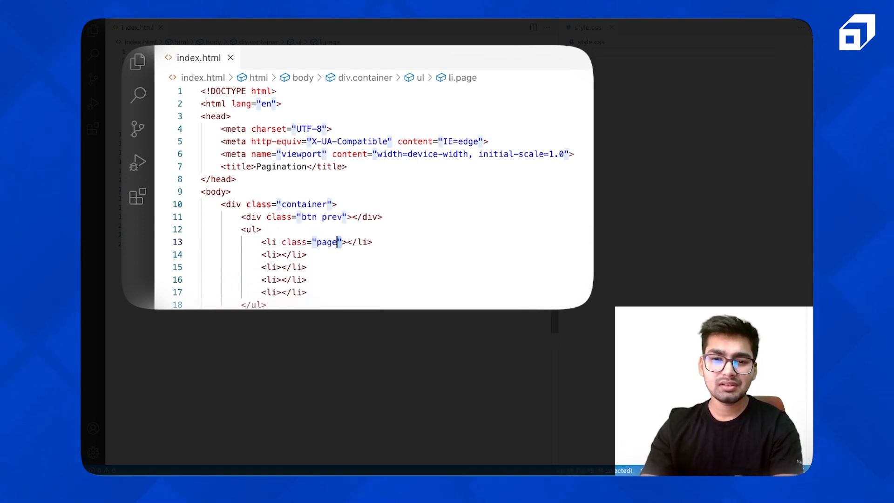
click(306, 254)
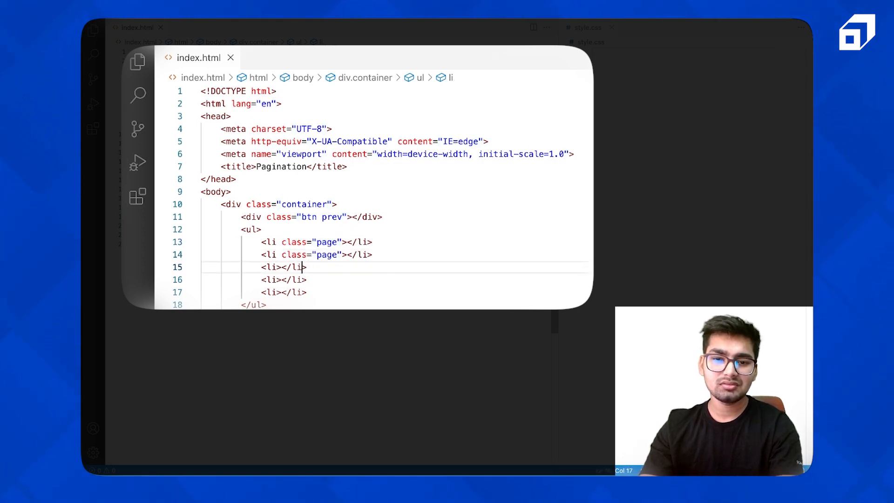
text(class="page")
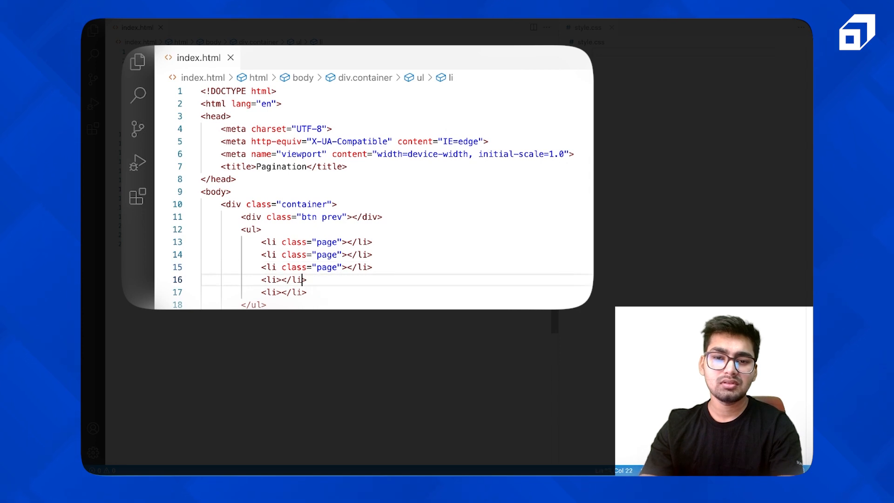
text(class="page")
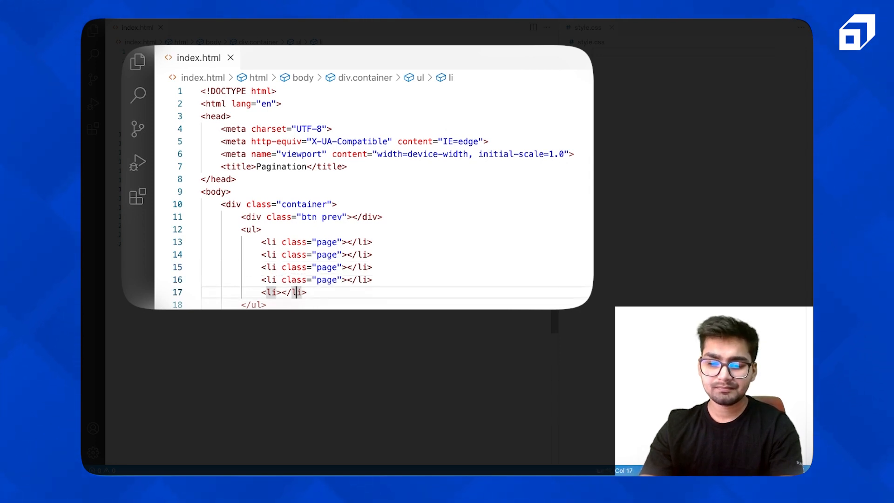
text(class="page")
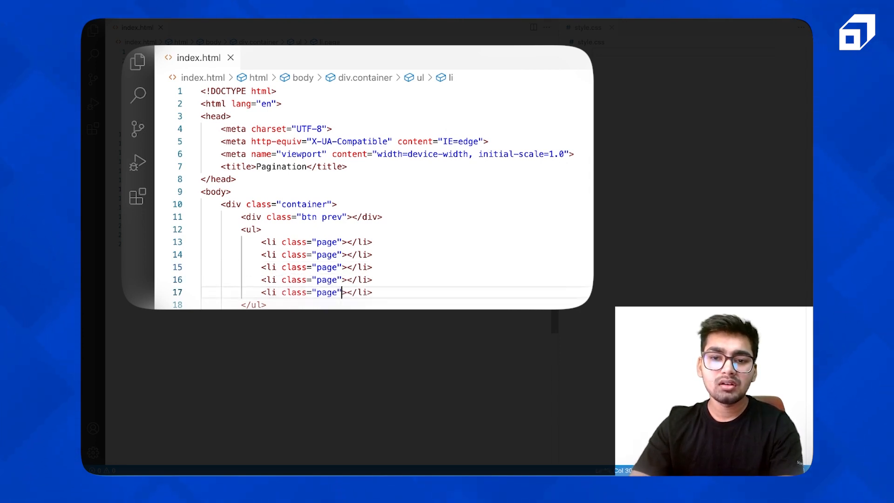
text(1)
text(5)
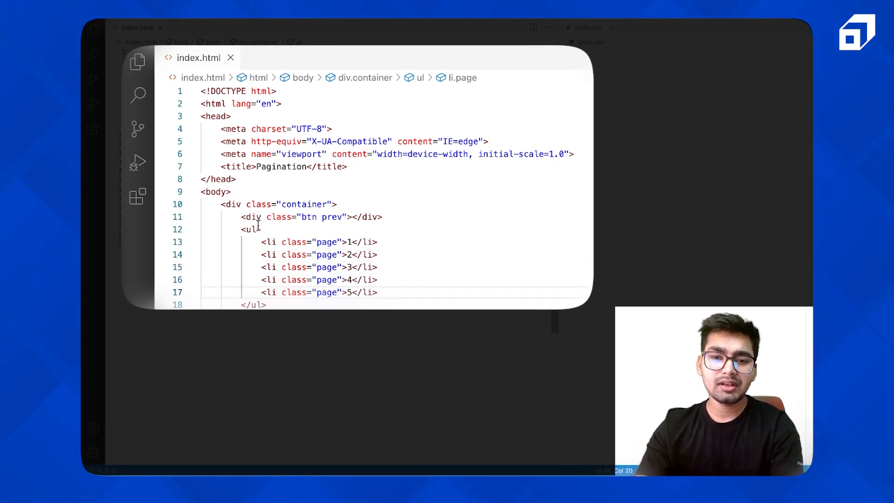
text(class="")
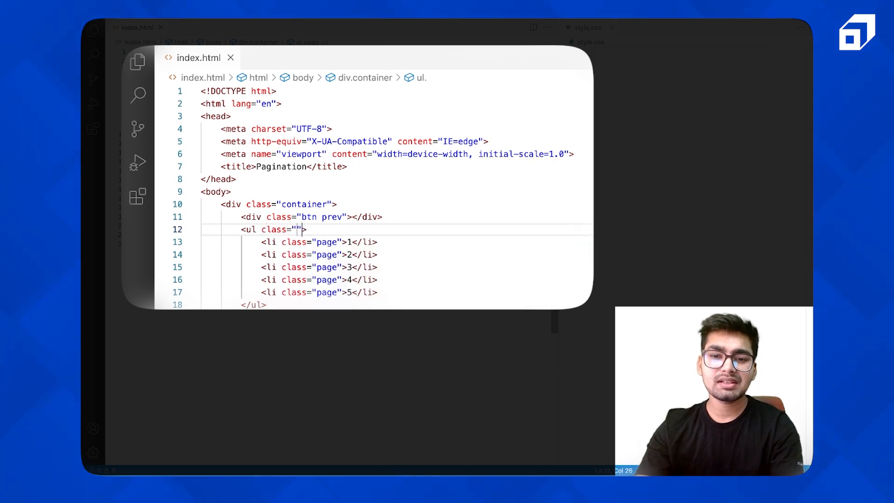
text(page-container)
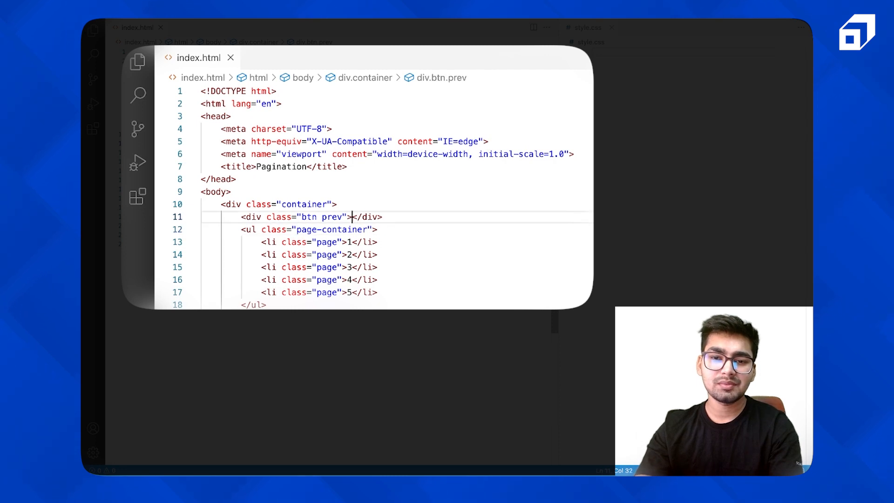
text(prev)
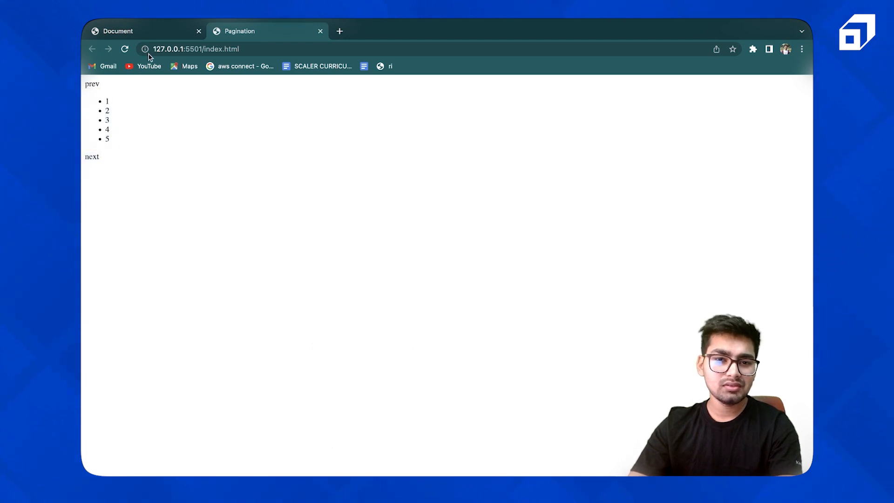
mouse_move(166, 160)
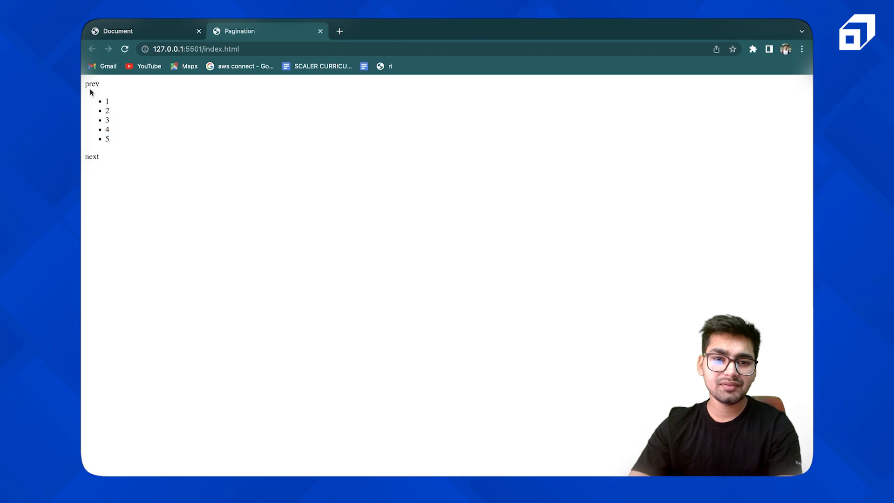
Select a label word on the unstyled Pagination page, then clear the selection.
double_click(92, 156)
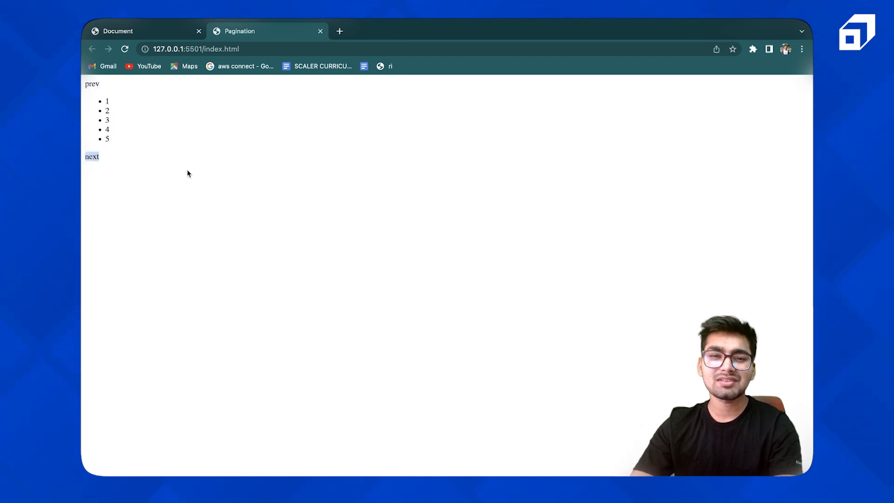
click(340, 31)
text(fontawe)
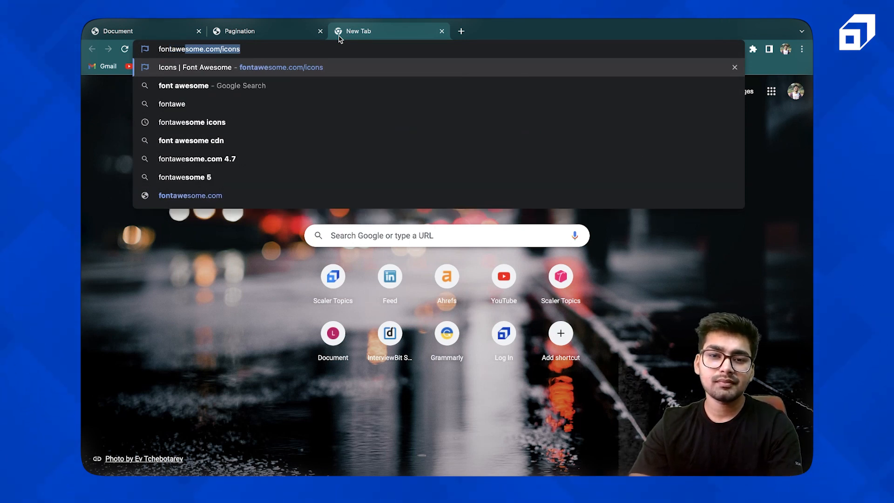
Search 'fontawesome cdn', go to fontawesome.com/icons, search 'next' and view circle-chevron-right.
click(190, 140)
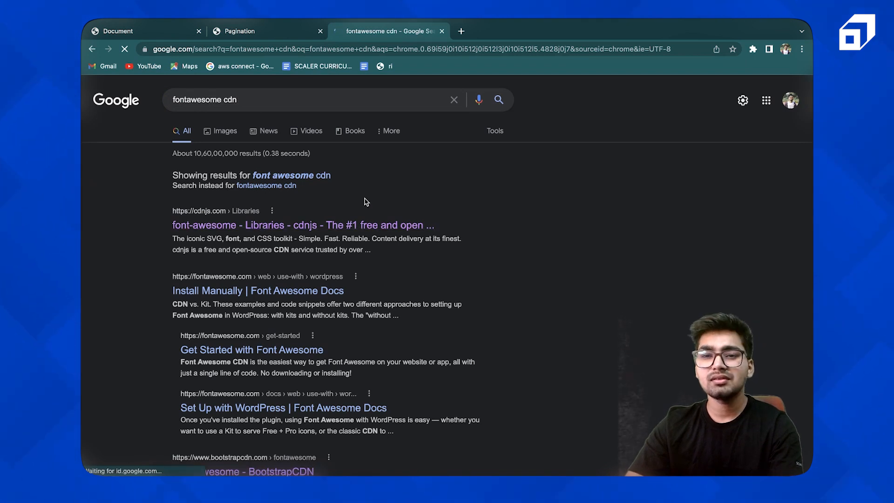
click(303, 224)
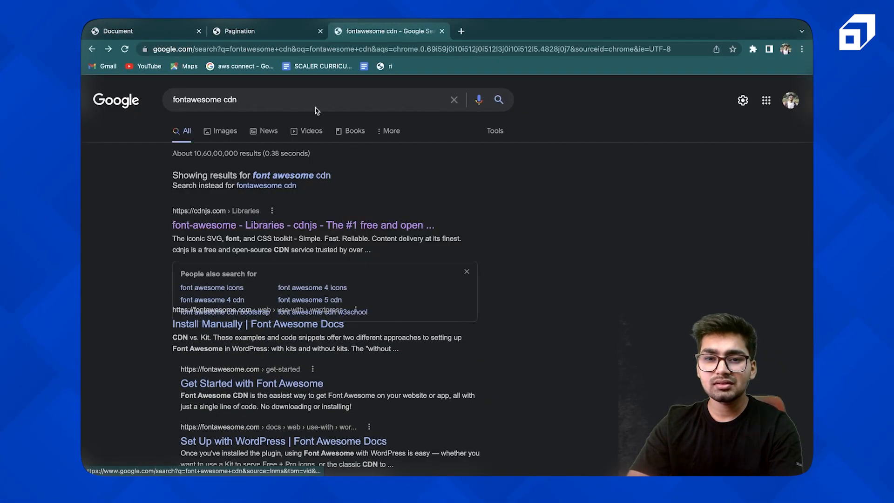
text(fonw)
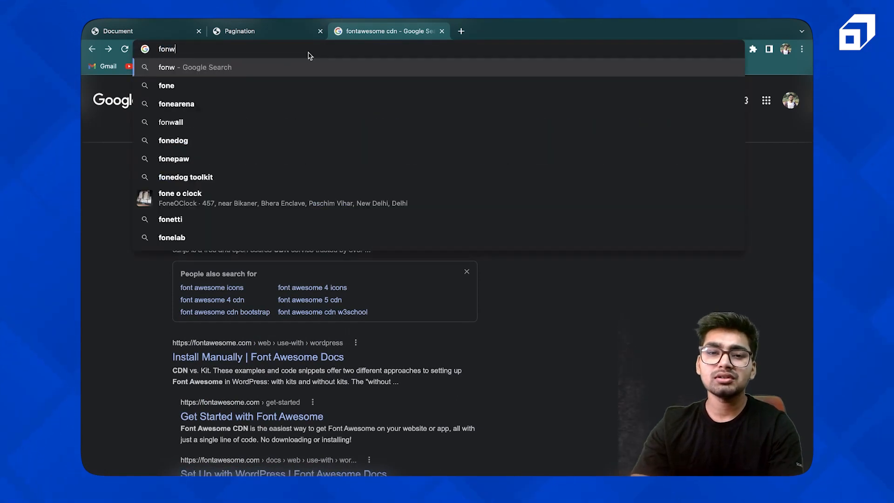
key(Return)
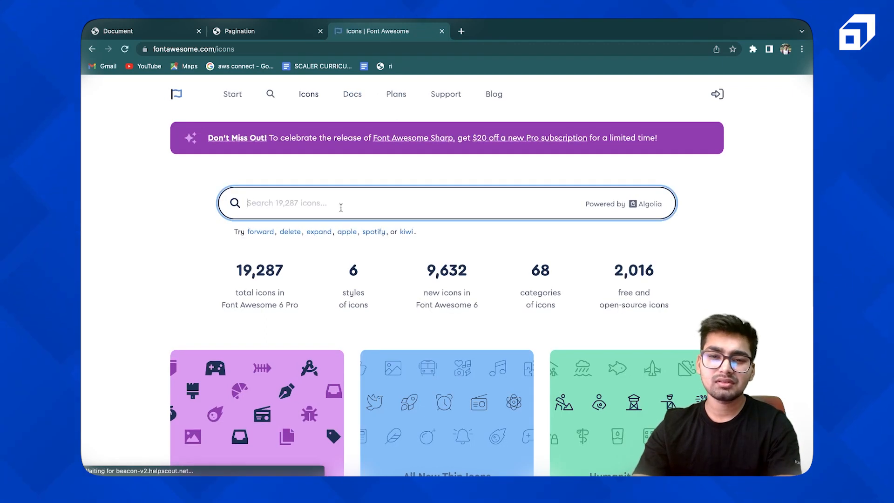
text(next)
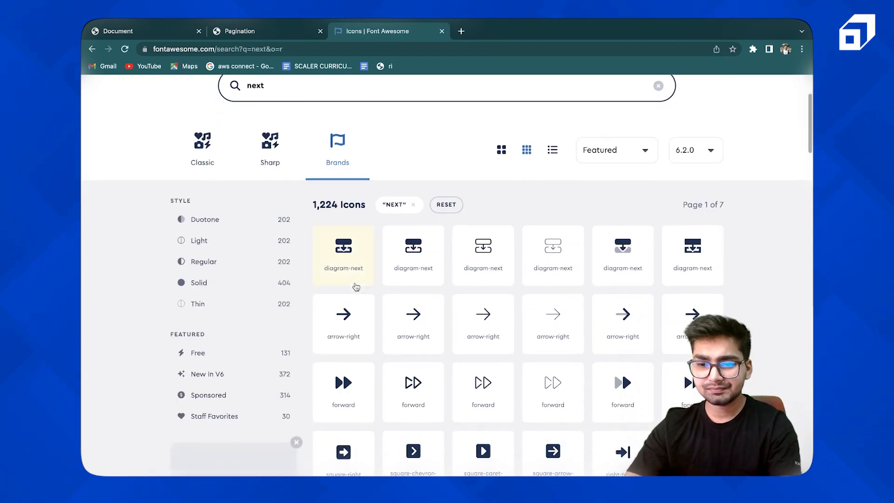
scroll(down, 3)
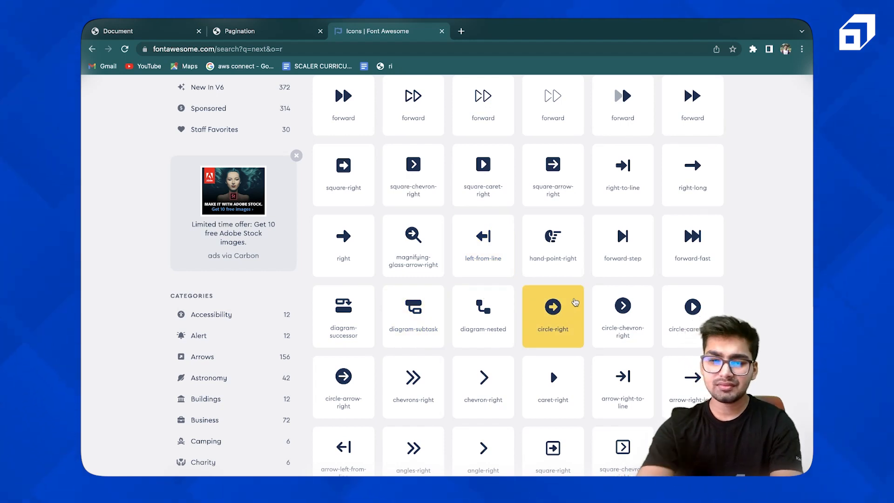
click(621, 316)
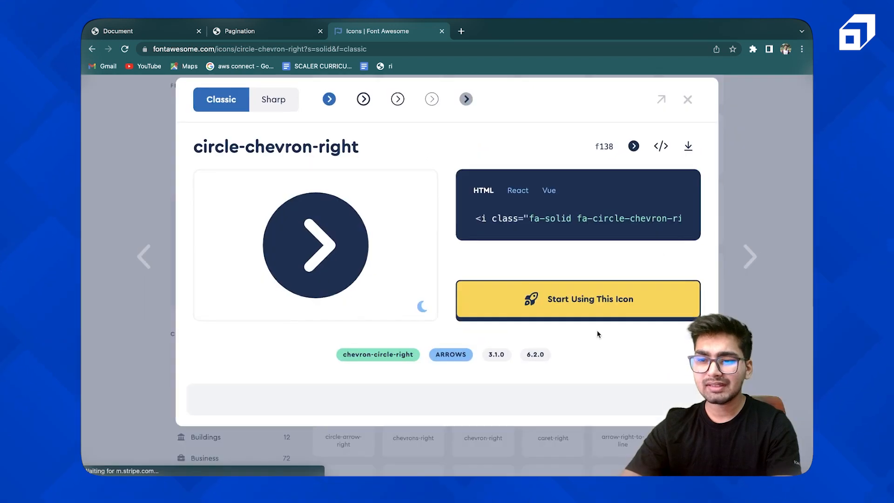
click(577, 218)
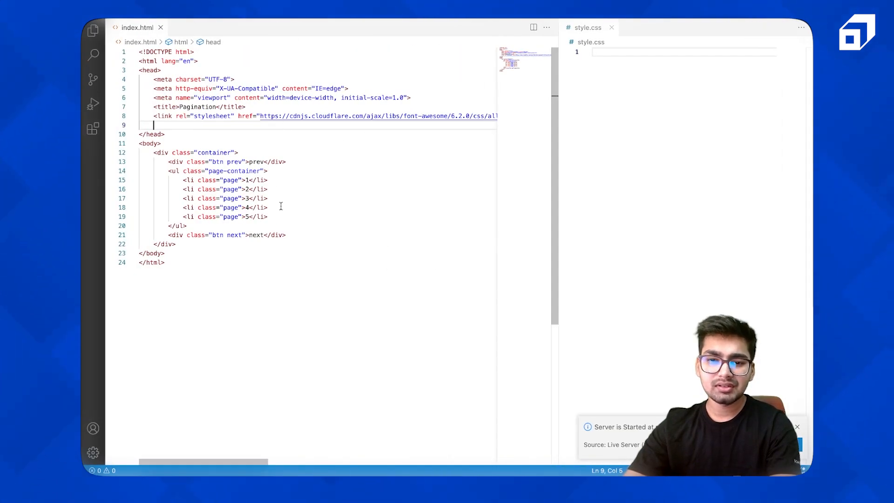
Select a button's text label for replacement, then scroll down the file.
double_click(256, 161)
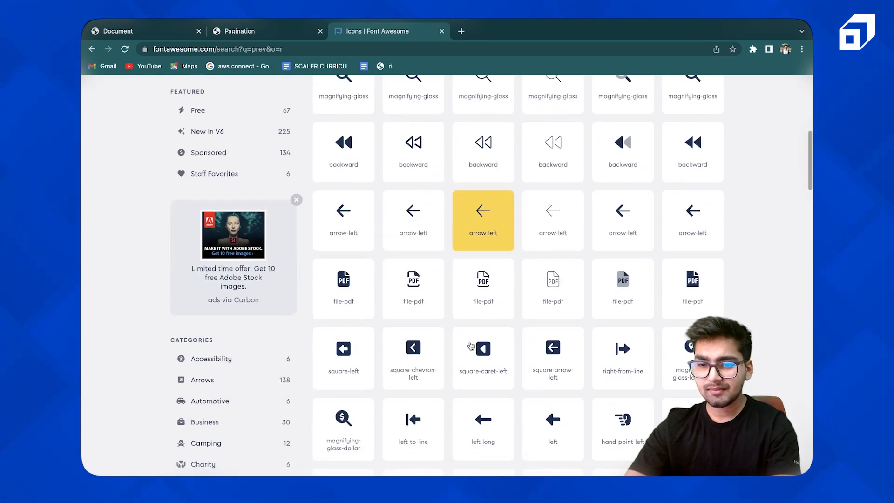
scroll(down, 3)
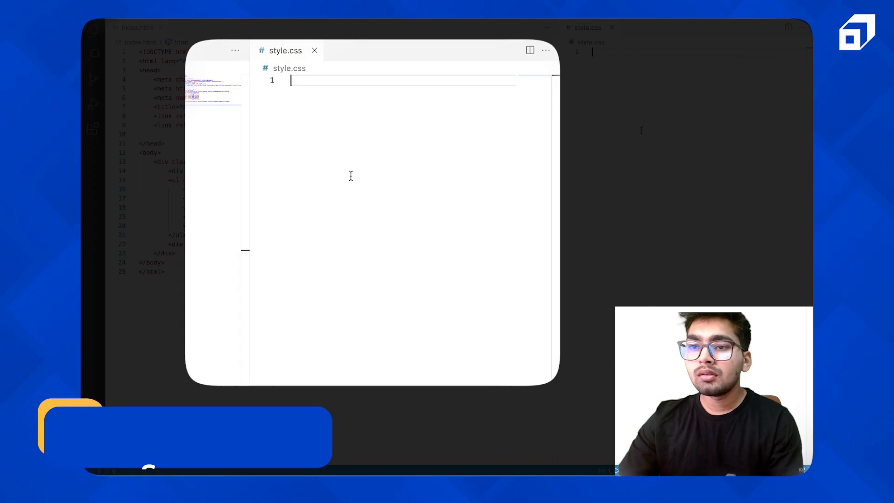
Write a * rule with margin 0, padding 0 and box-sizing border-box.
text(*{)
text(margin: ;)
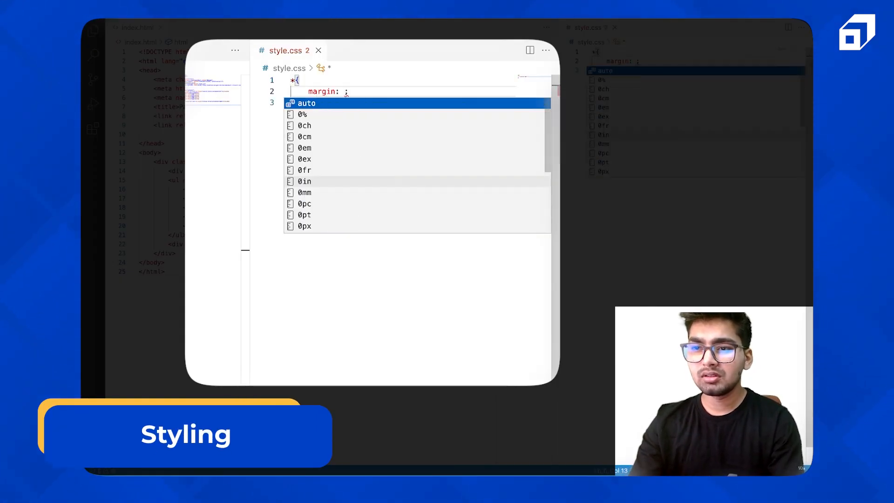
text(0)
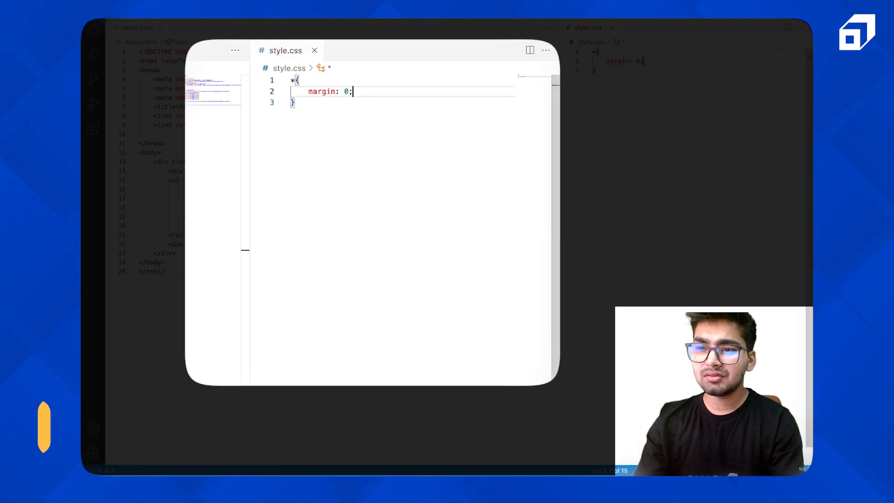
text(padding: 0;)
text(box)
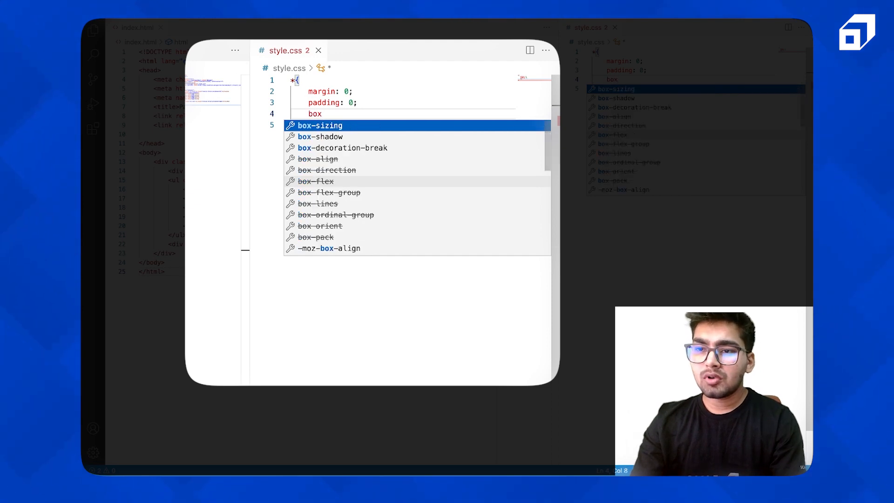
click(319, 125)
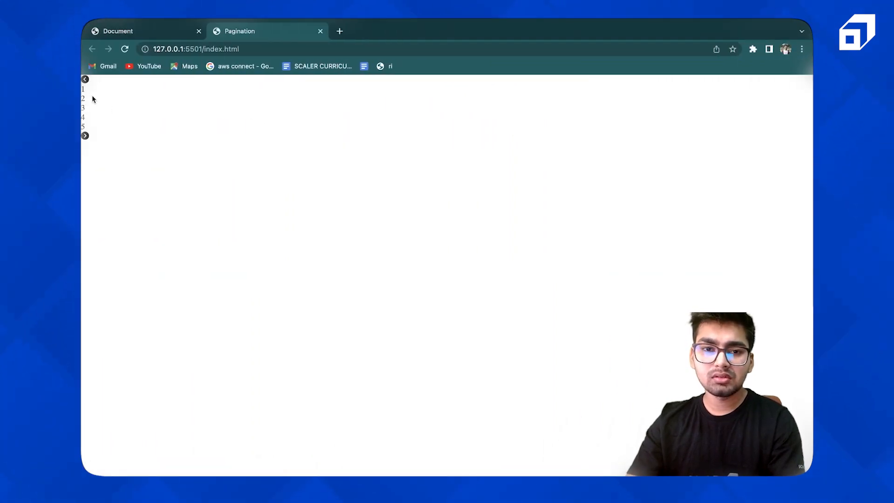
mouse_move(281, 192)
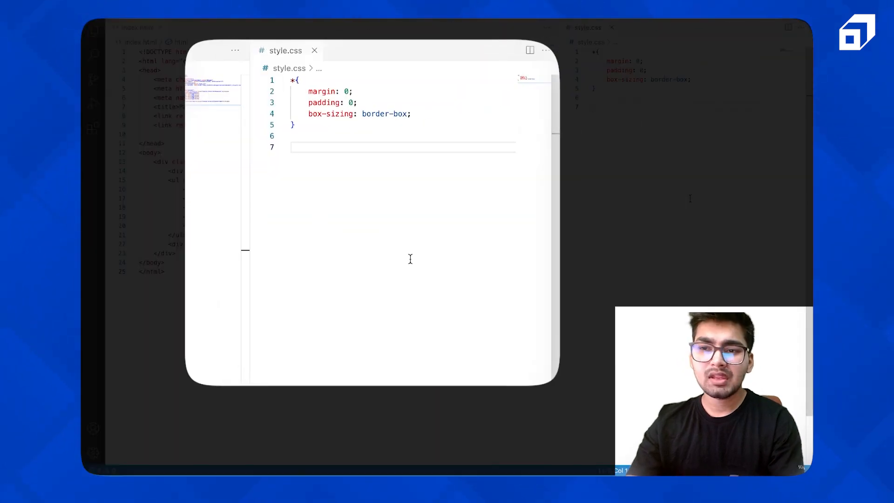
Add a body rule with flex display, centered content, 100vh height and 100vw width.
text(.containe)
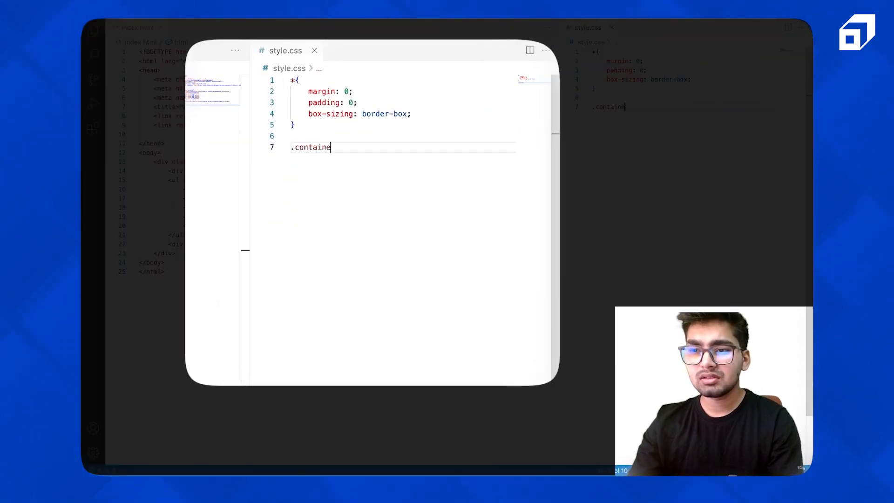
text(r{)
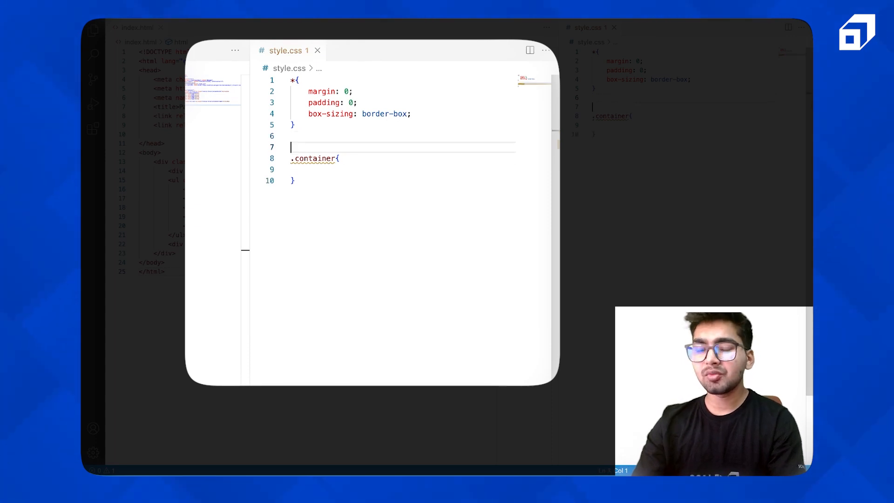
text(bd)
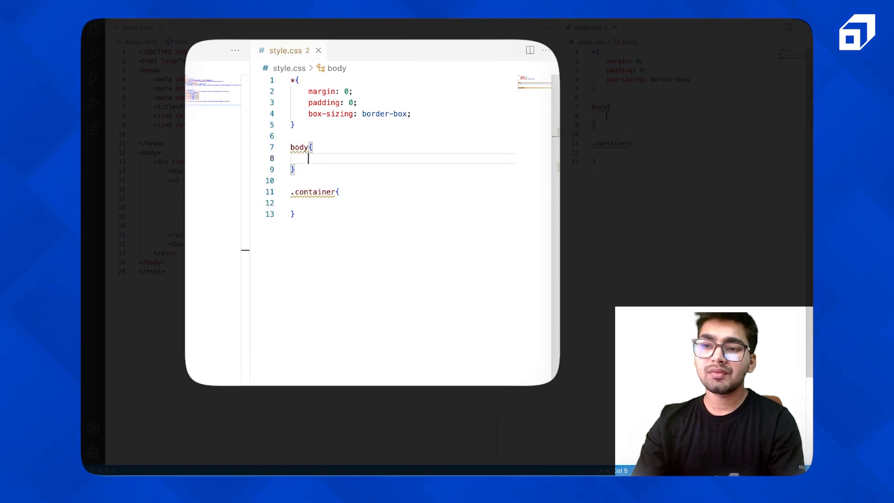
text(display: flex;)
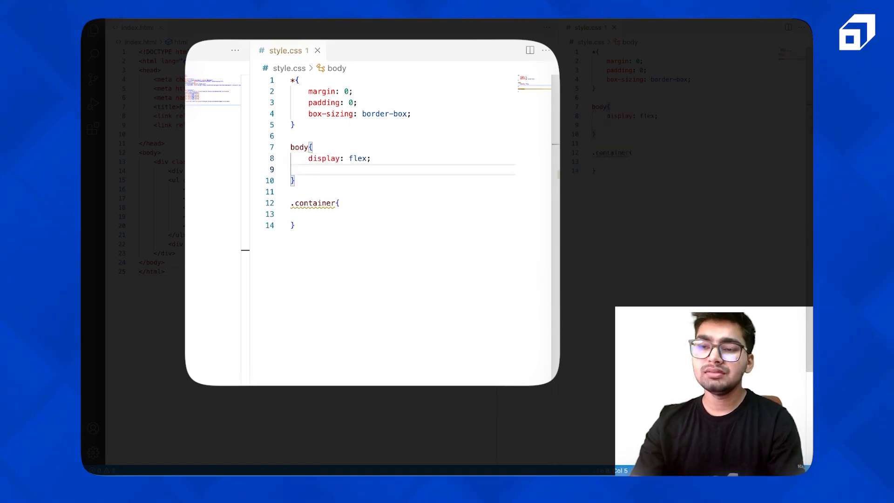
text(justify-content: center;)
text(align-items: center;)
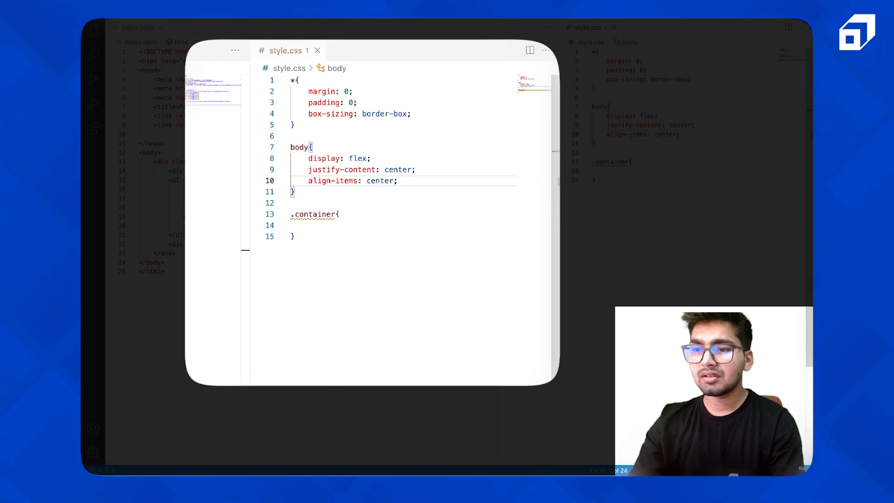
click(125, 49)
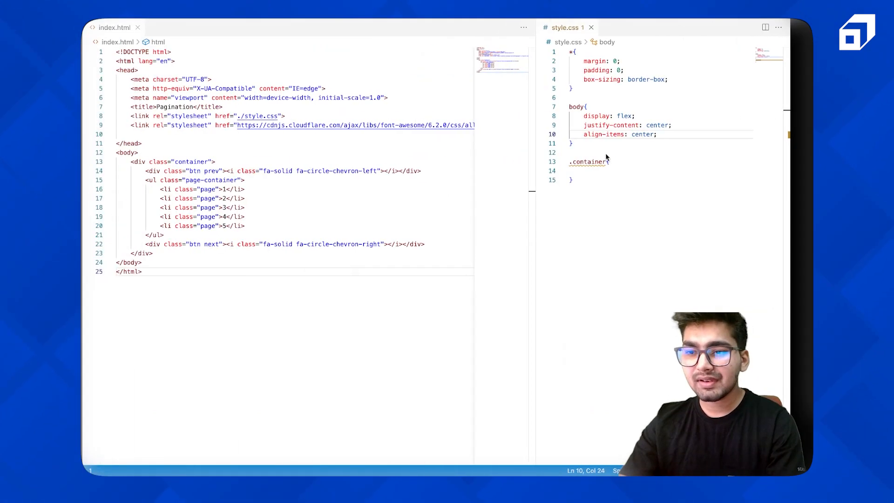
text(height: ;)
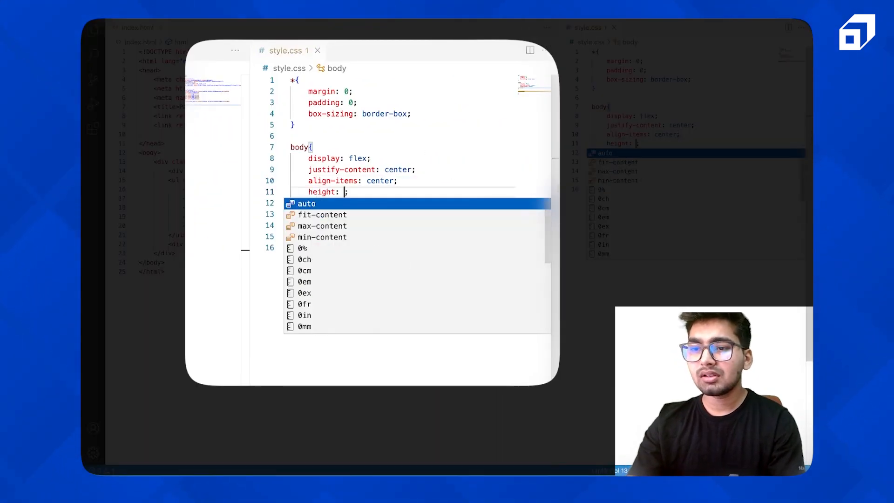
text(100vh;)
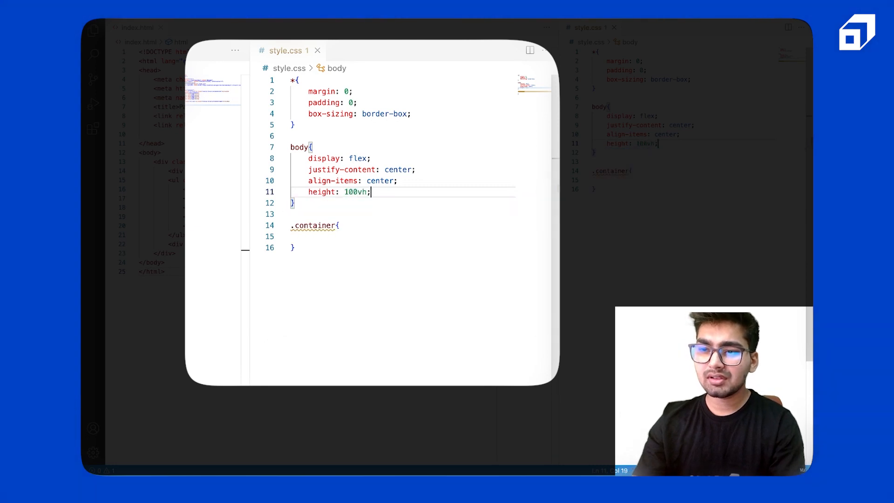
text(width: 10)
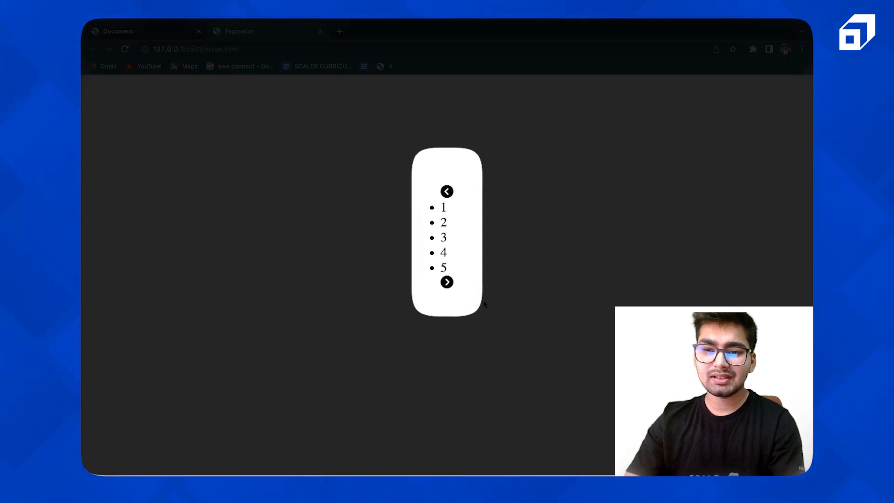
mouse_move(416, 229)
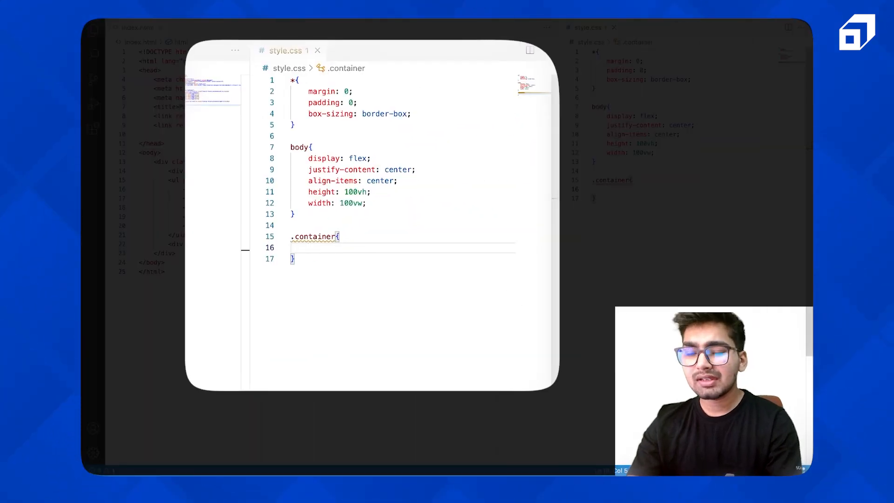
Make .container flex with space-evenly, centered items and 50rem width.
text(d)
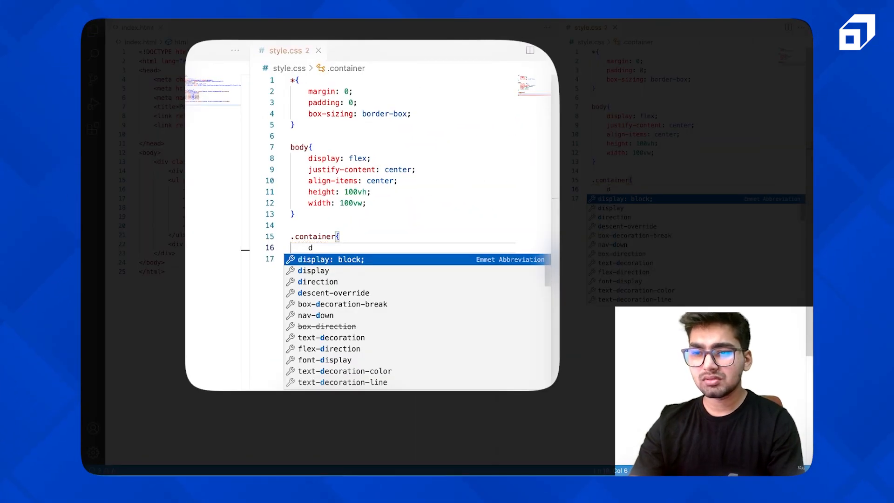
text(isplay: s)
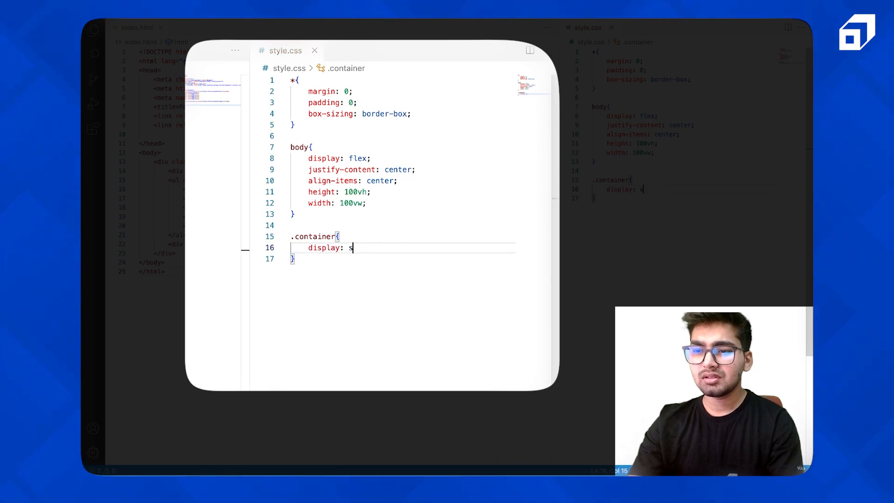
text(lex;)
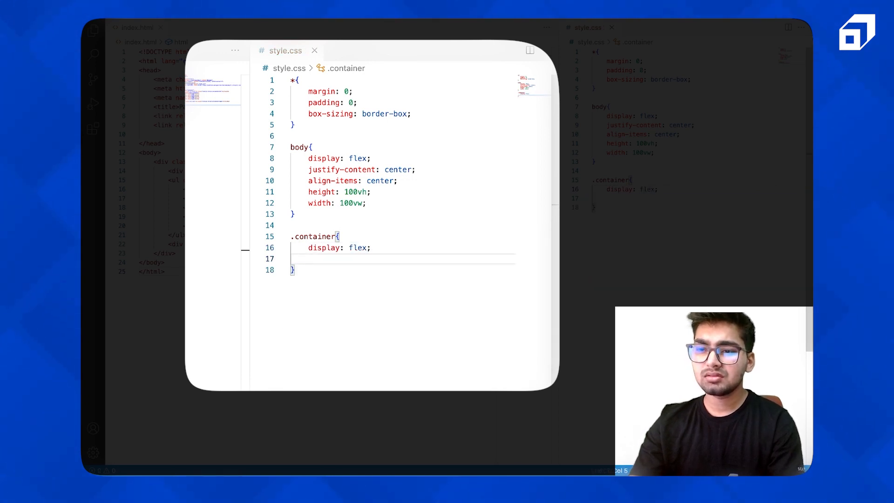
text(justify-content: center;)
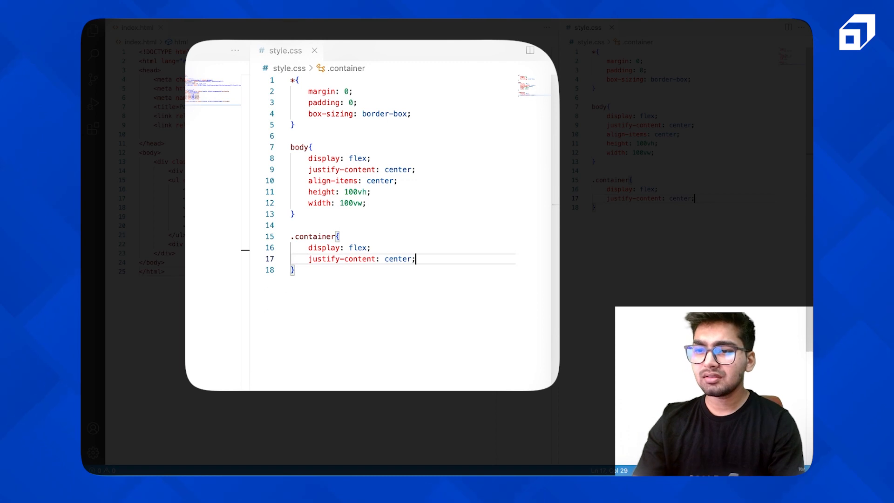
text(align-items: spa;)
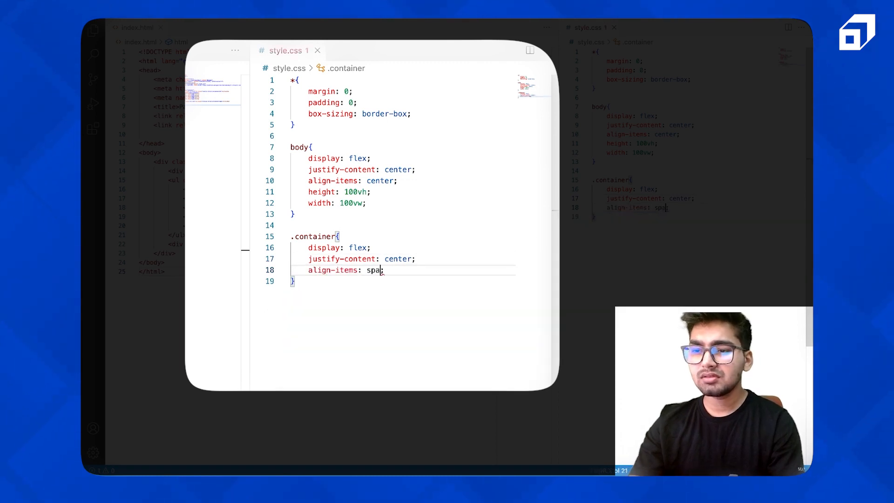
key(Backspace)
text(center)
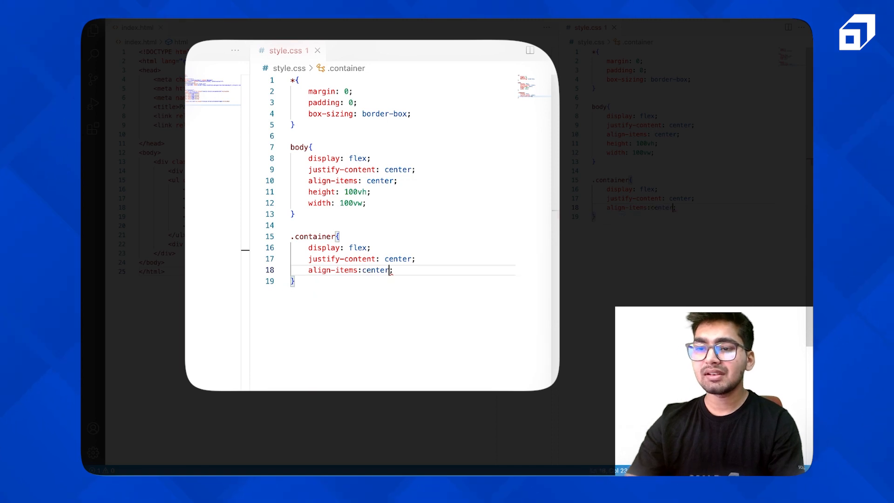
double_click(397, 259)
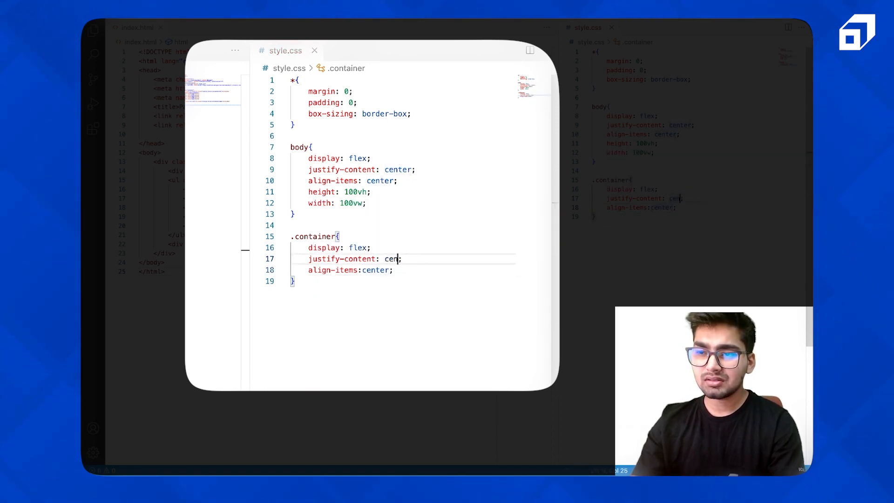
key(Backspace)
text(space-evenly)
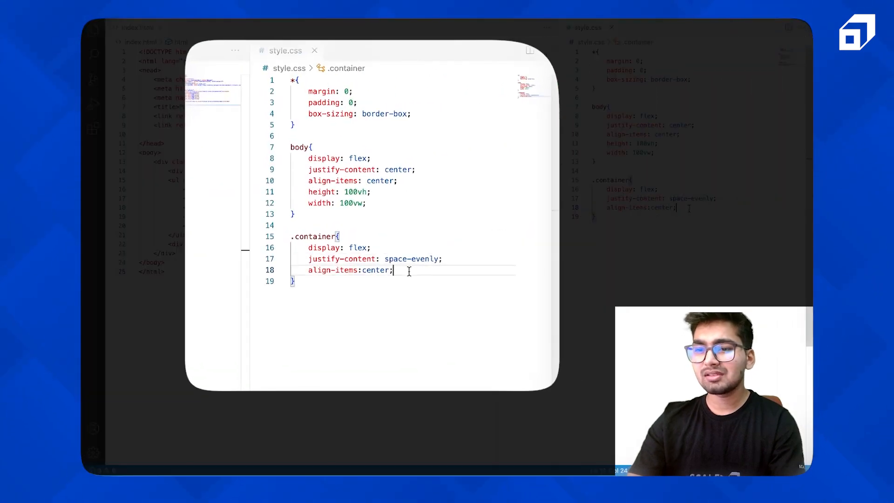
text(width: ;)
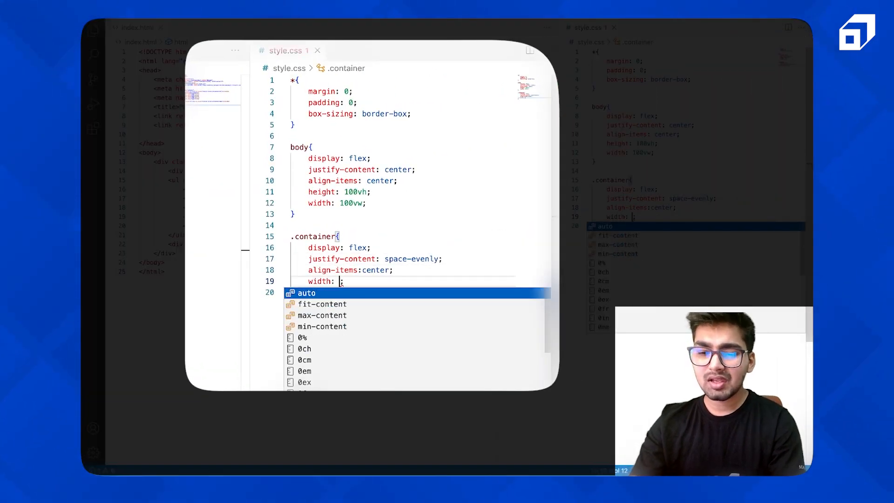
text(20)
text(background-color: ;)
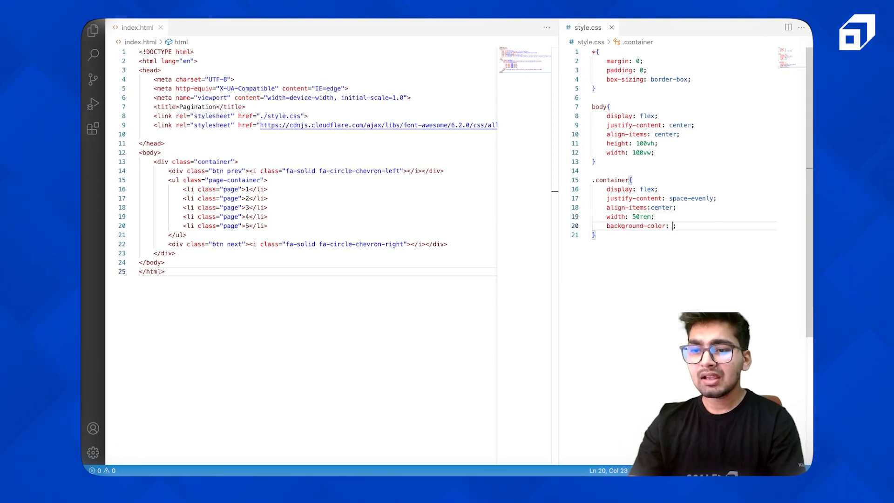
Set .container to grey, 30rem wide and 4rem tall, and body text to white.
text(grey)
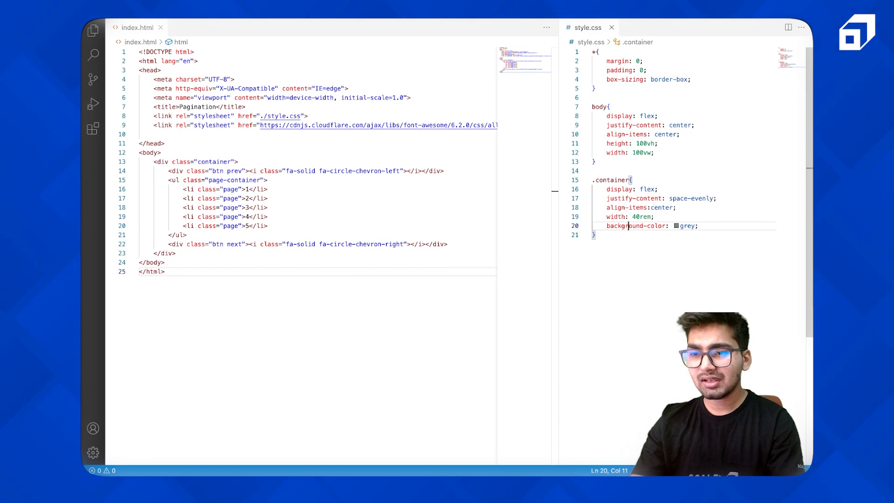
text(height: ;)
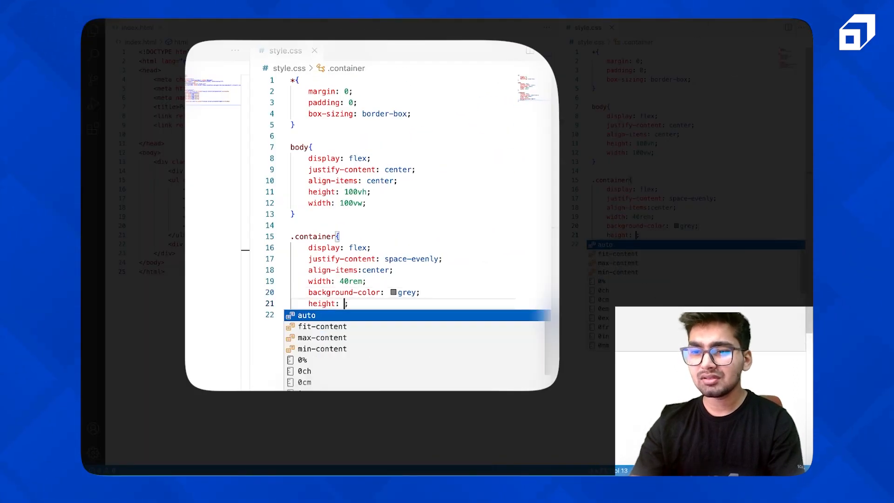
text(4rem)
click(337, 281)
text(3)
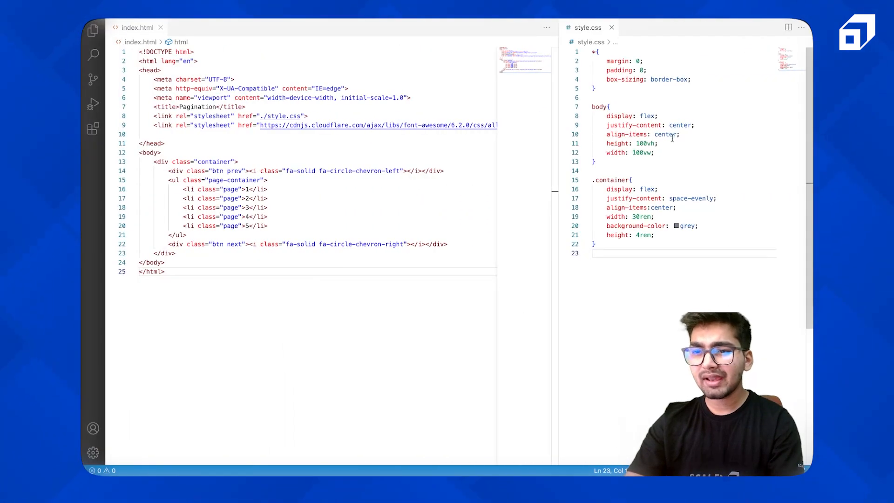
text(color: white;)
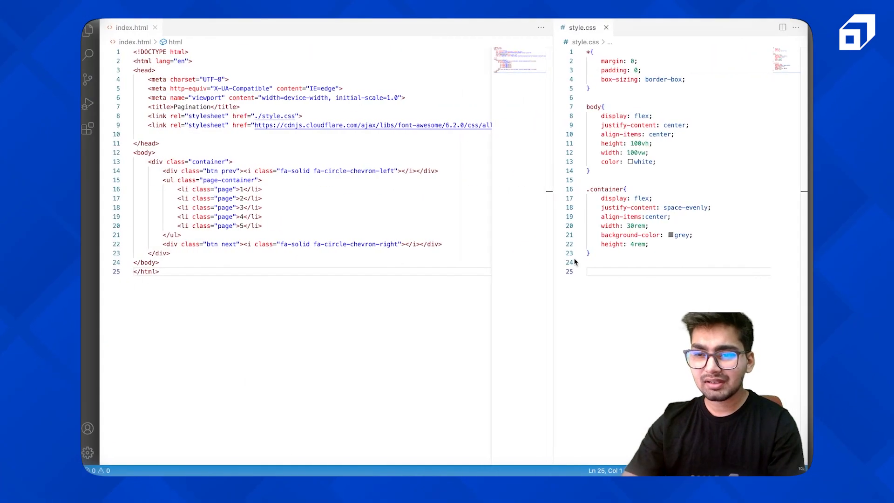
Write a .page-container rule with centered items, 80% width and no list bullets.
text(.page-container{)
text(display: flex;)
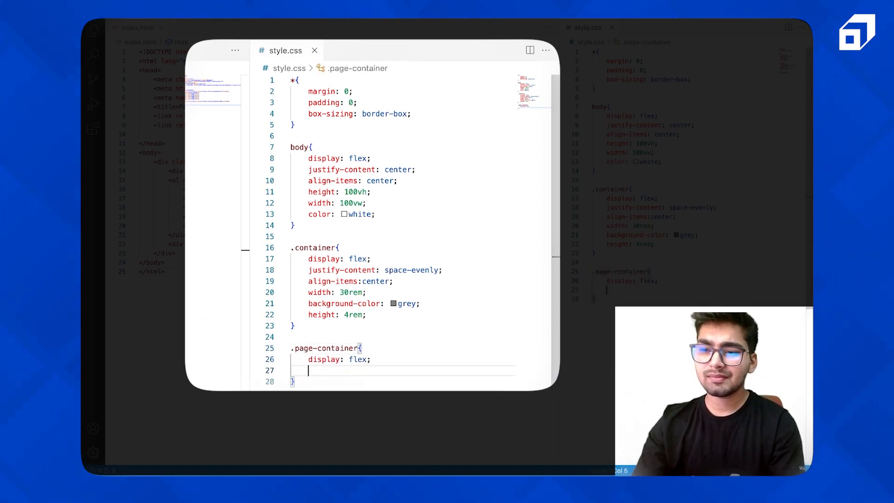
text(align-items: center;)
text(justify-content: space-between;)
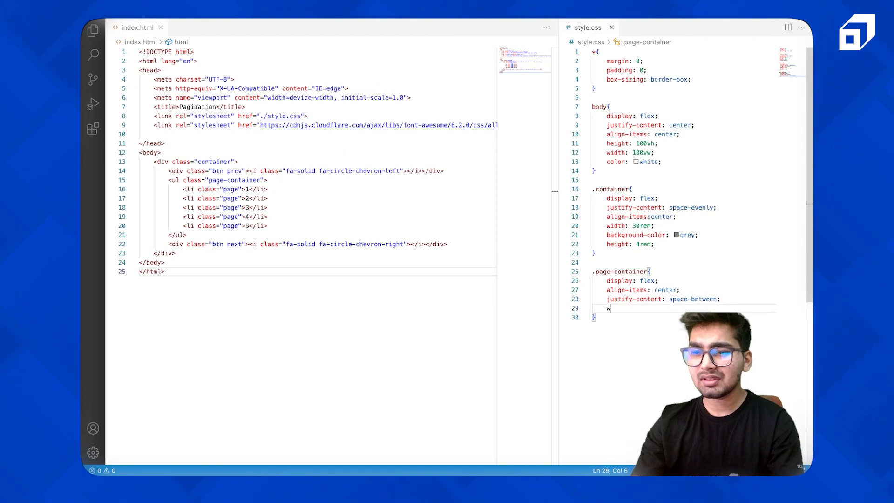
text(width: 80%;)
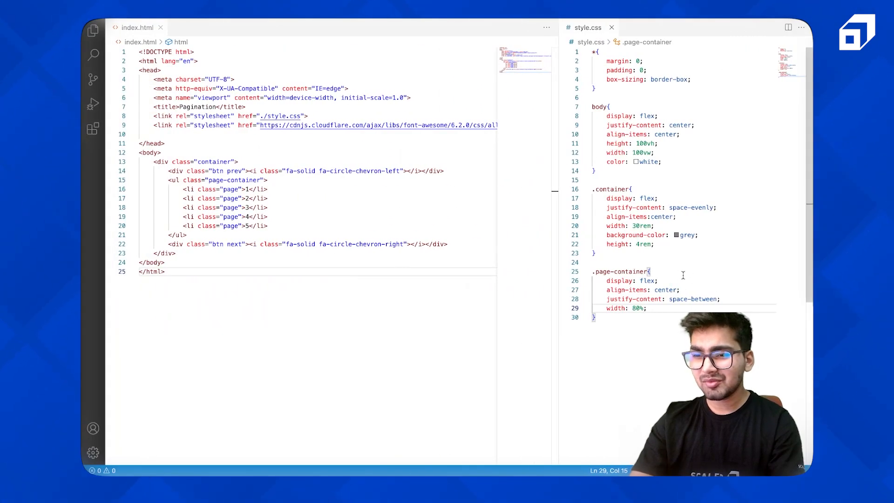
text(list-style-type: disc;)
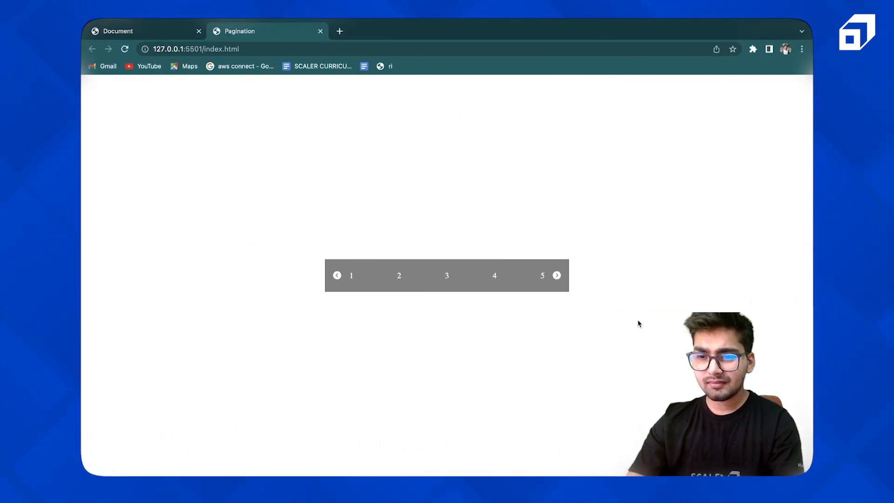
Switch back to the editor and add font sizes: 1.25rem body, 2rem .btn.
key(alt+tab)
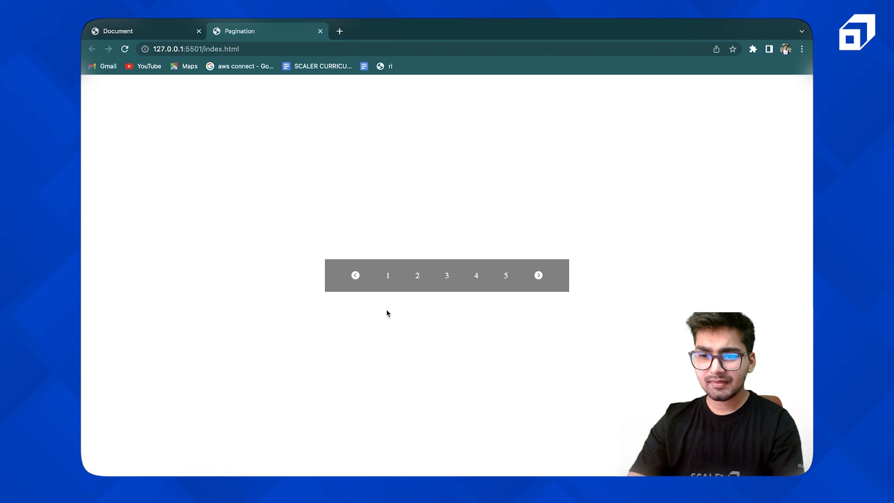
mouse_move(393, 284)
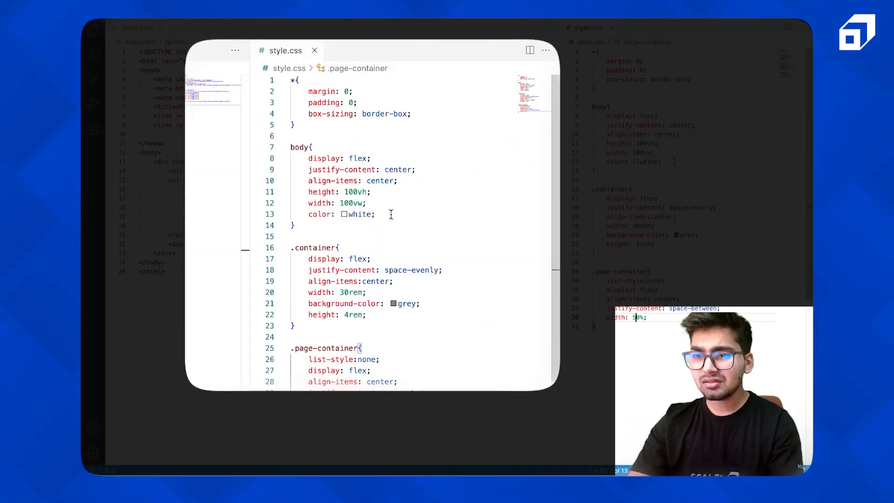
text(fon)
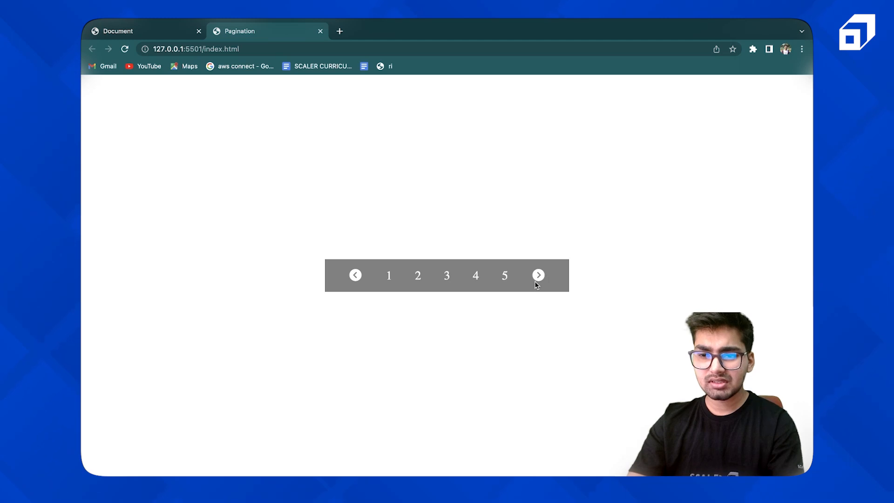
mouse_move(482, 282)
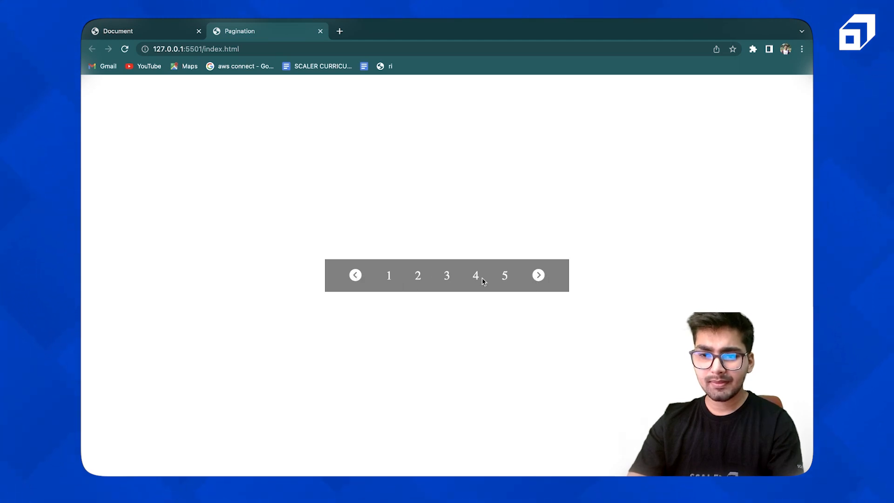
mouse_move(427, 292)
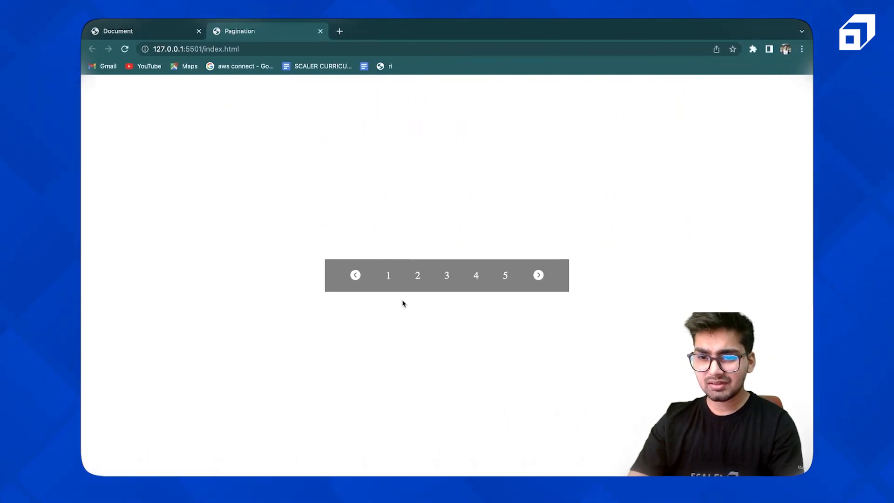
mouse_move(538, 274)
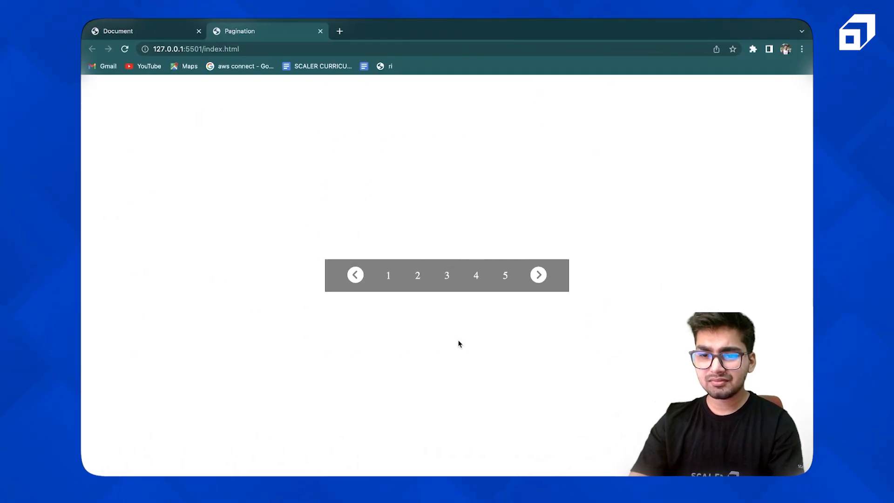
mouse_move(359, 275)
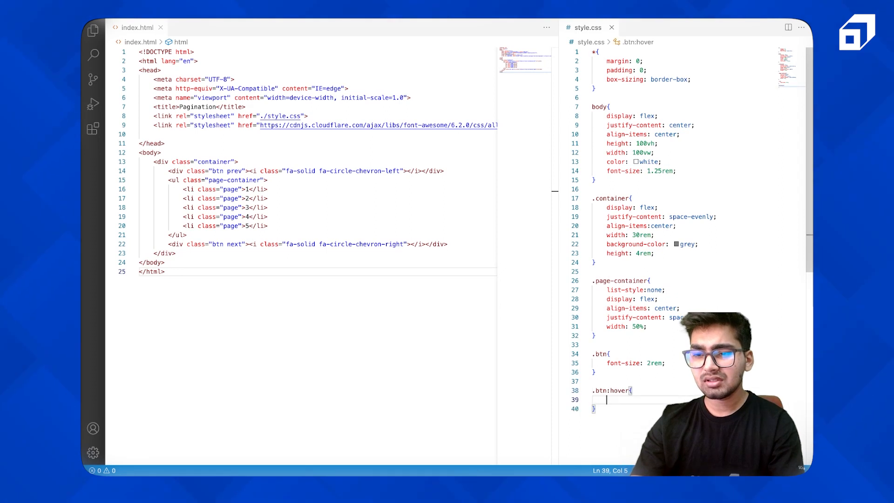
Add a brightness(0.9) filter on .btn:hover and a 10px border-radius on .container.
text(filter: brightness;)
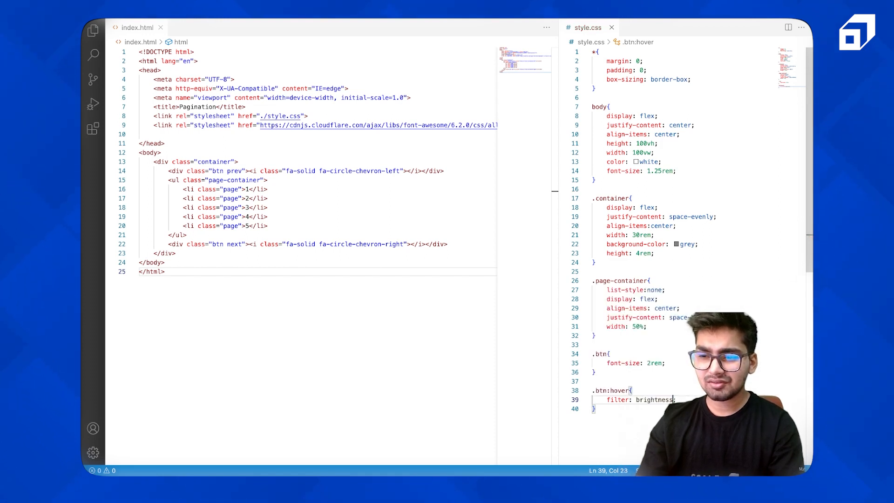
text(())
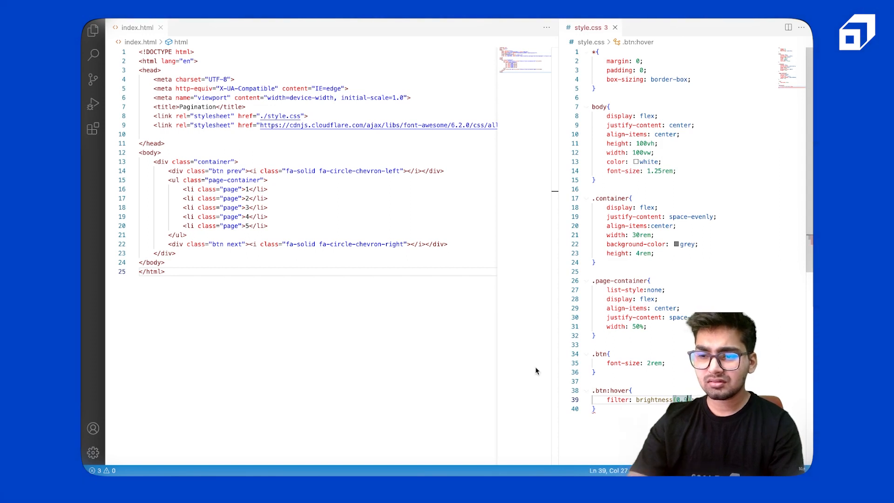
click(268, 31)
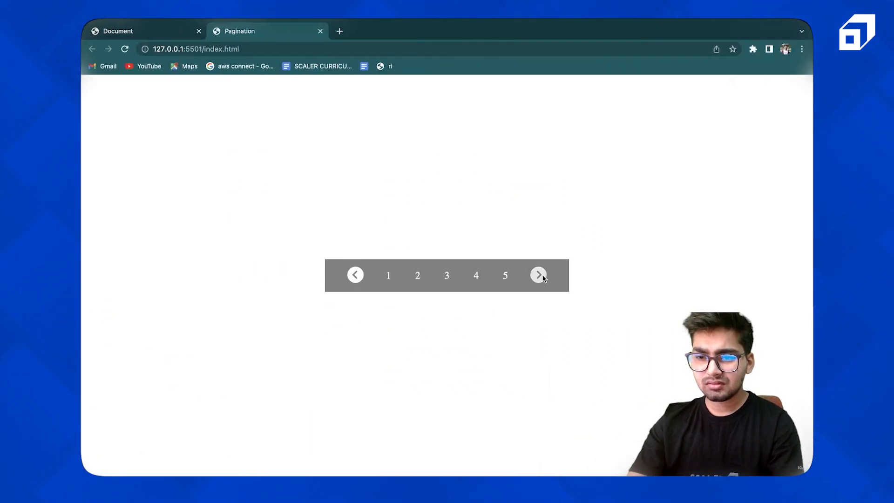
mouse_move(276, 262)
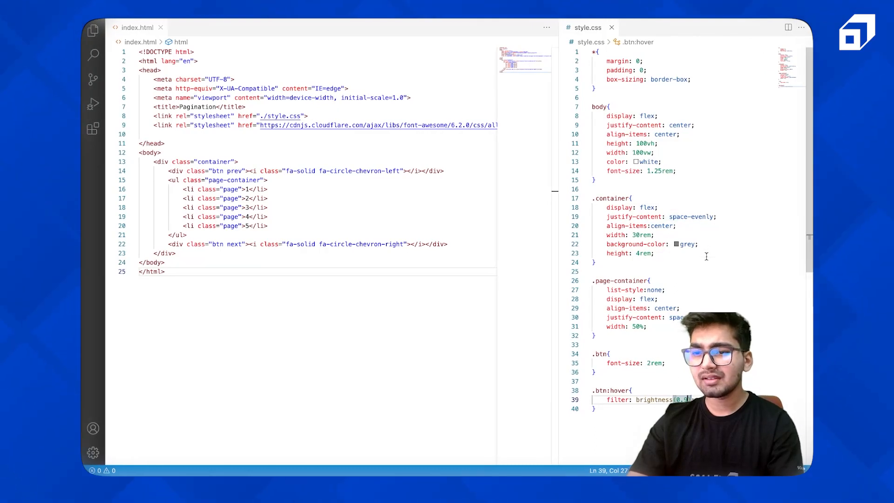
text(border-radius: ;)
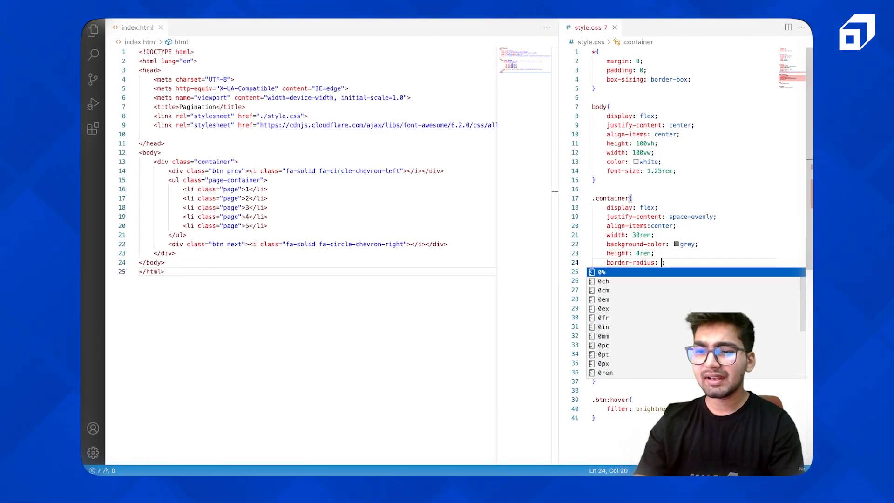
text(2)
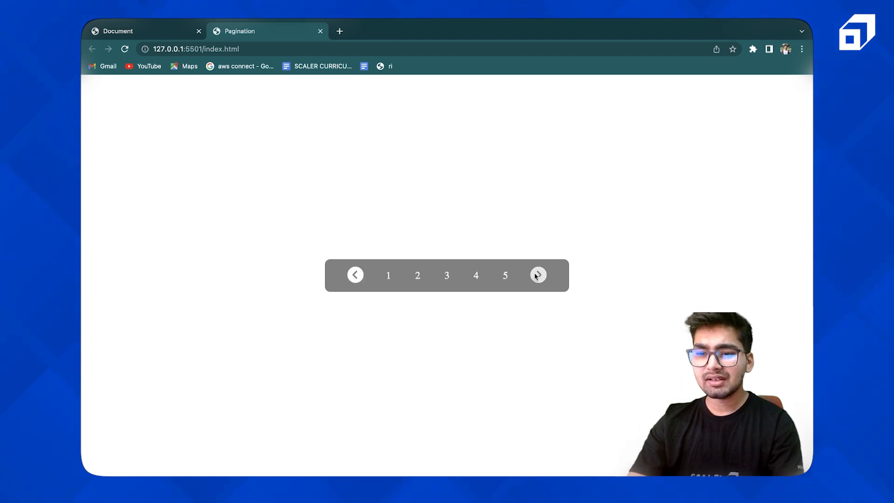
Test the next arrow's hover darkening and whether page number 1 reacts in Chrome.
click(388, 275)
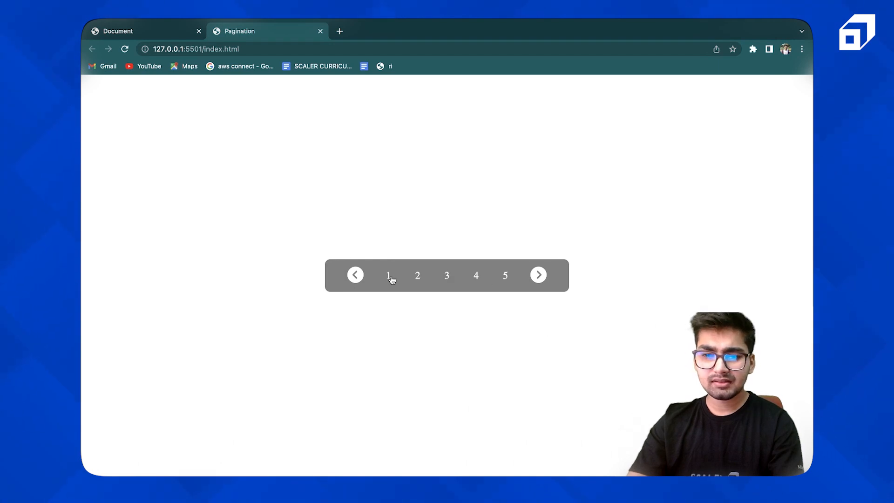
click(388, 276)
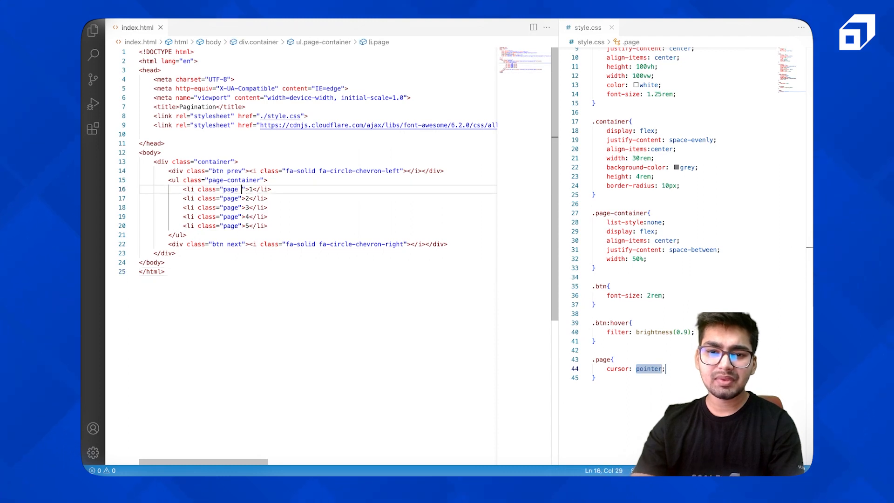
Give the first li the active class and start an .active rule with white background and grey colour.
text(active)
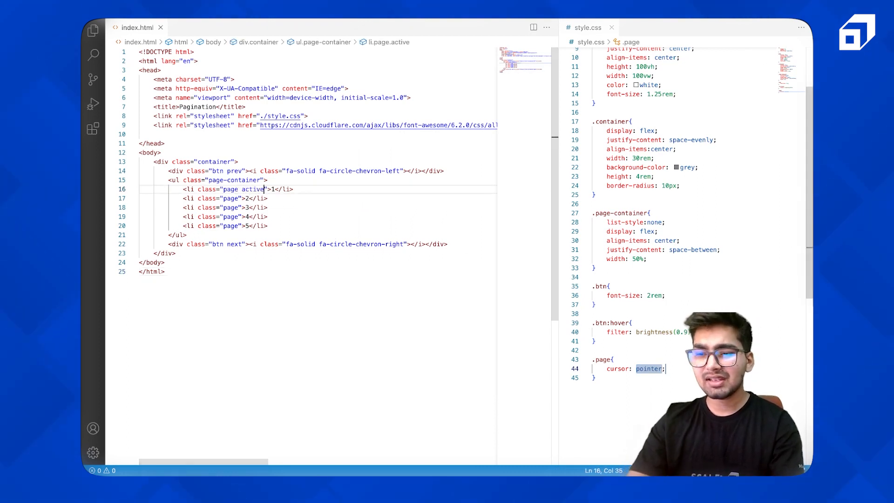
text(.avti)
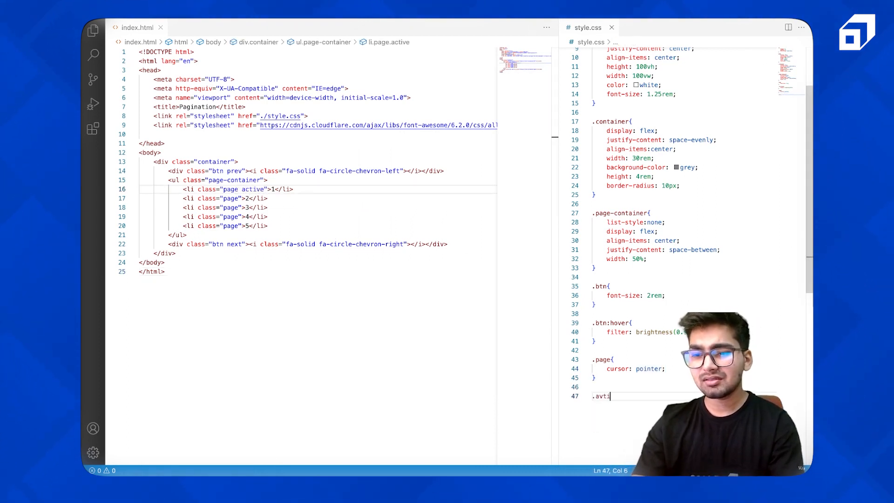
text(active)
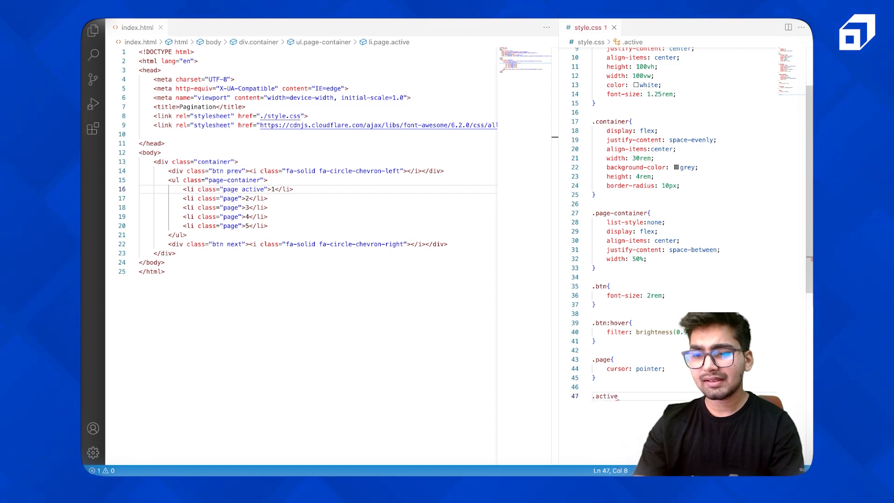
text({)
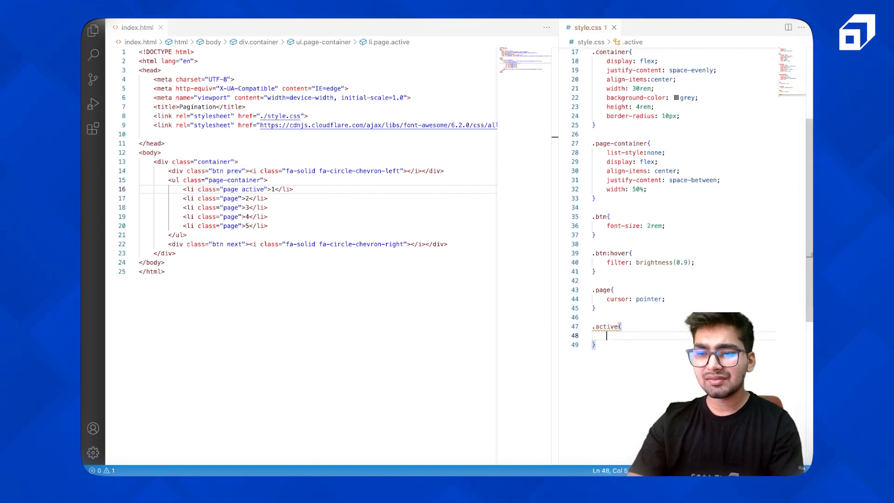
text(border-radius: ;)
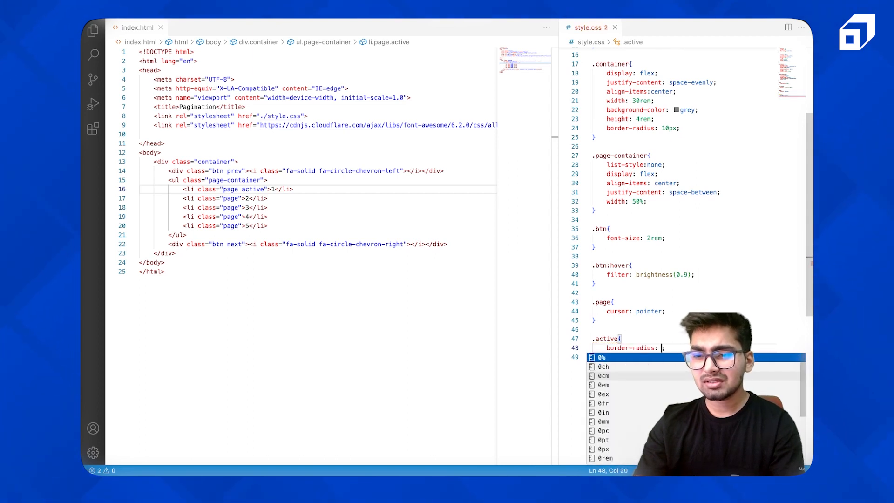
text(background-color: whi)
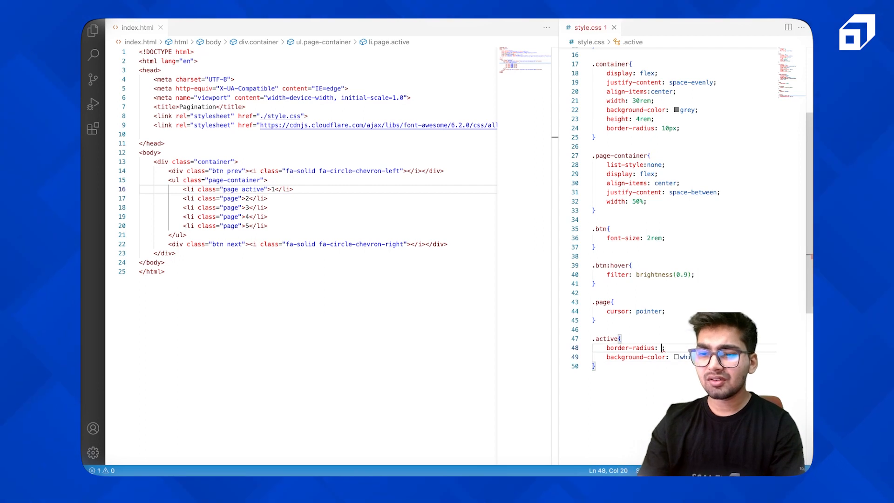
text(c)
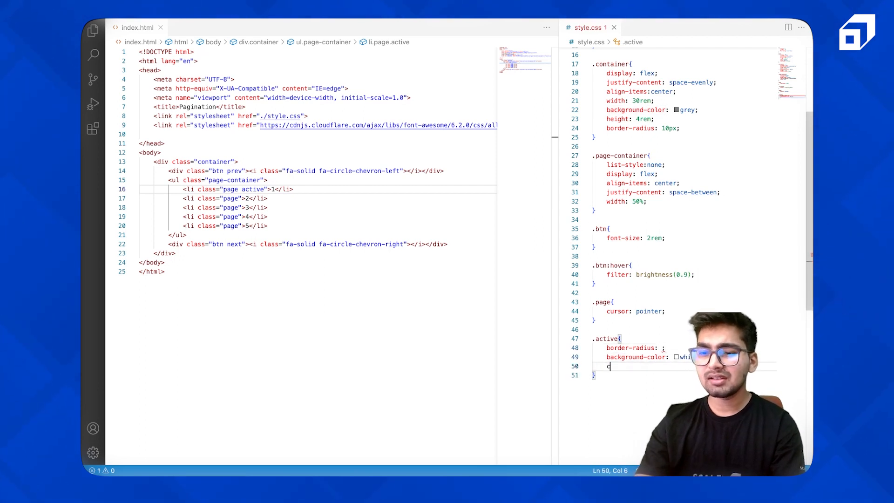
text(color: grey;)
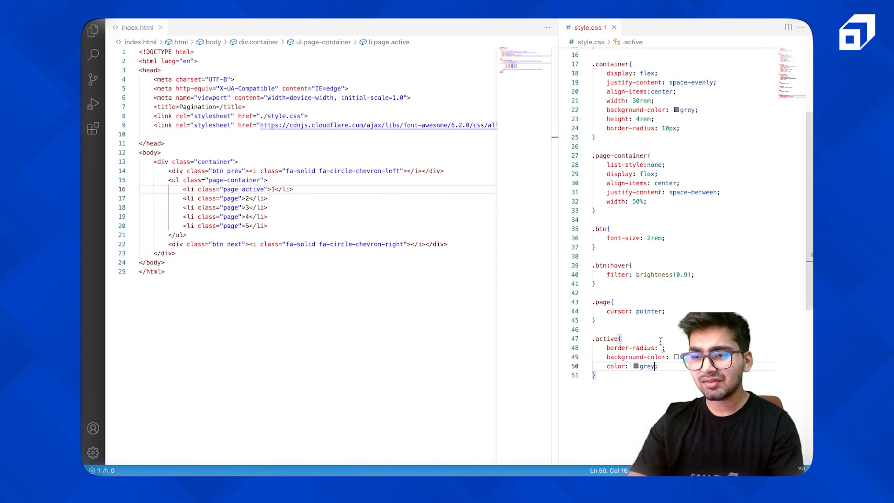
Set the .active circle's height and width to 2rem.
scroll(up, 3)
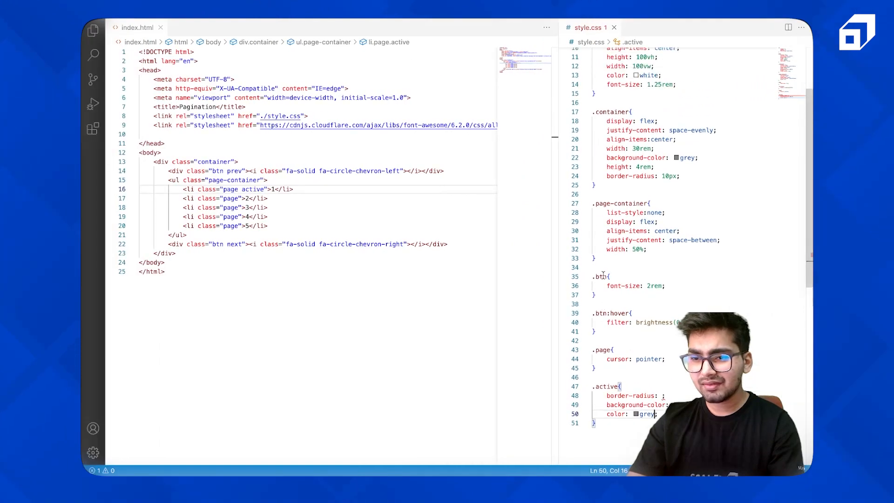
scroll(down, 3)
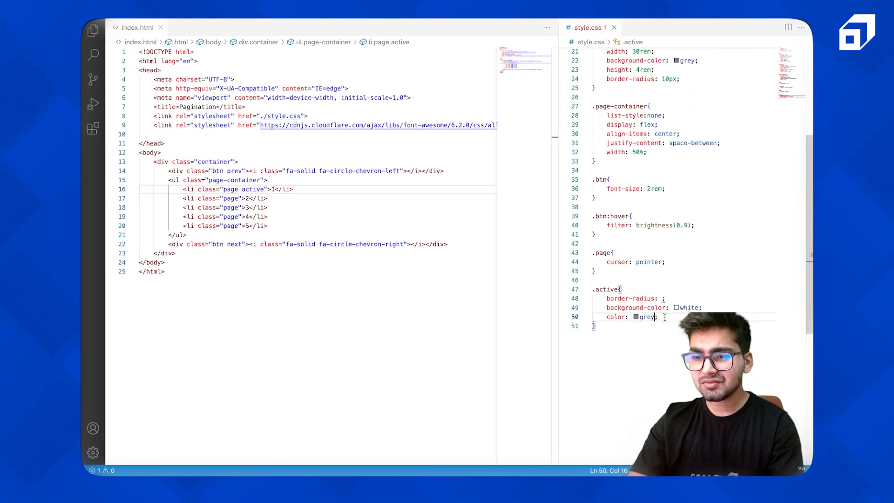
key(Enter)
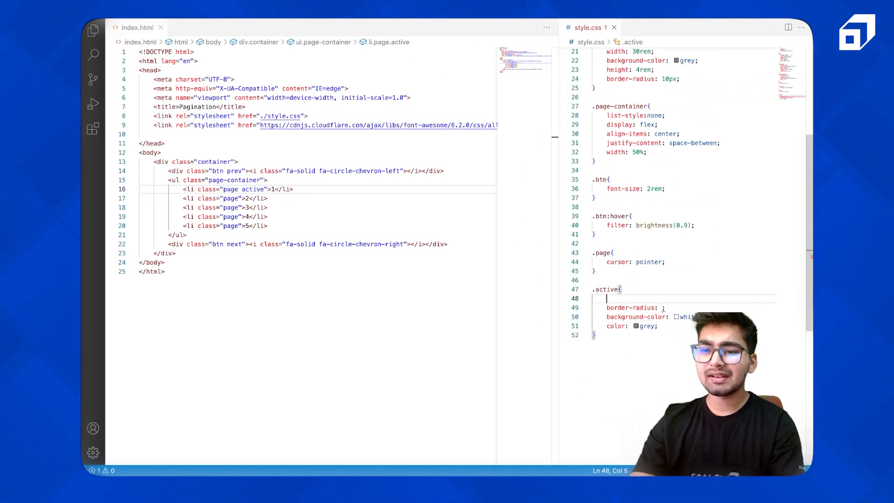
text(height: 2reml)
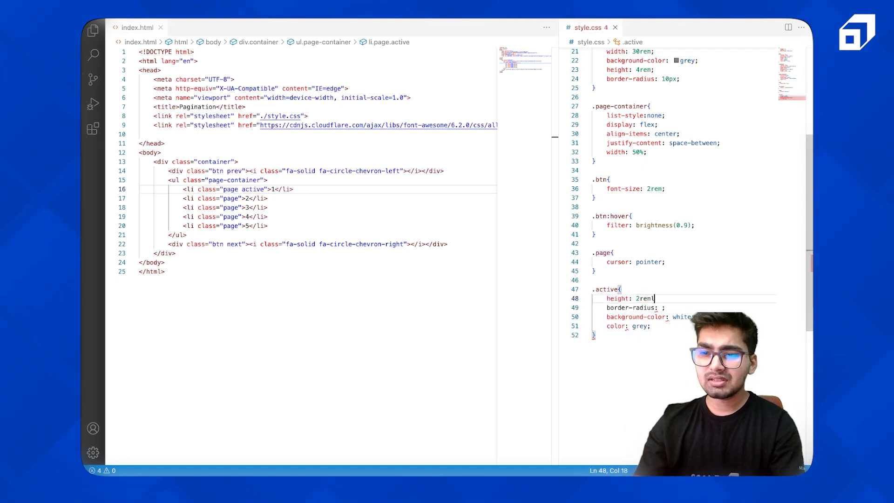
text(widh)
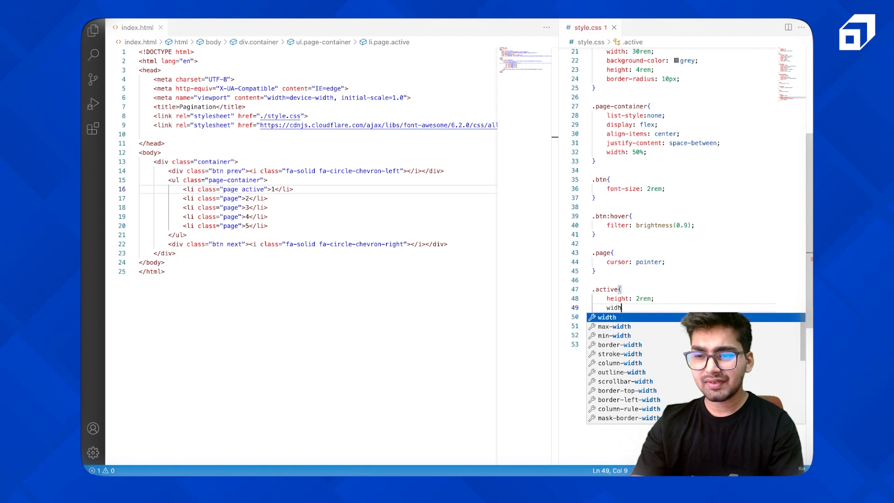
text(2rem;)
text(align-items: cen)
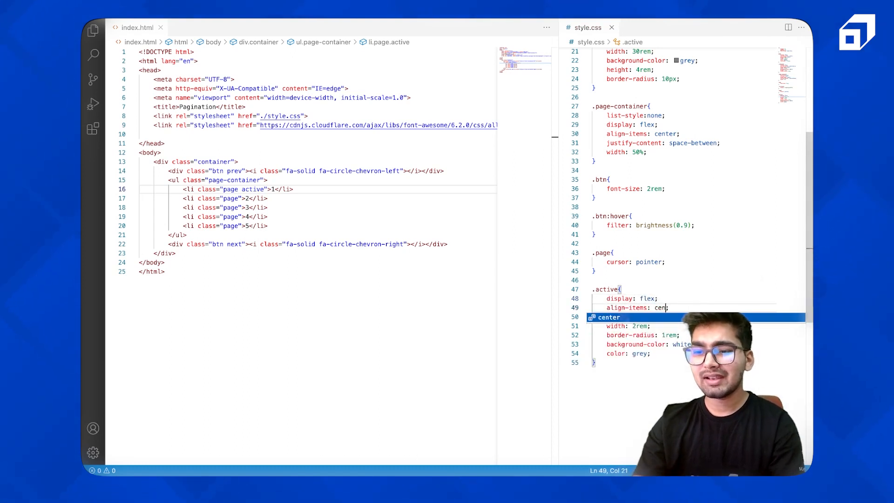
Centre the active number with justify-content and view page 1's white circle in Chrome.
text(just)
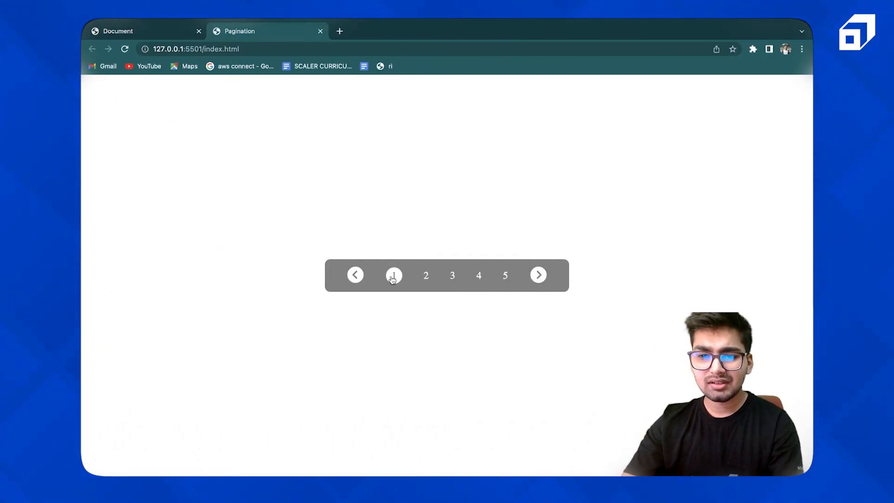
mouse_move(484, 279)
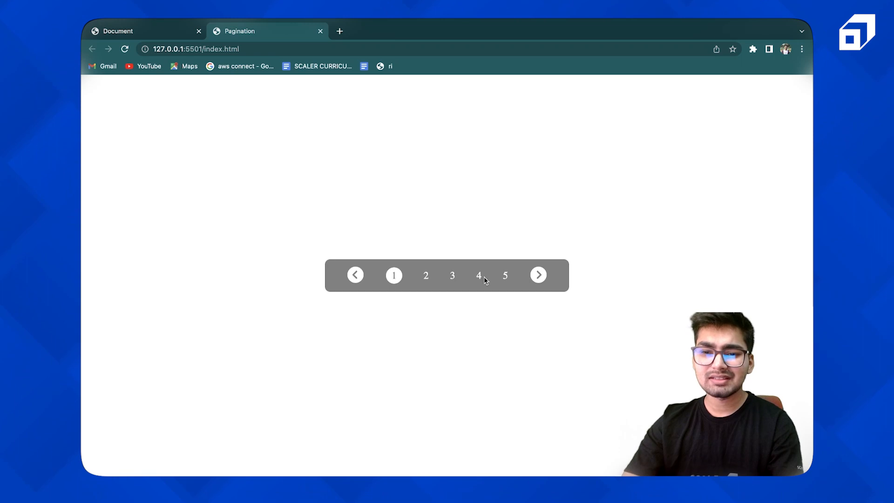
mouse_move(509, 276)
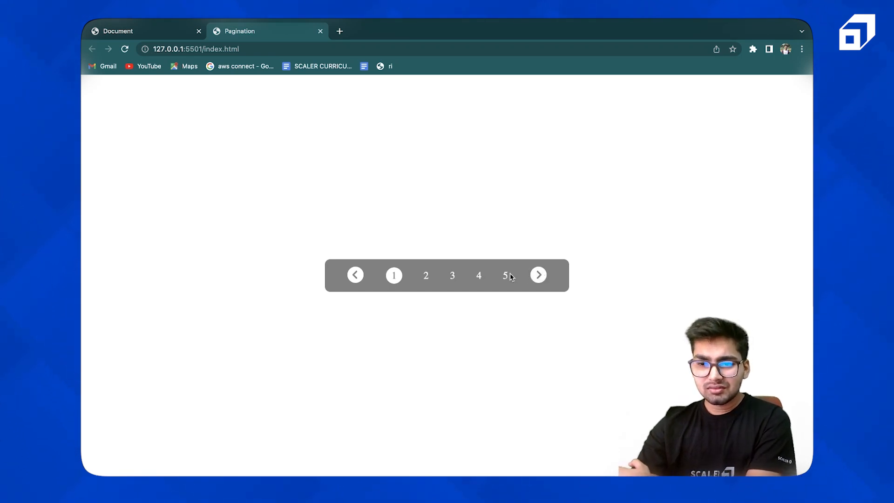
mouse_move(538, 274)
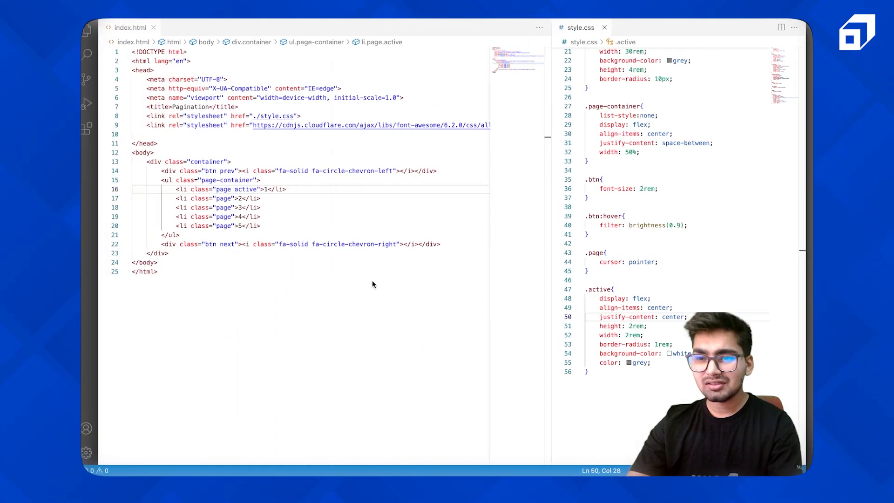
scroll(up, 3)
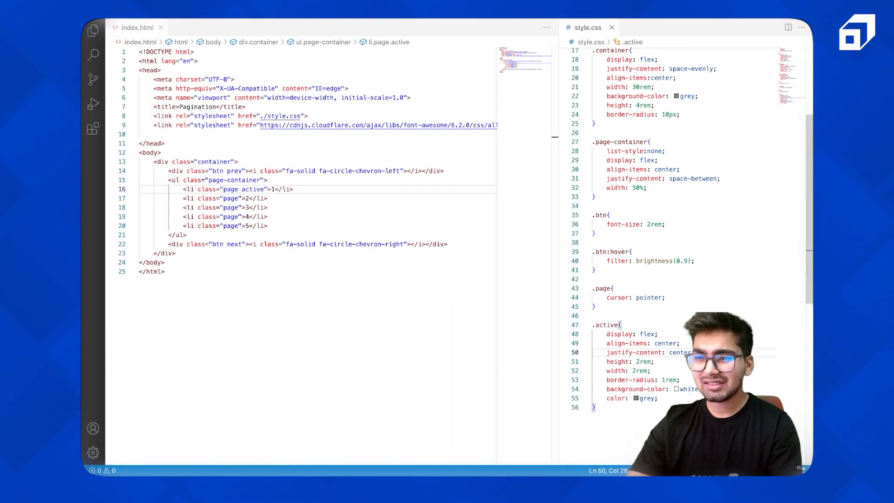
scroll(up, 3)
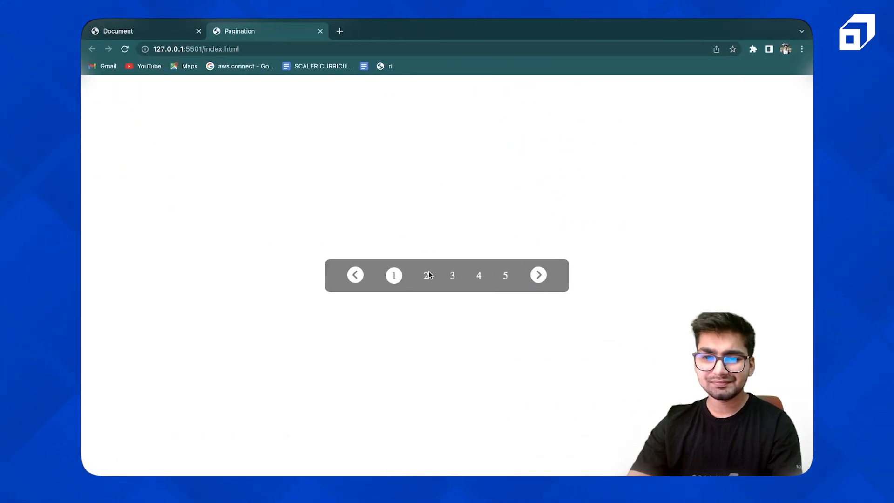
mouse_move(459, 277)
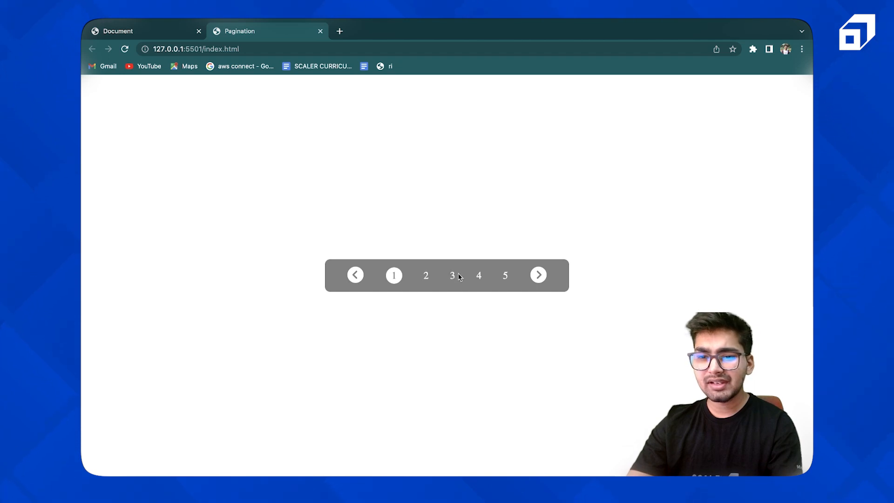
mouse_move(549, 274)
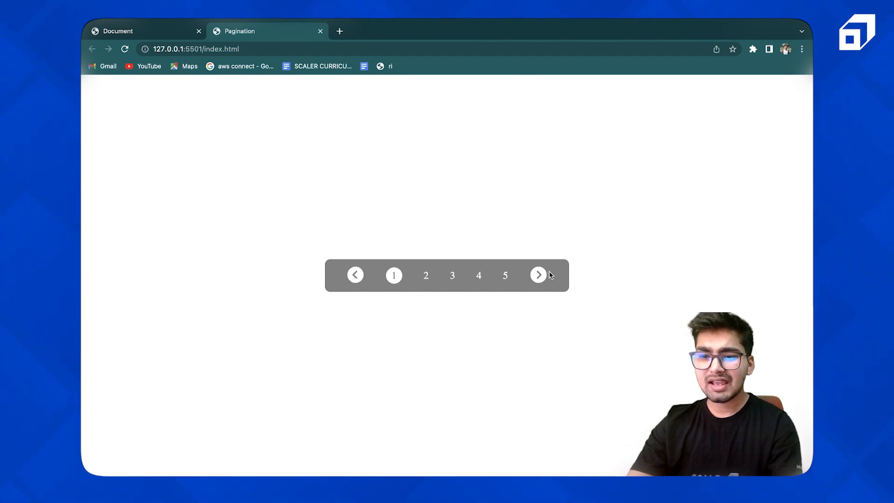
mouse_move(401, 284)
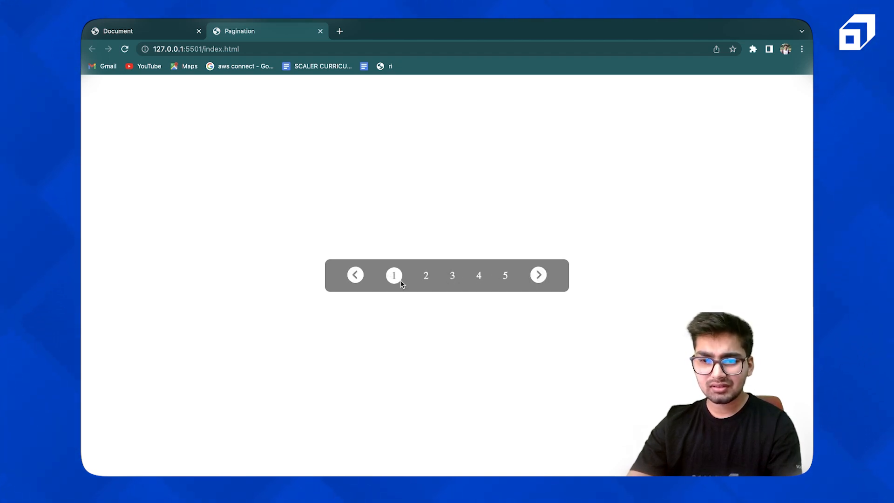
mouse_move(589, 277)
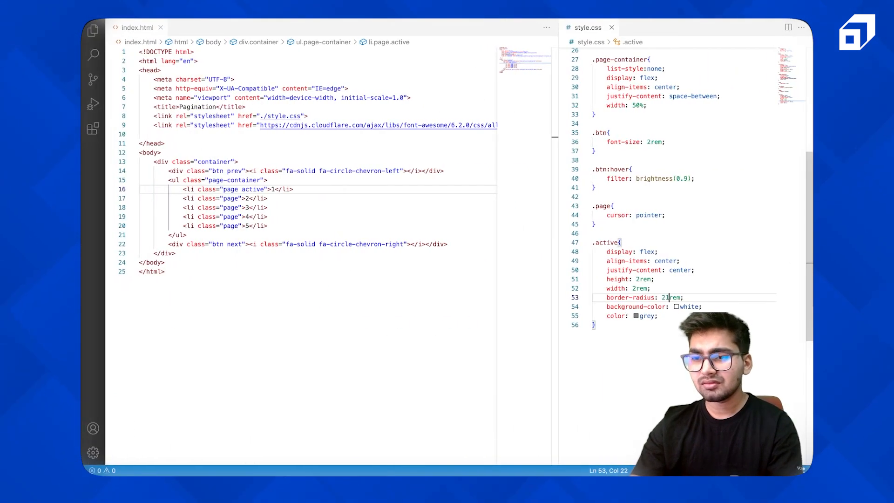
Remove the mistyped 2 so the .active border-radius stays 1rem.
key(Backspace)
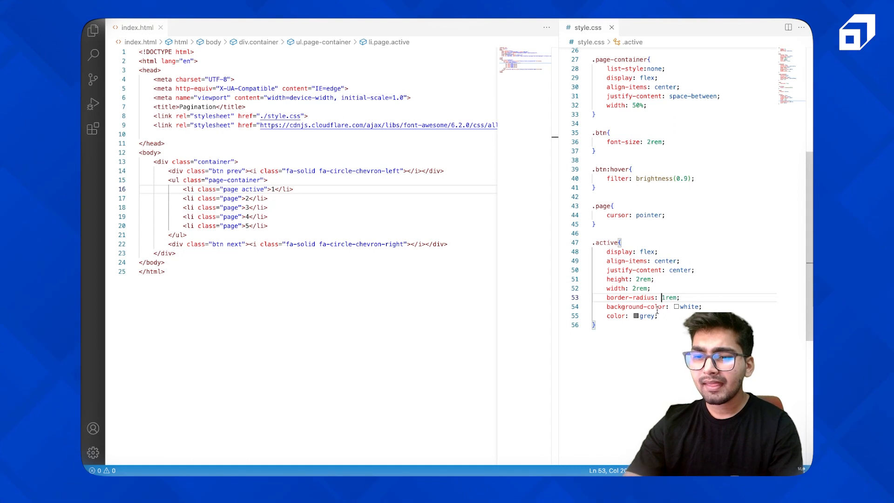
scroll(up, 3)
text(<script>)
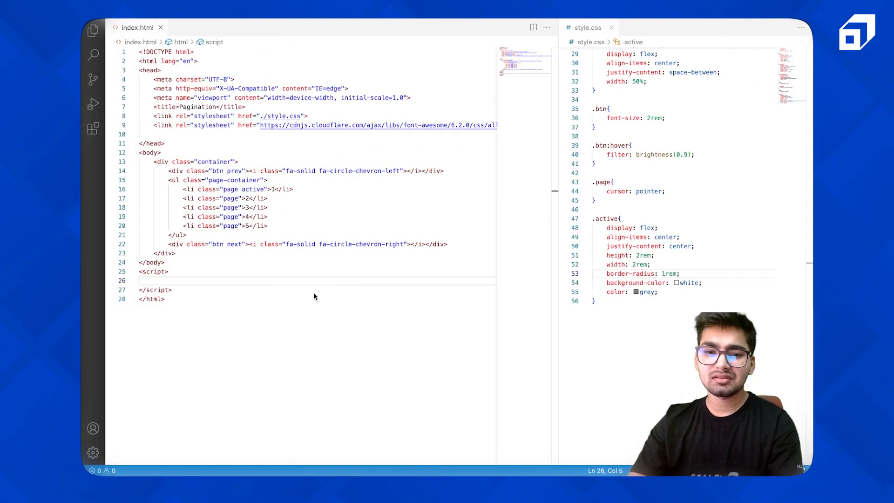
Store nextBtn and prevBtn via querySelector('.next'/'.prev') and begin nextBtn's click listener.
text(let next)
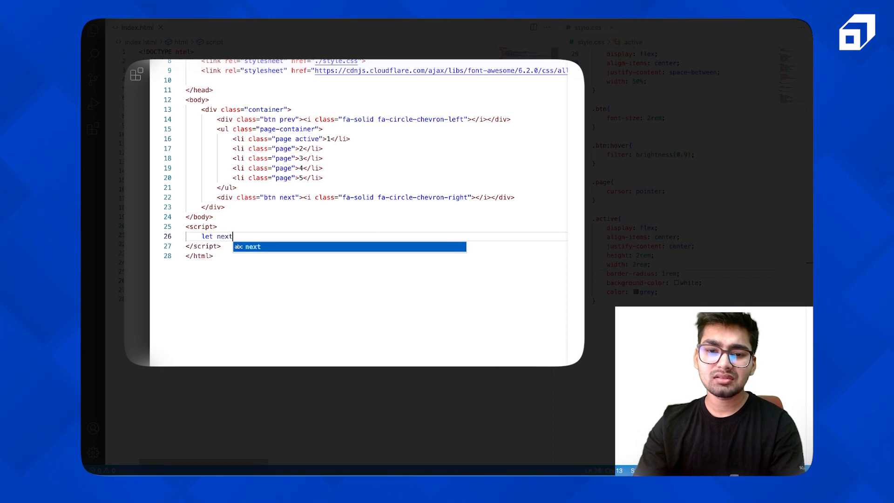
text(Bt)
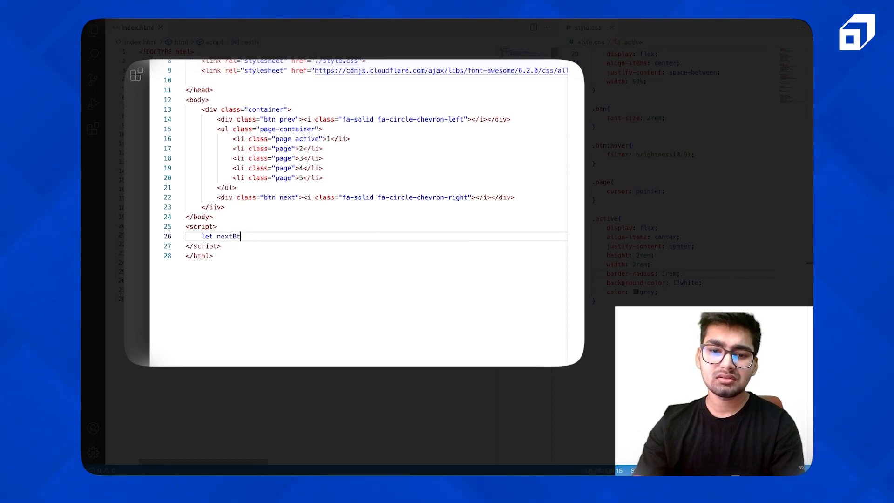
text(= docue)
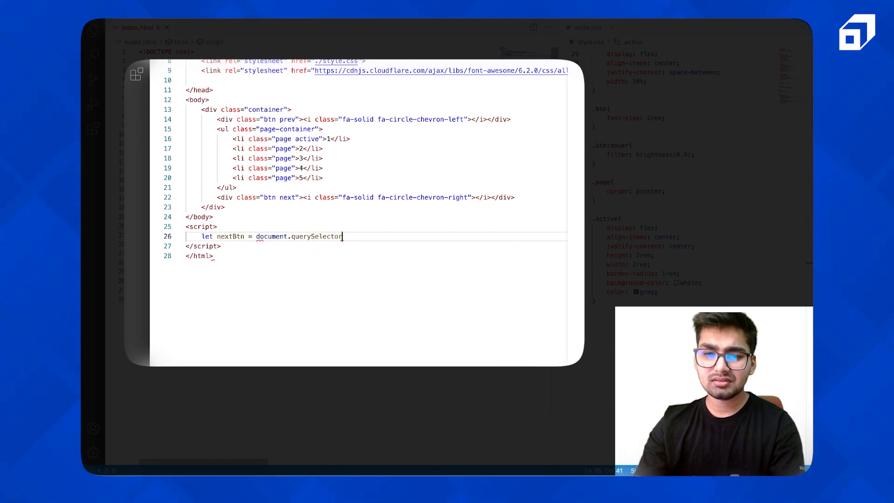
text((".next"):ne)
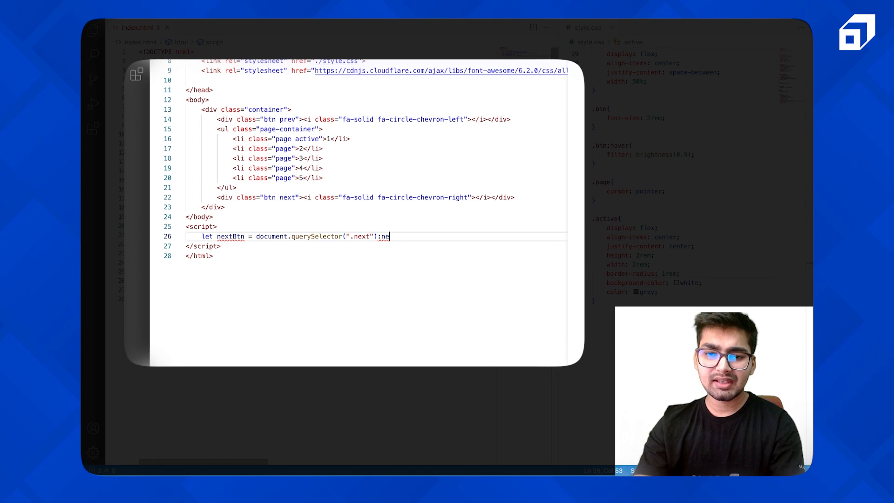
text(;)
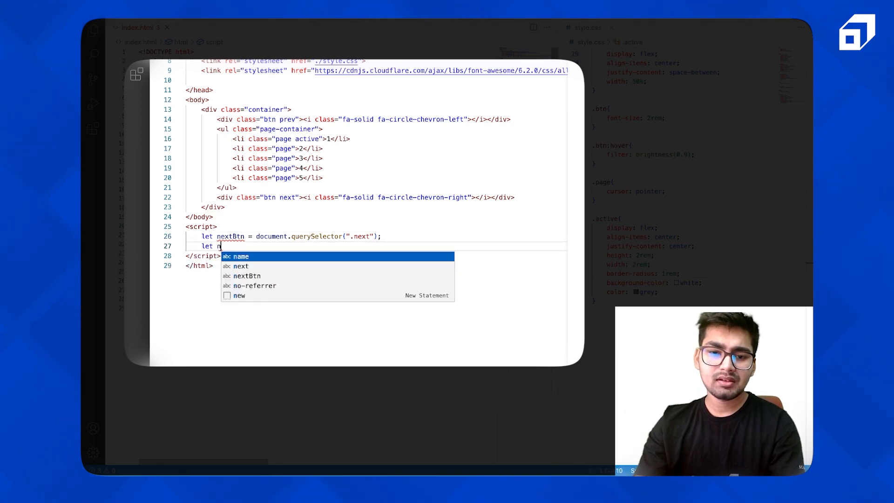
text(prevBtn =)
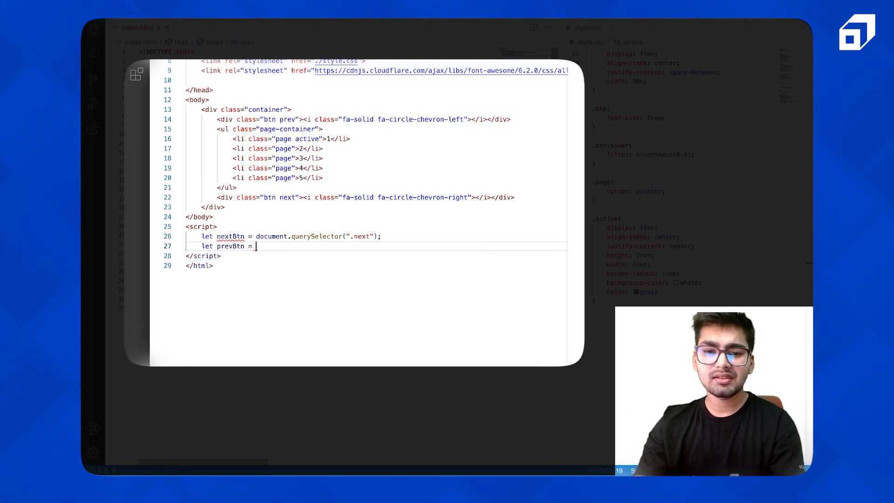
text(document.querySelector(".prev");)
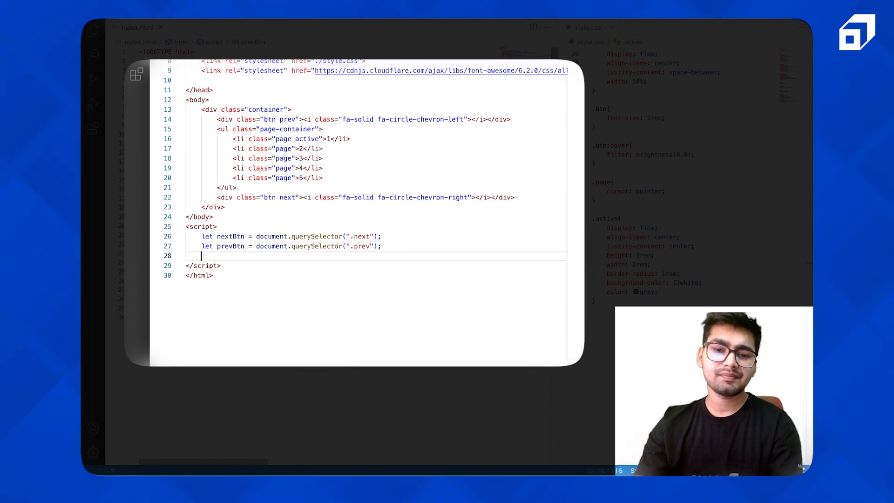
text(nex)
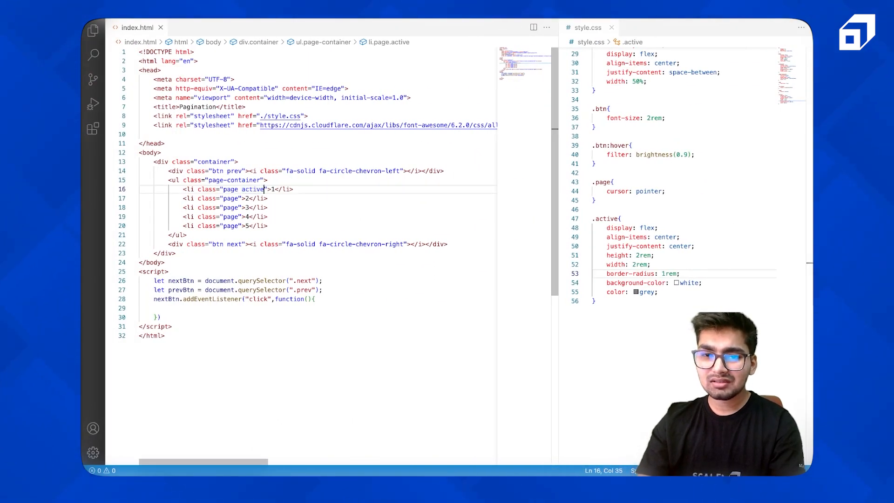
key(Backspace)
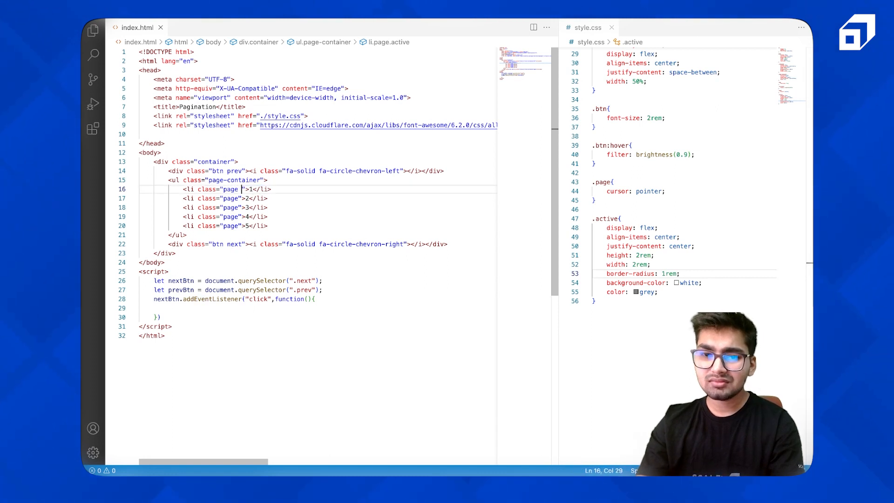
text(active)
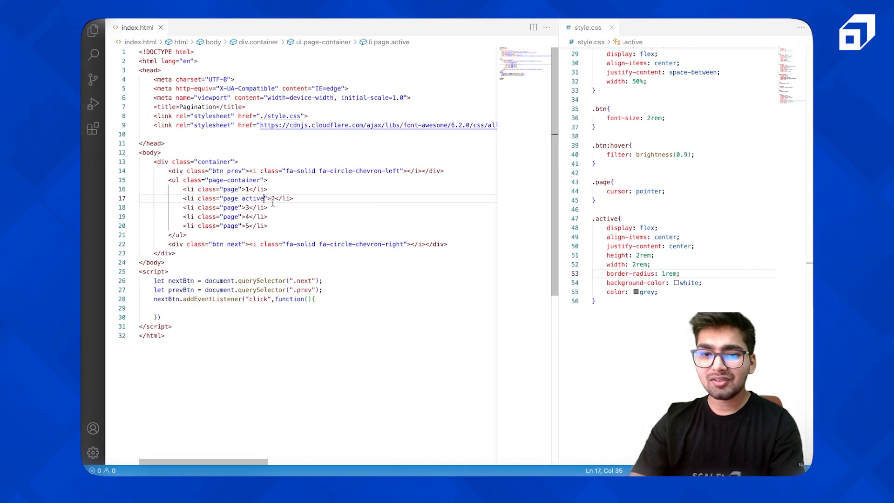
double_click(252, 198)
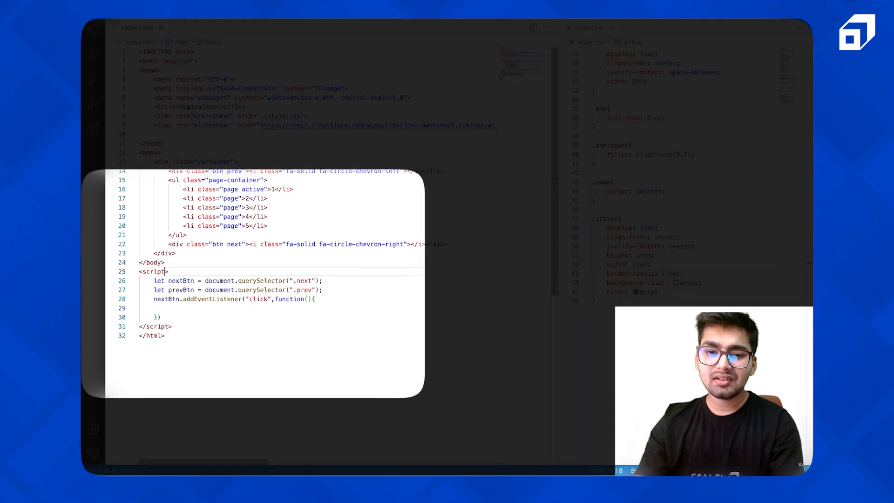
Declare currentPage = 0 and pages = document.querySelectorAll(".pages").
text(let currentPage =)
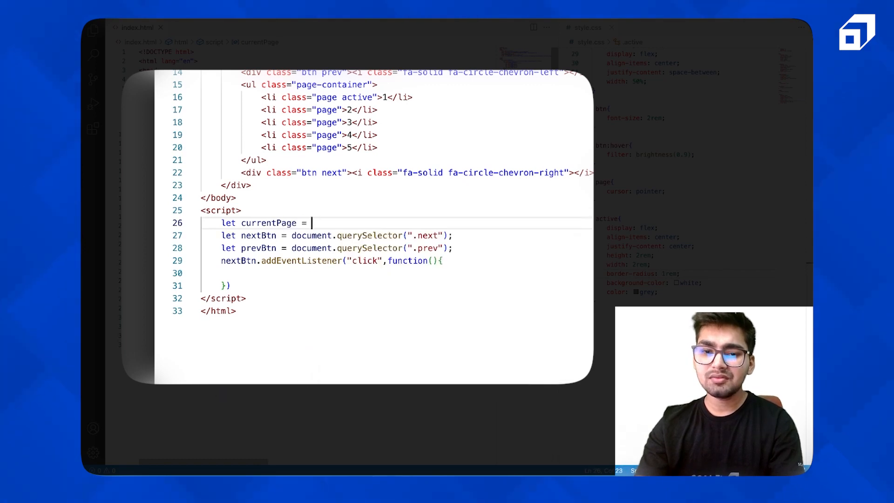
text(0;)
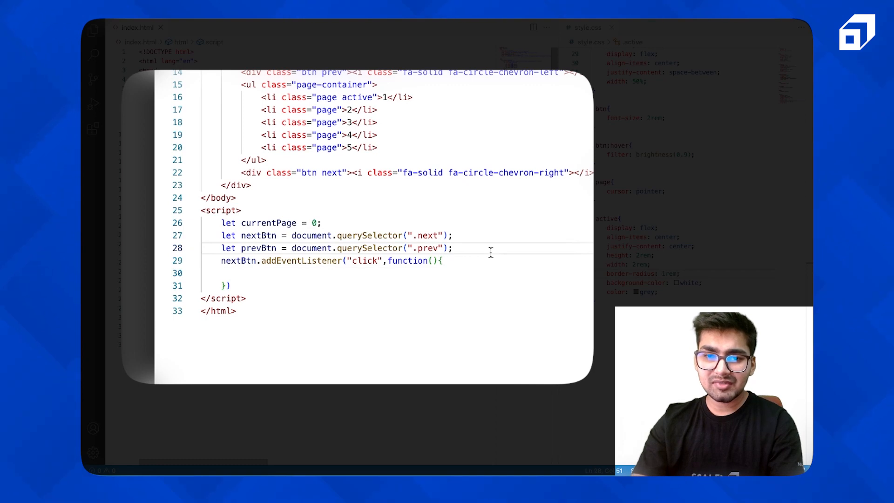
text(let)
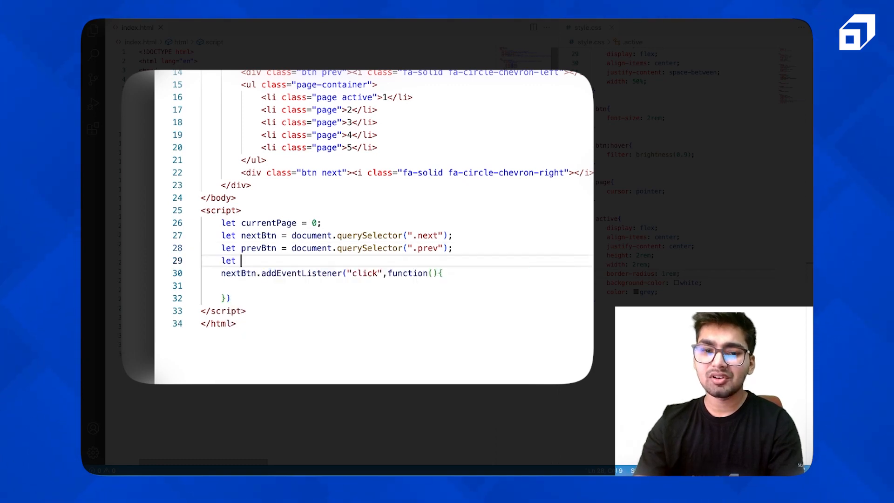
text(pages = document)
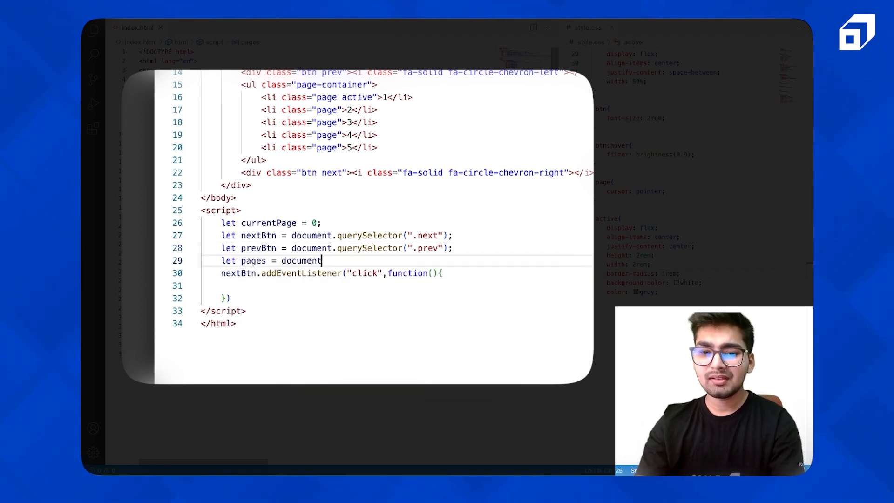
text(.querySelectorAll)
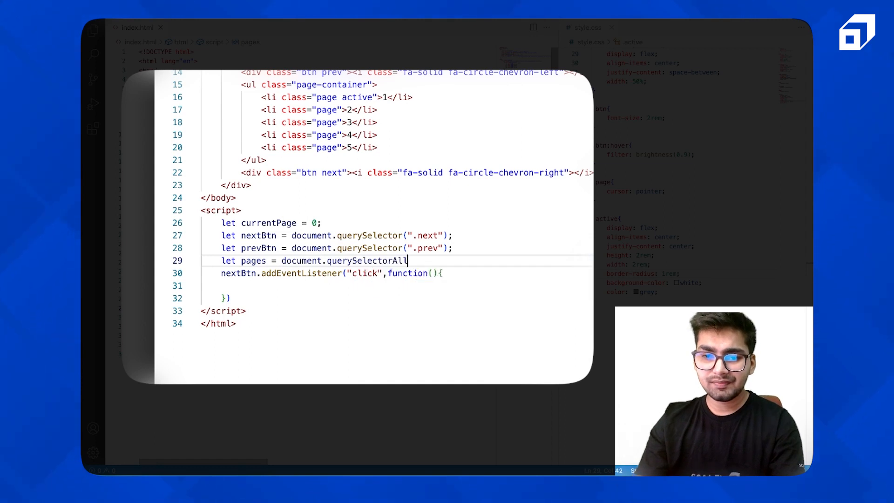
text((""))
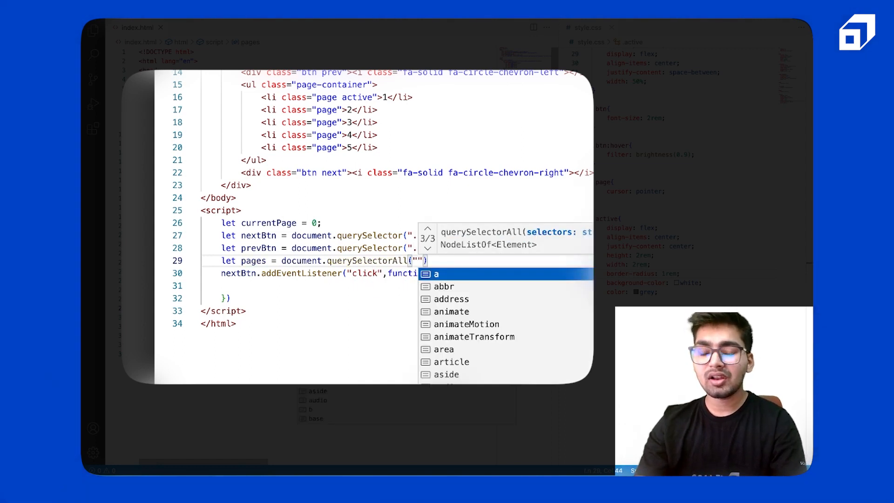
text(.)
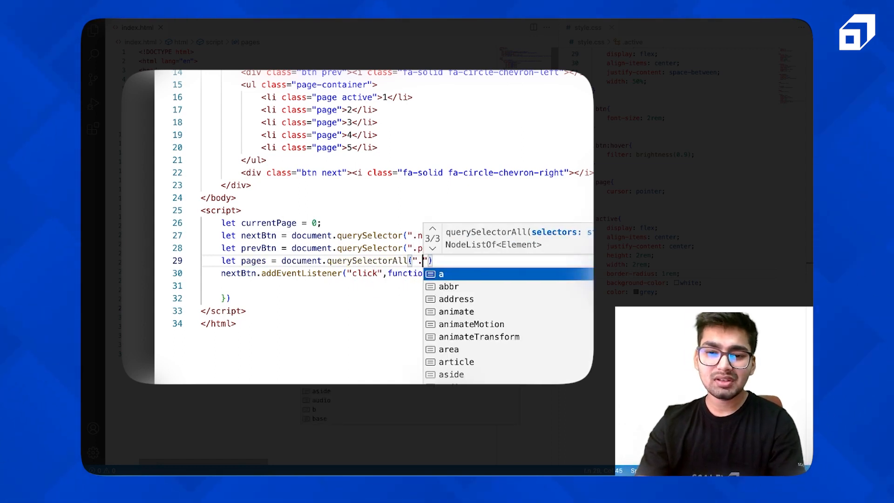
text(pages");)
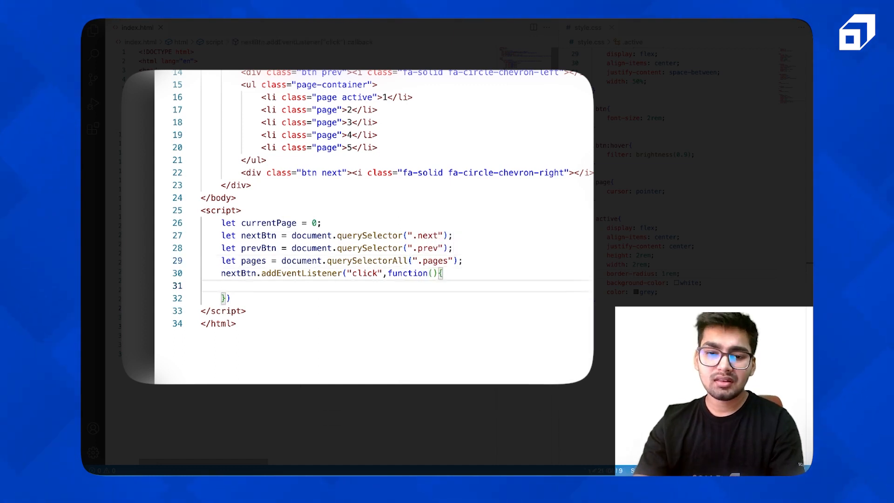
Write pages[currentPage].classList.remove("active") inside the next click handler.
text(pages[)
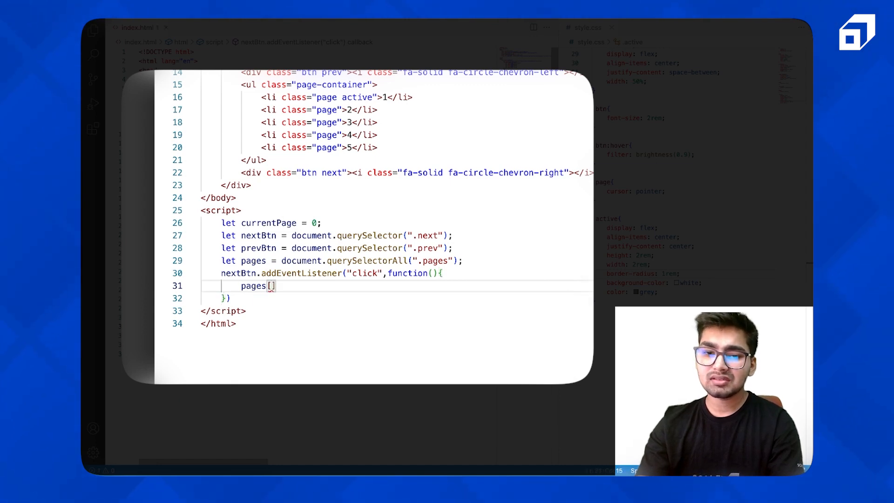
text(currentPage)
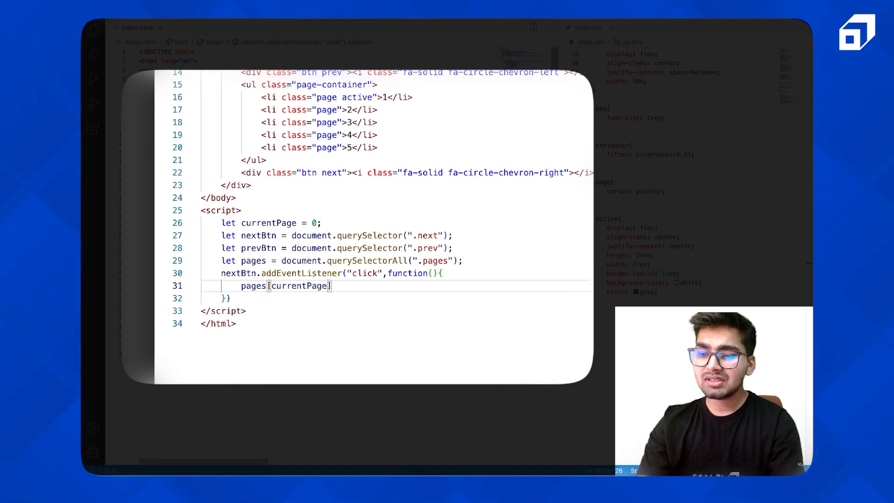
text(.)
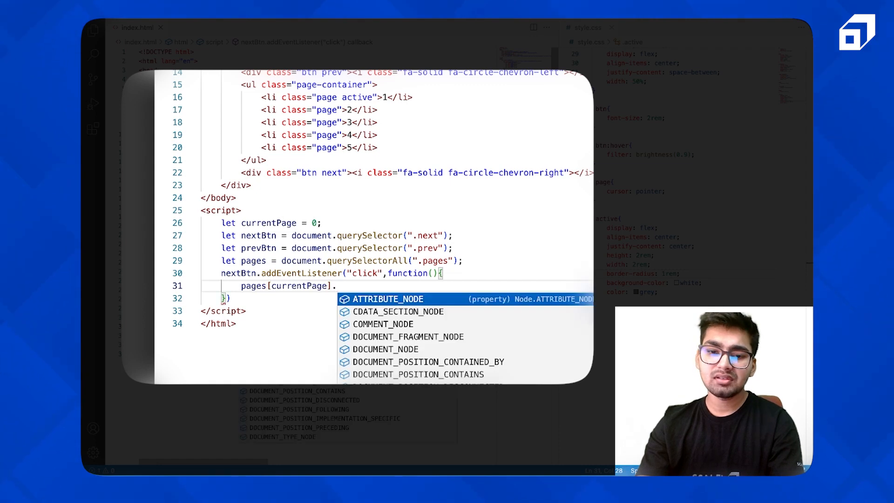
text(classList.remove)
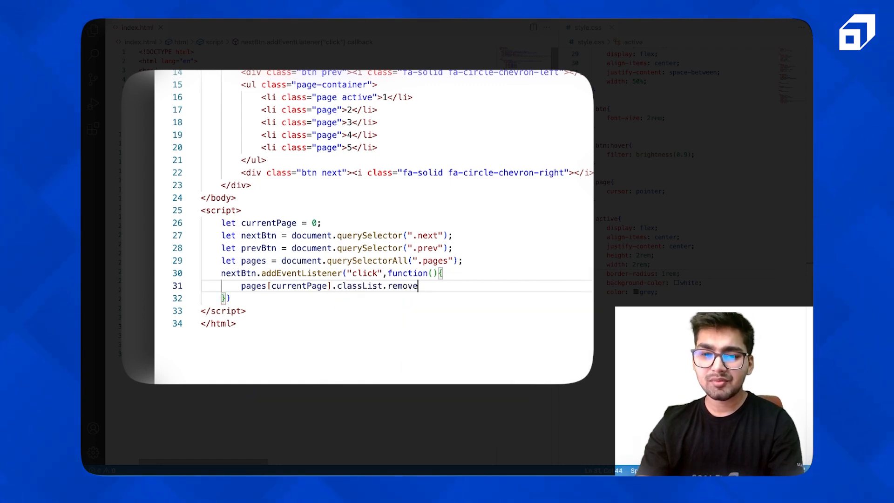
text(("active");)
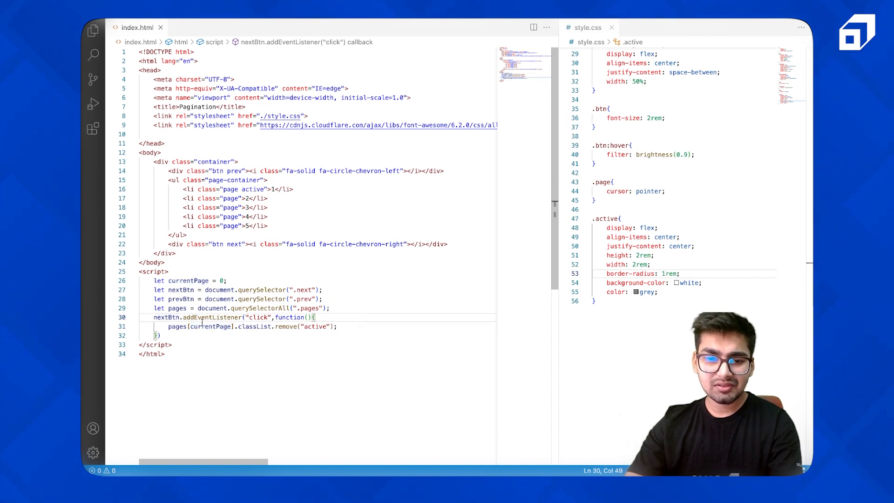
double_click(253, 326)
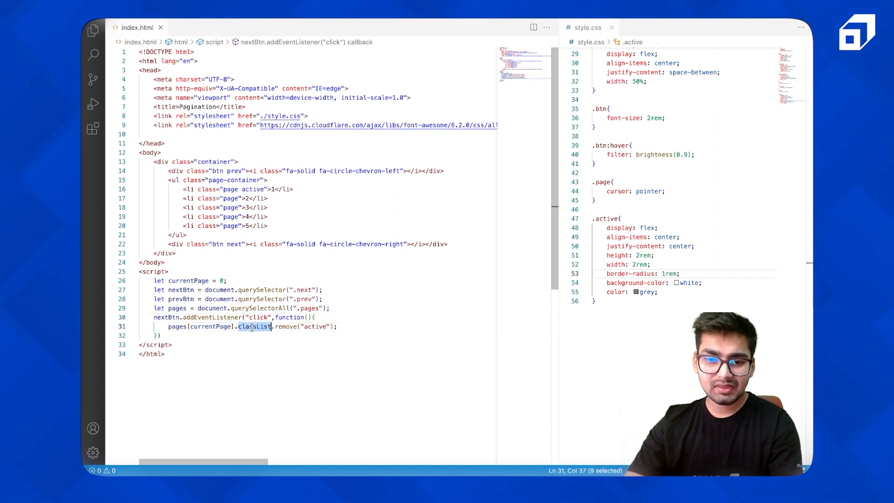
click(285, 326)
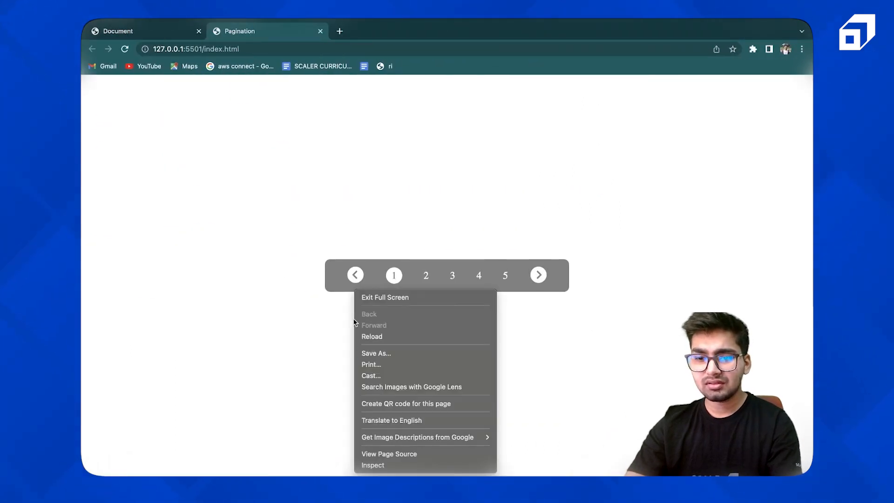
Open Chrome's developer tools Console to see the classList-of-undefined TypeError.
click(372, 465)
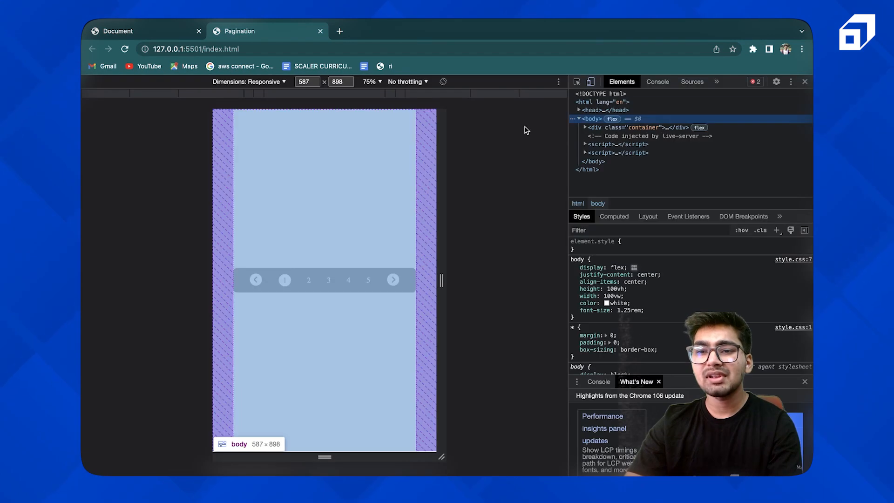
click(657, 81)
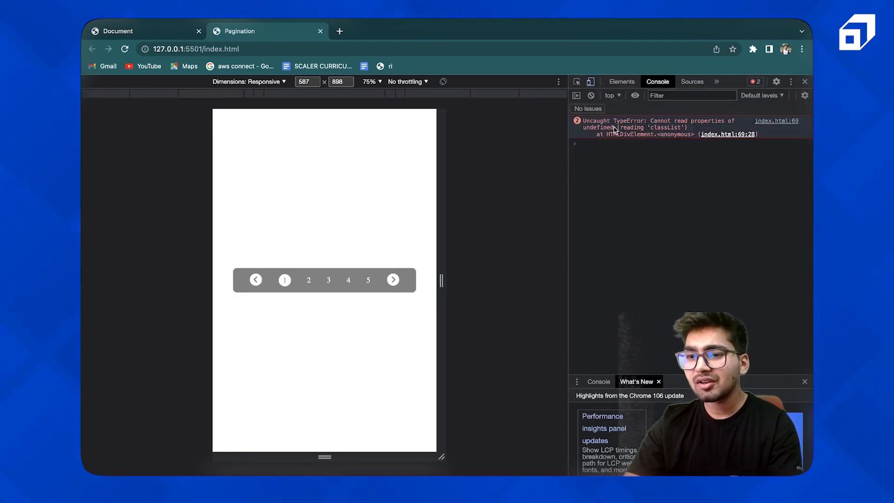
click(393, 279)
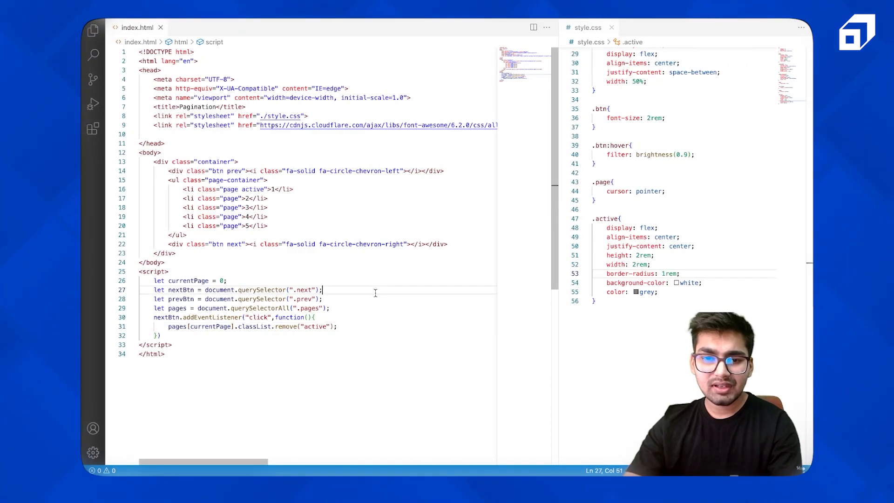
Review the button lookups, change the selector ".pages" to ".page", and reload the page.
click(322, 299)
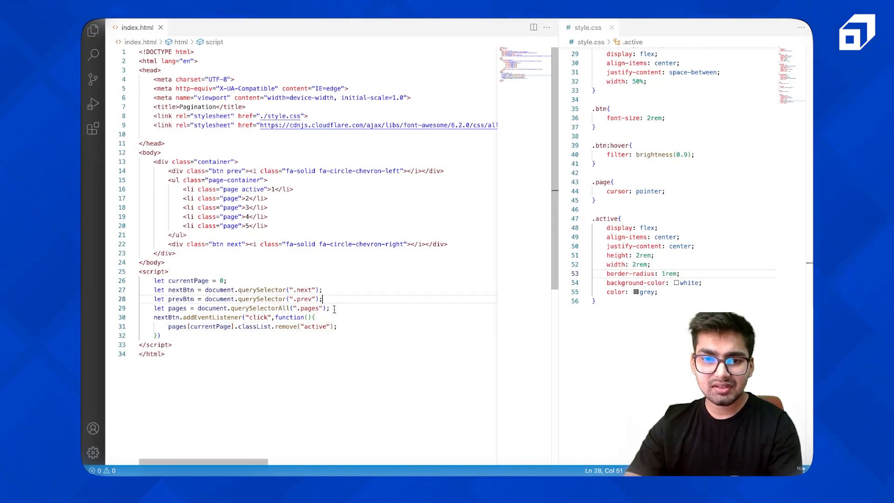
click(323, 308)
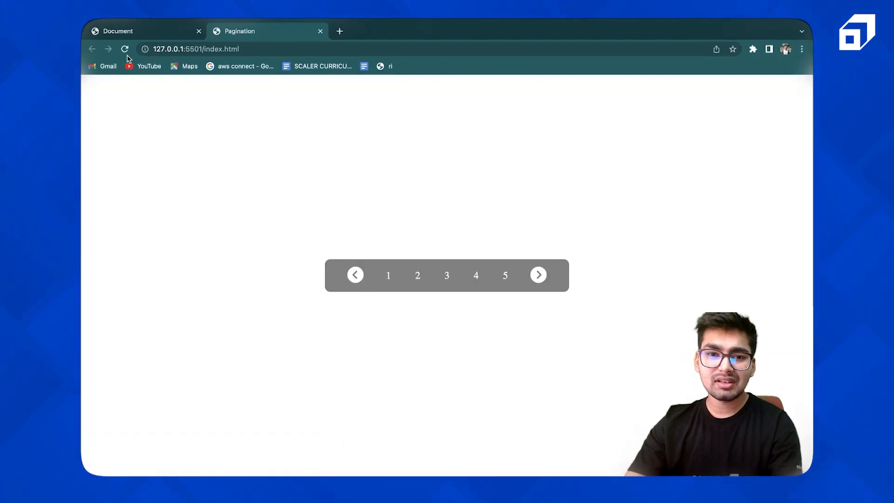
click(393, 274)
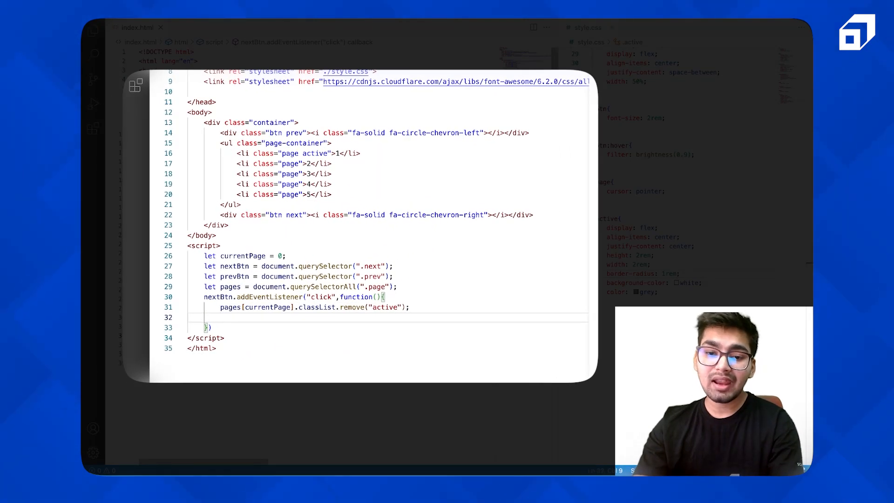
Use pages[currentPage++] and add the active class to the new current page.
text(pages)
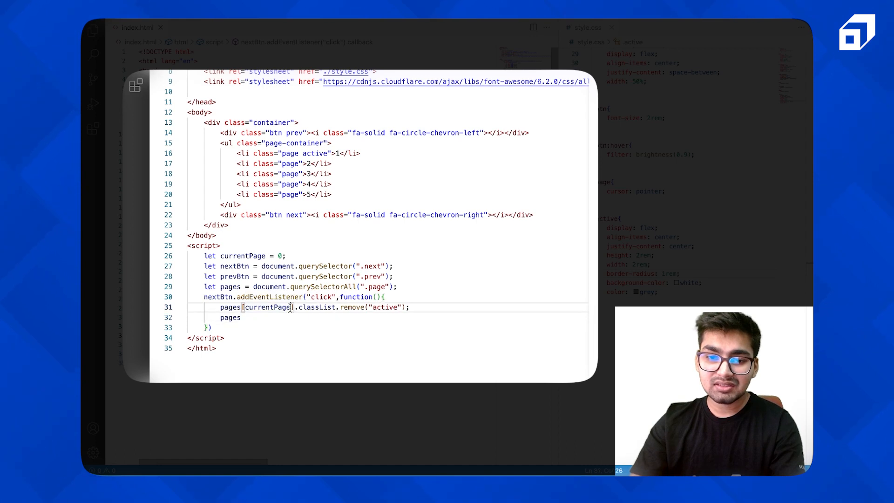
text(++)
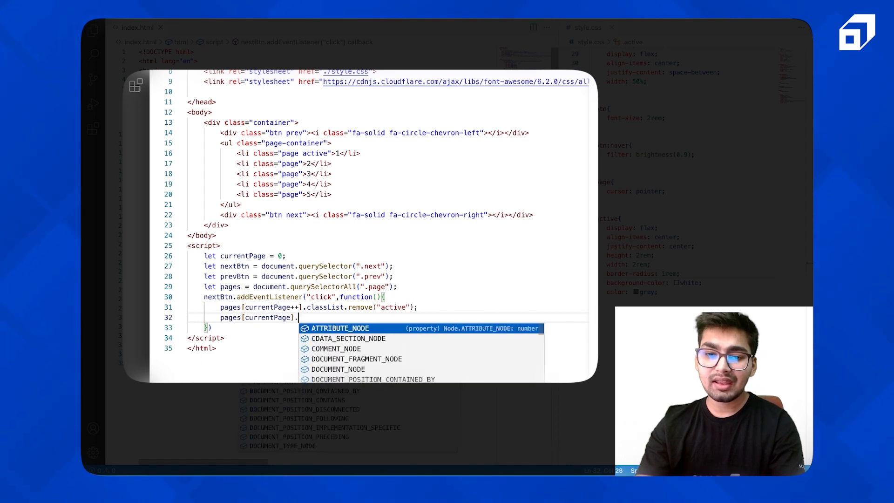
text(classList.a)
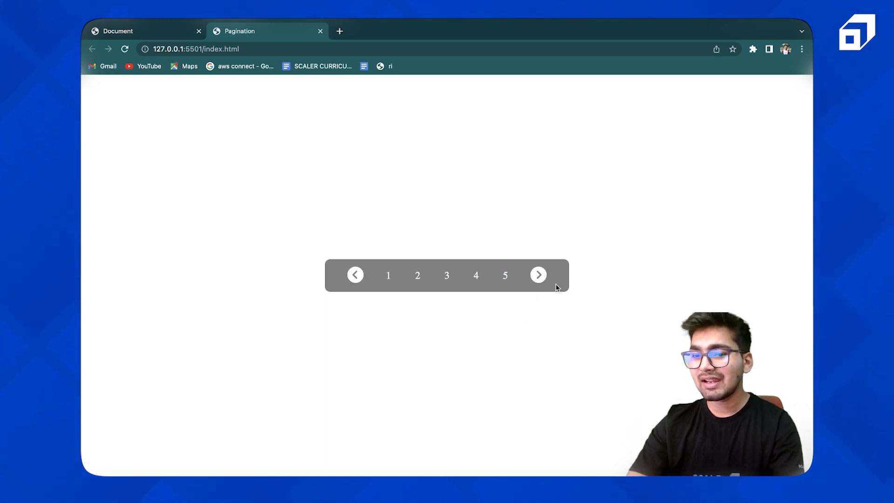
click(388, 275)
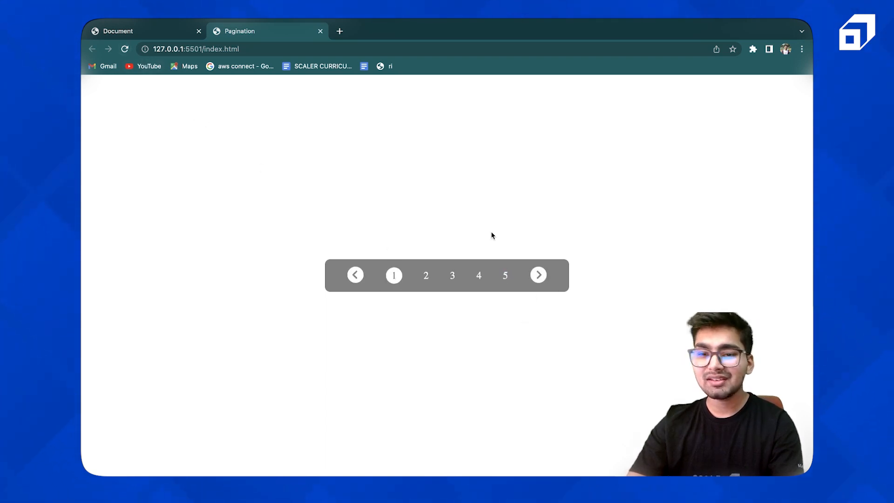
click(537, 275)
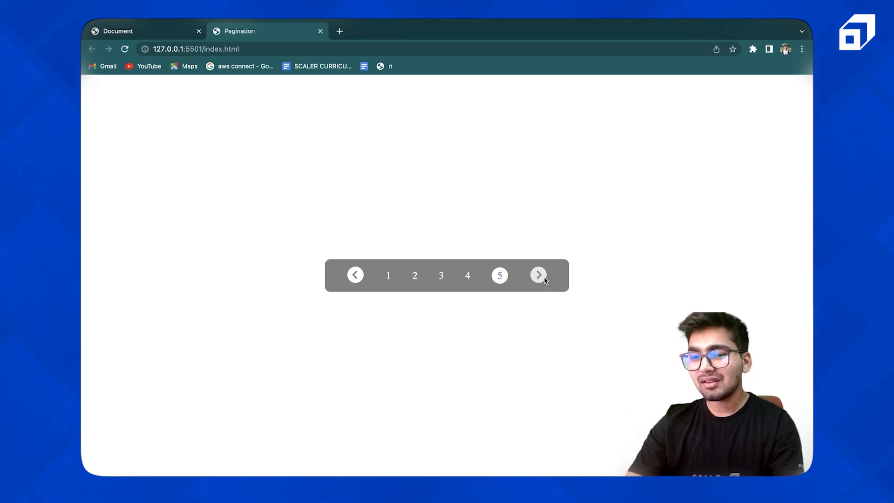
click(538, 275)
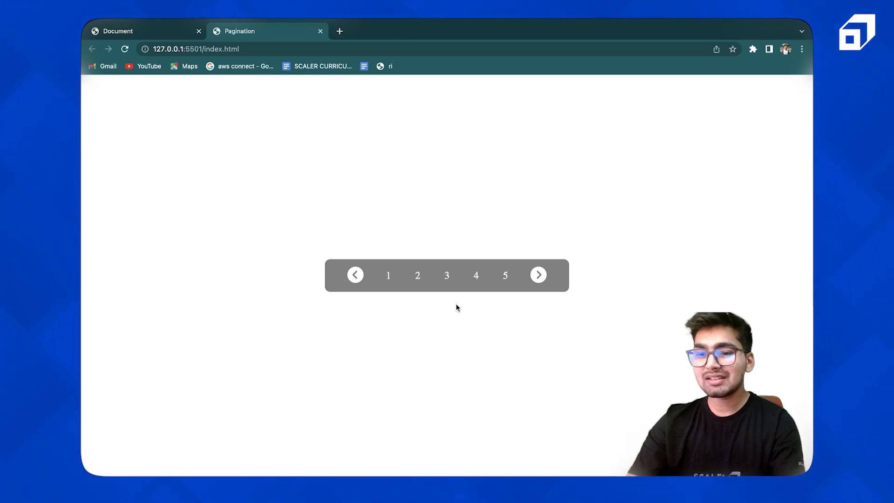
mouse_move(516, 279)
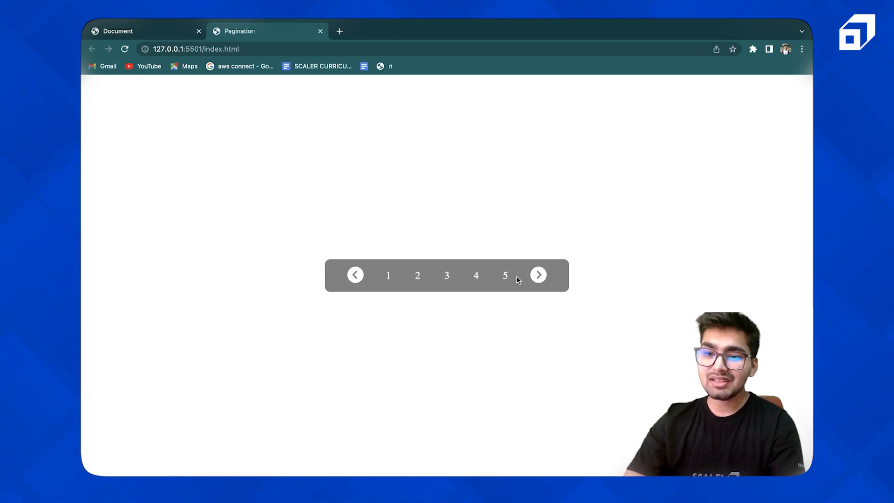
mouse_move(506, 308)
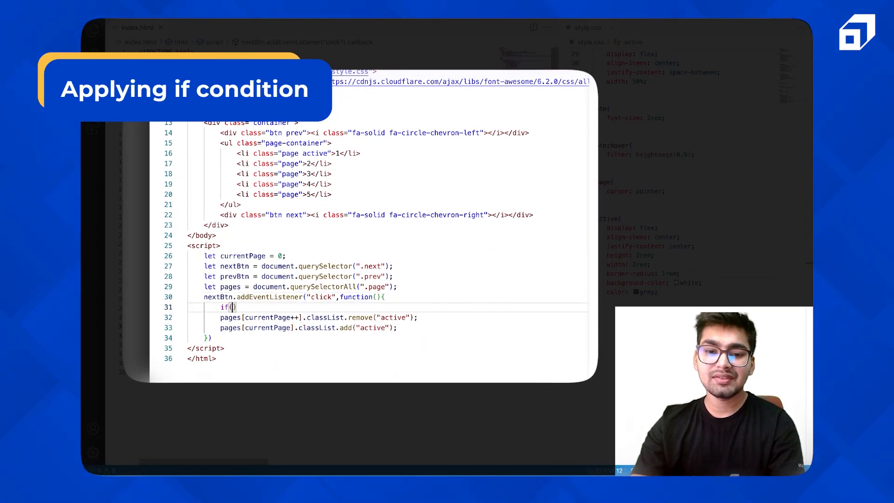
Add an early return to nextBtn's handler when currentPage == pages.length - 1.
text(currentPage)
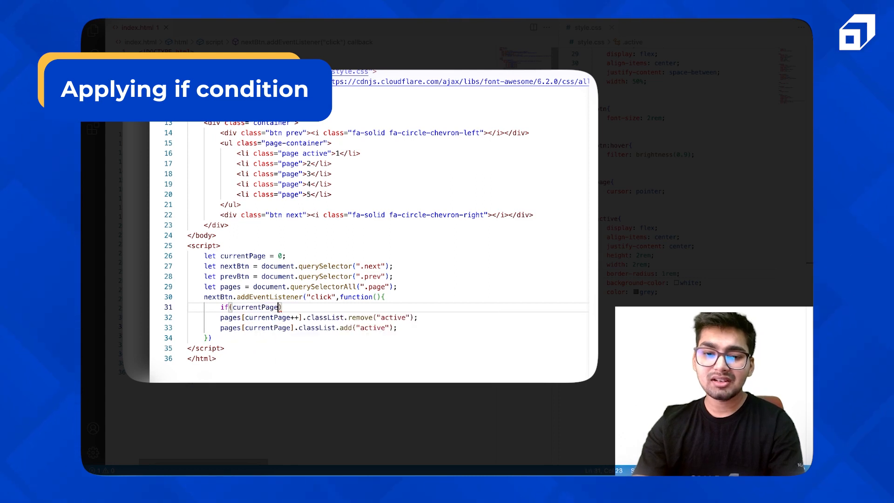
text(== pages.length - 1)
text(return;)
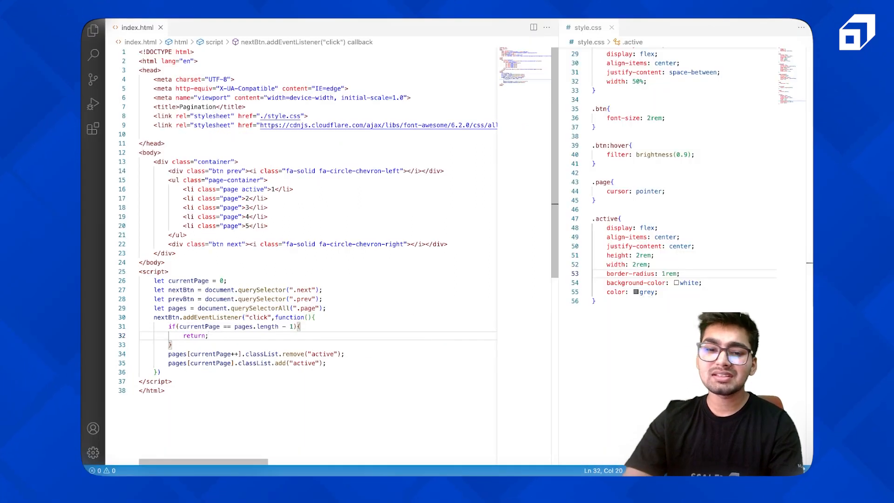
Click the next arrow repeatedly to confirm the white circle stops at page 5.
click(239, 31)
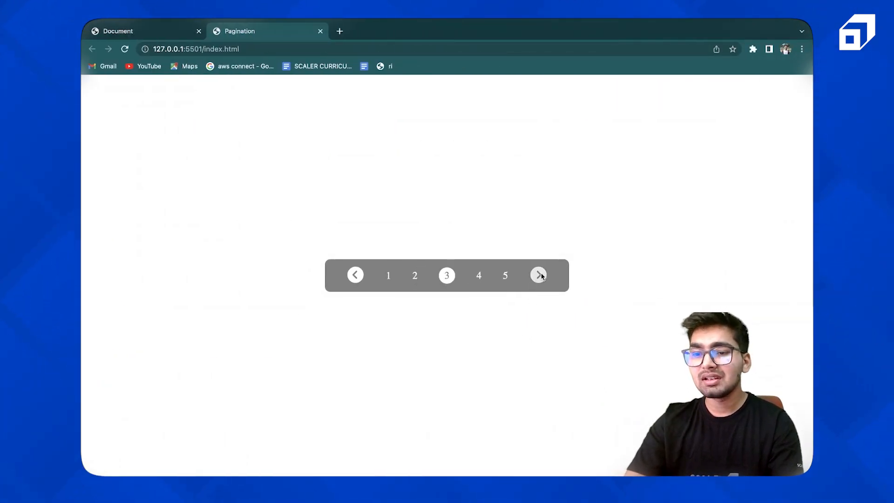
click(538, 275)
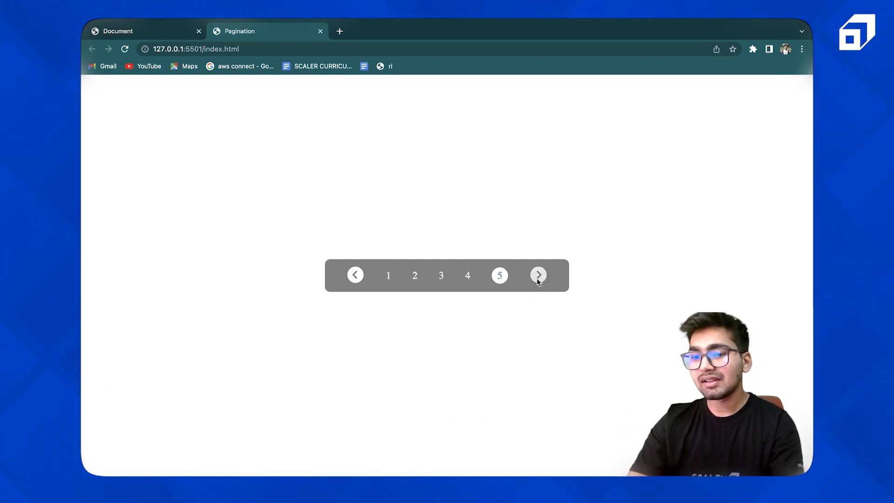
mouse_move(536, 296)
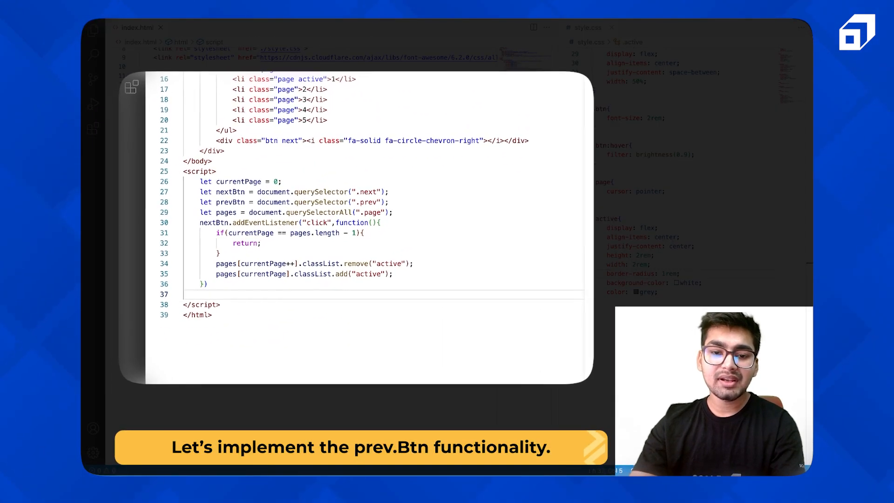
Add a prevBtn click listener that removes "active" from the current page.
text(prevBtn.addEventListener(")
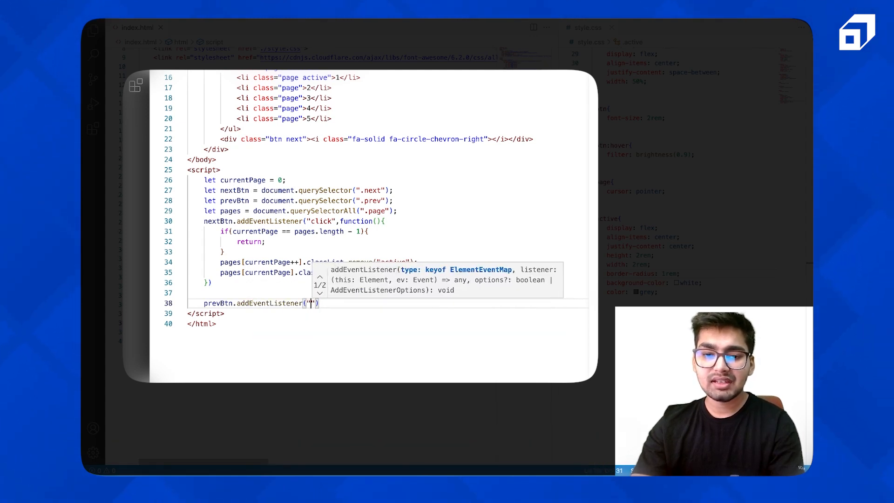
text(click)
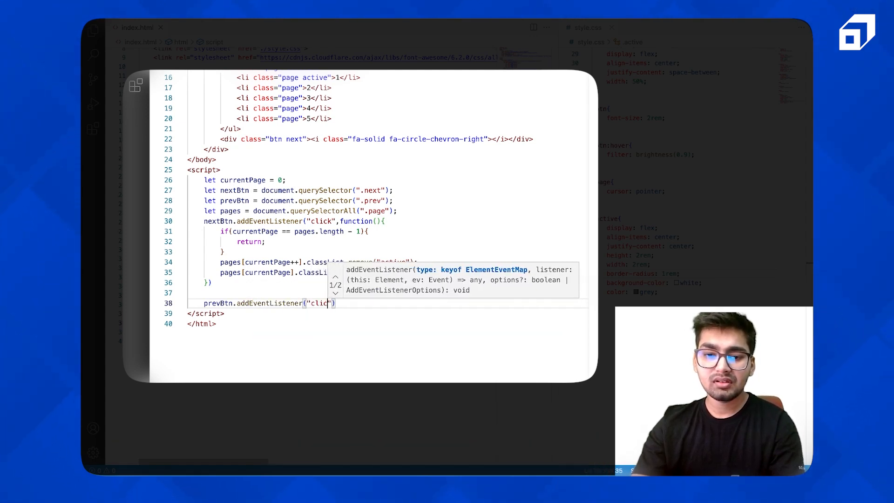
text(,function()
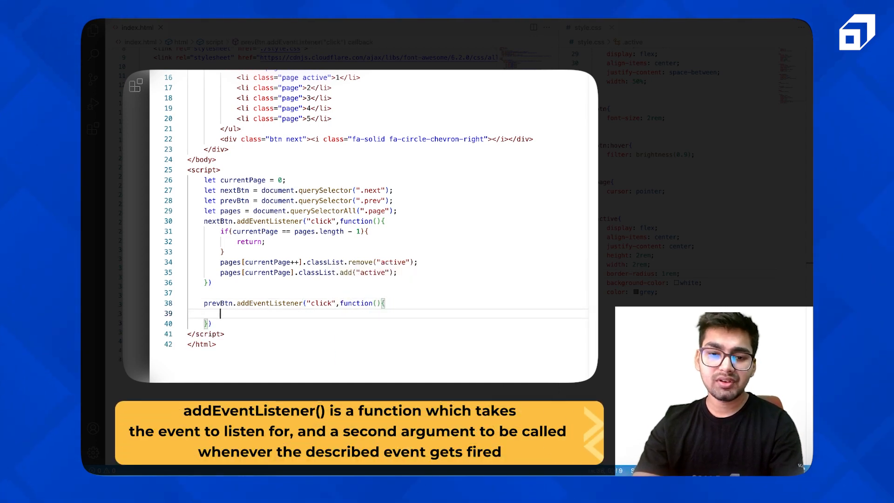
text(pages[currentPage].classList)
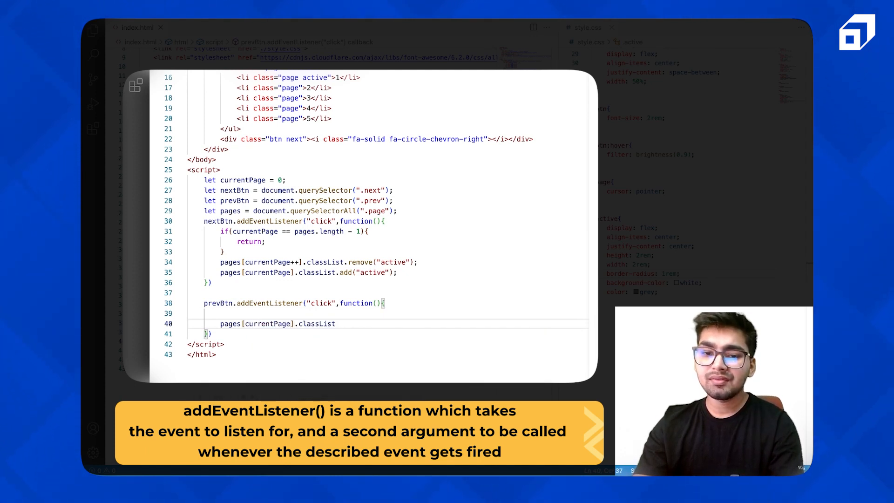
text(.remove()
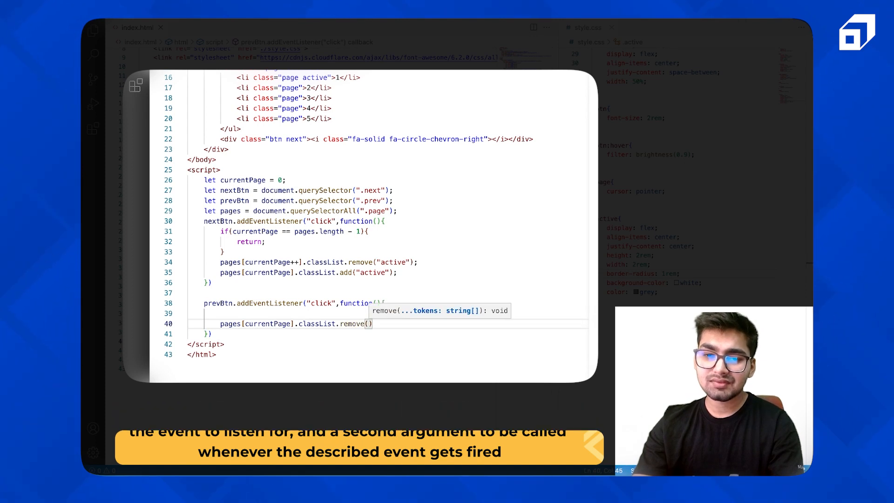
text("active")
text(pages)
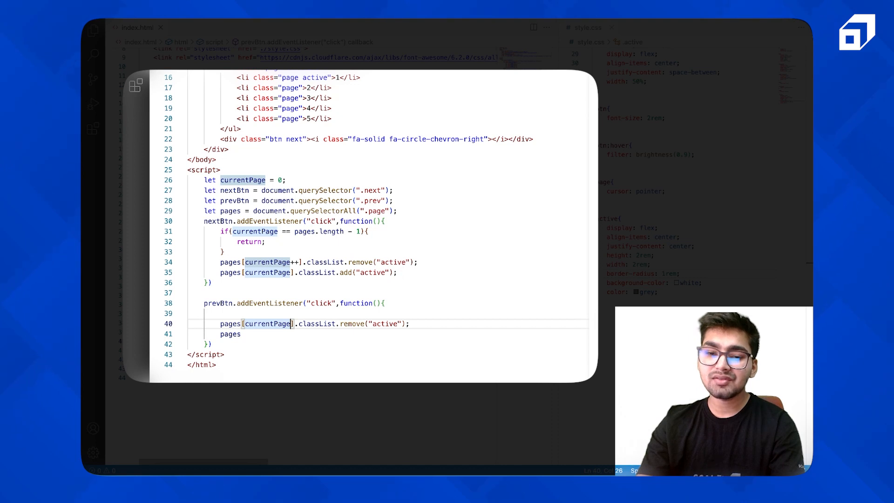
Decrement currentPage and add 'active' to the new current page.
text(--)
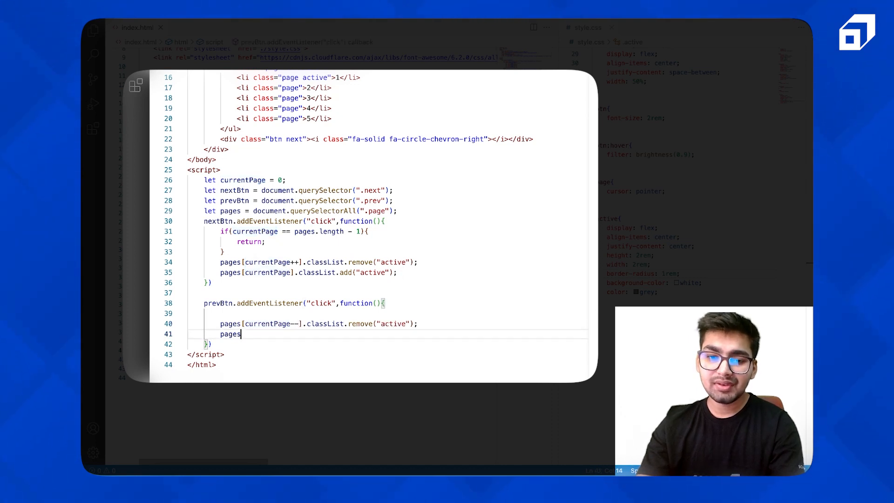
text([currentPage)
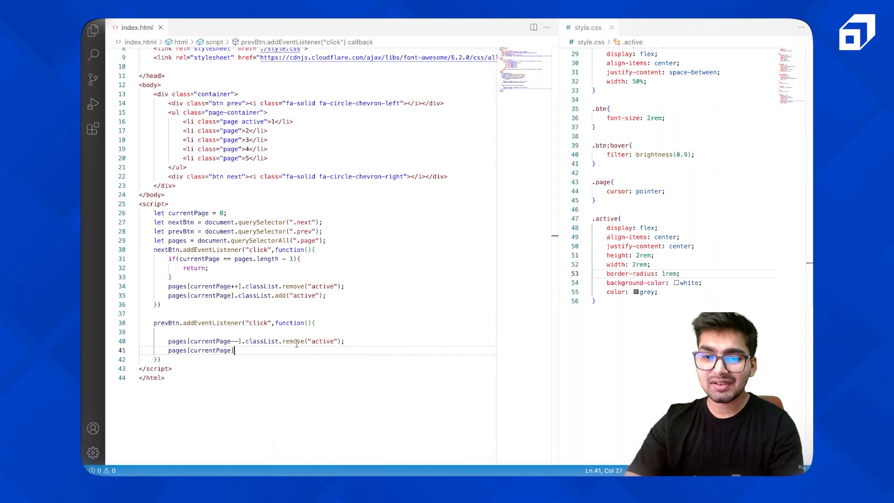
text(.ca)
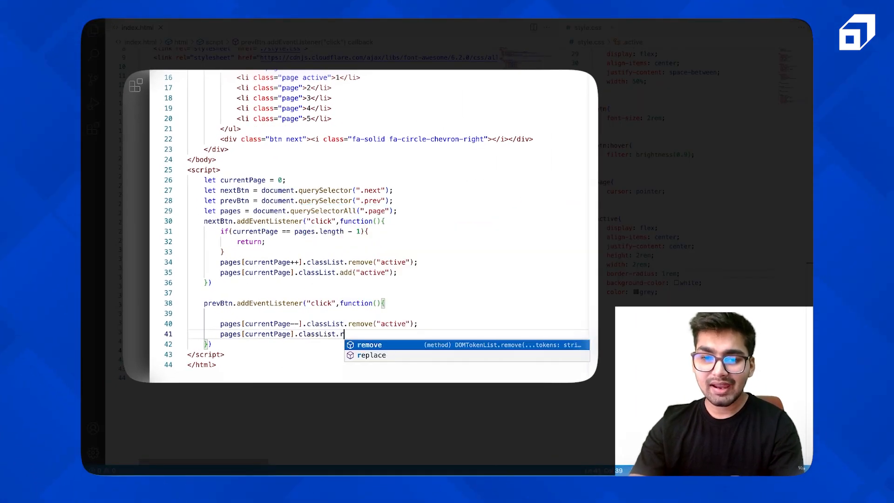
text(add('a')
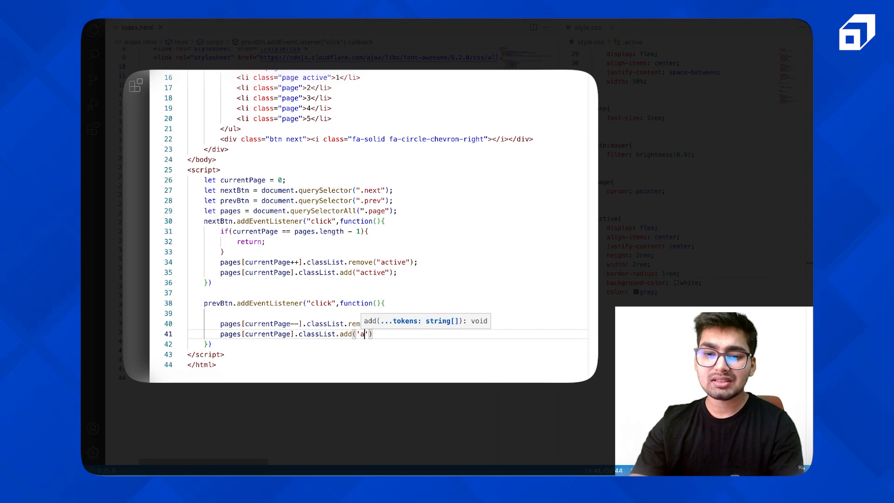
text(ctive)
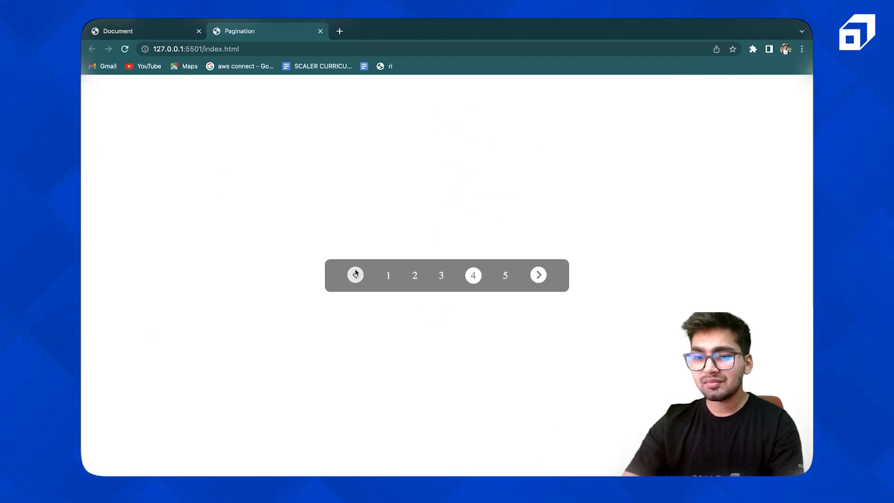
mouse_move(315, 286)
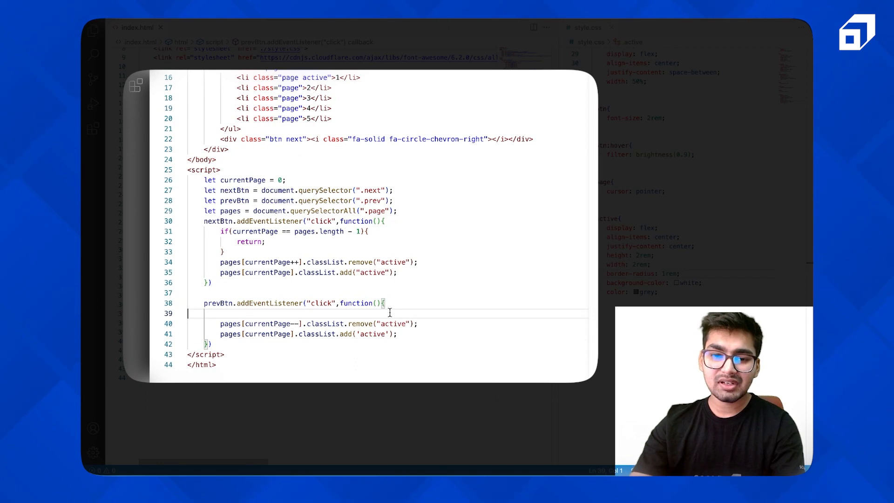
Reload, advance the circle to page 3 with next, then bring it back with prev.
text(if(currentPage)
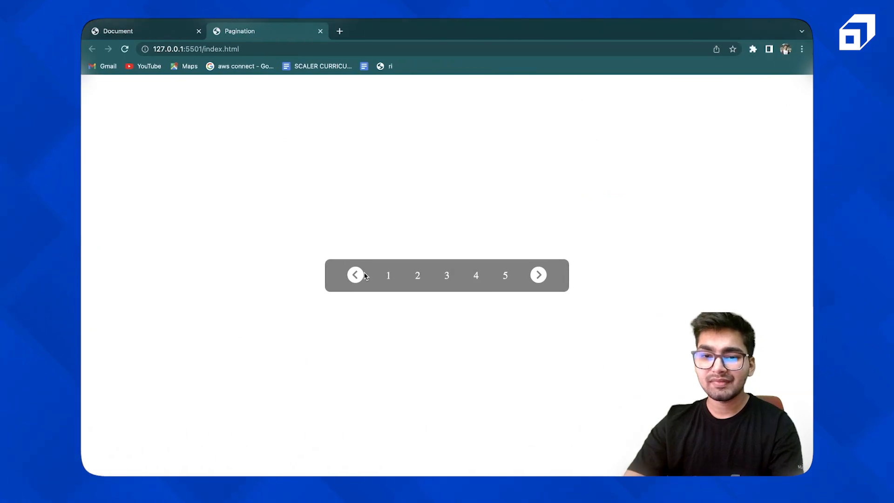
click(504, 274)
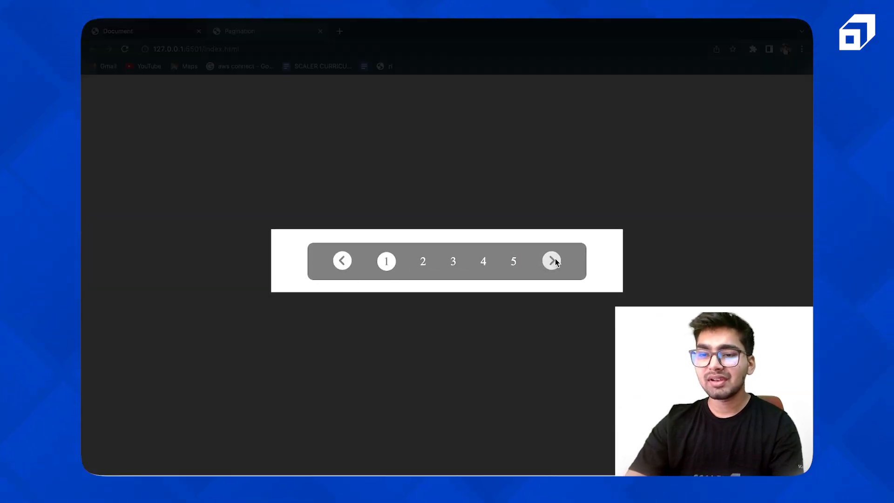
click(551, 261)
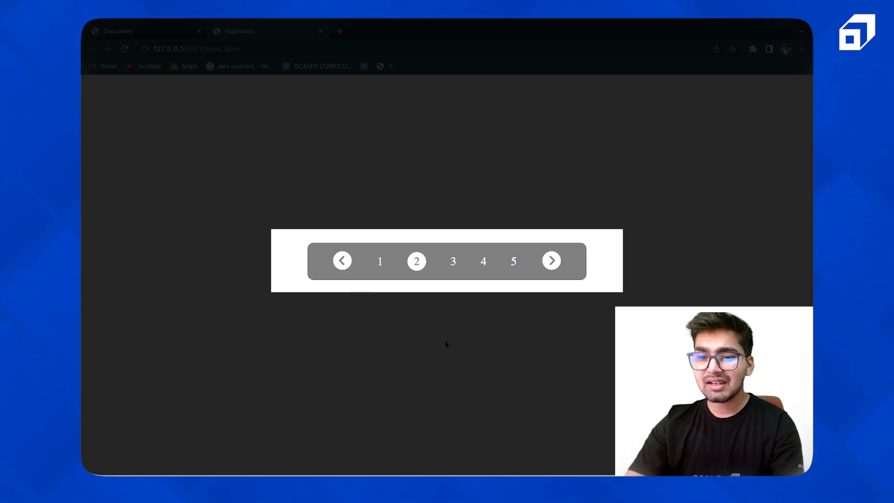
click(447, 261)
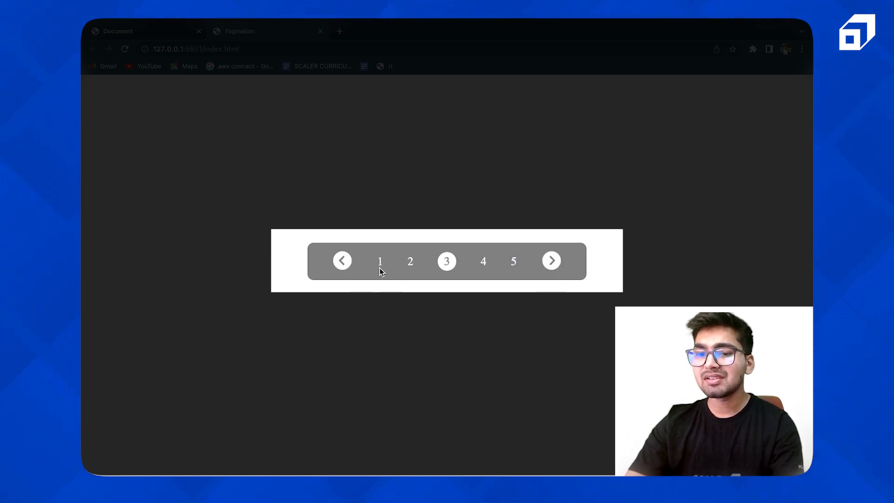
mouse_move(409, 265)
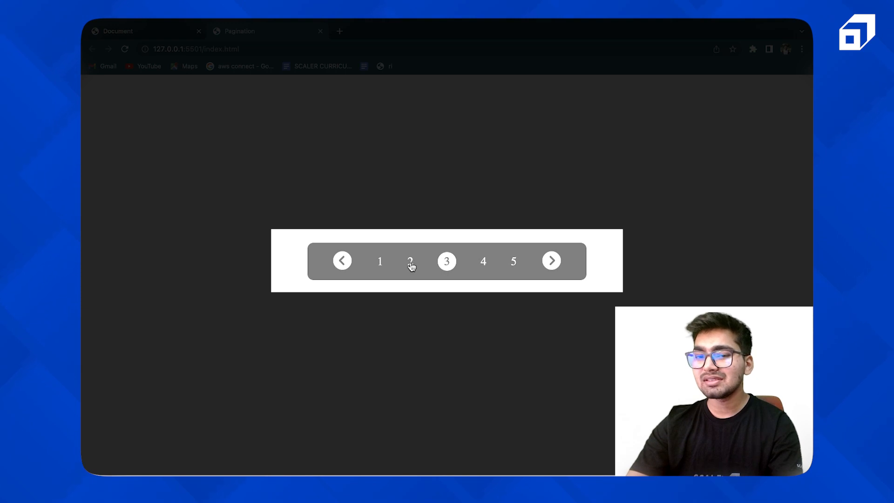
mouse_move(402, 262)
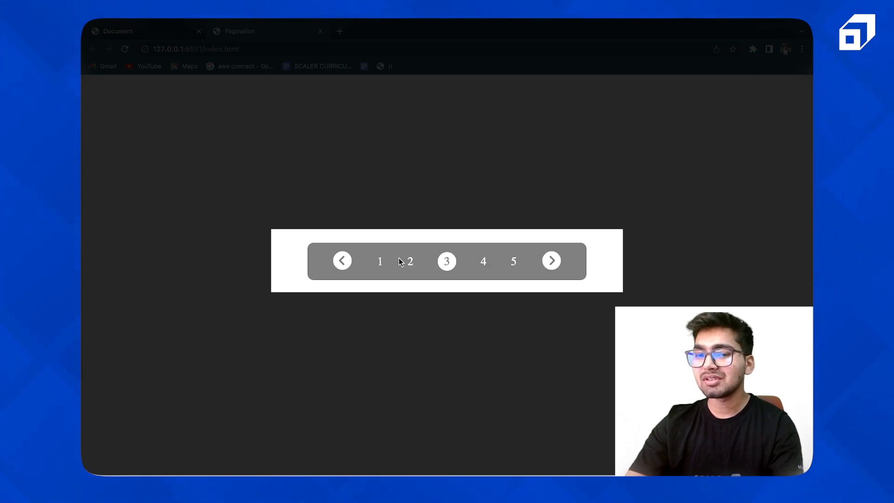
mouse_move(479, 264)
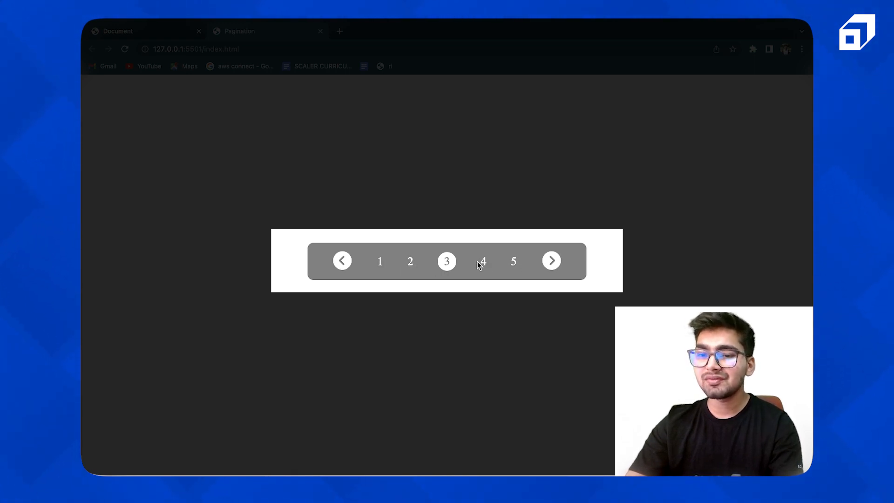
click(341, 261)
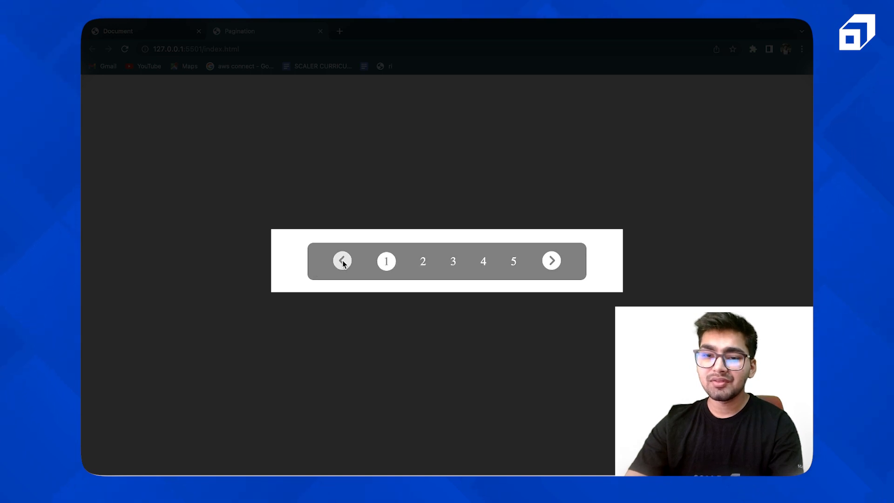
mouse_move(550, 261)
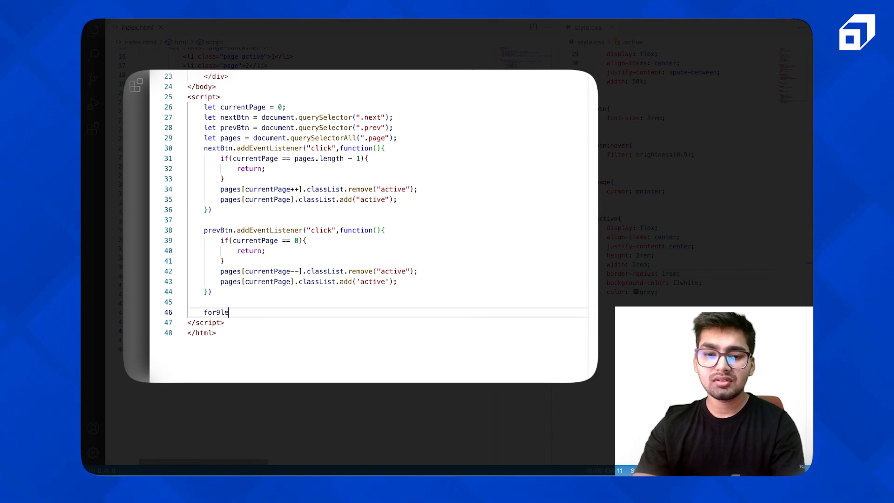
Write a for loop attaching a "click" listener to each pages[i] item.
text((let i)
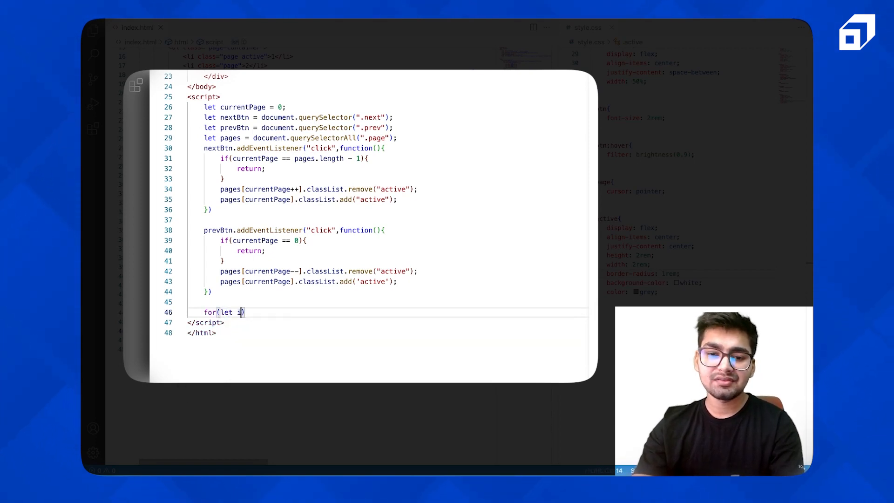
text(=0;i<pages.length)
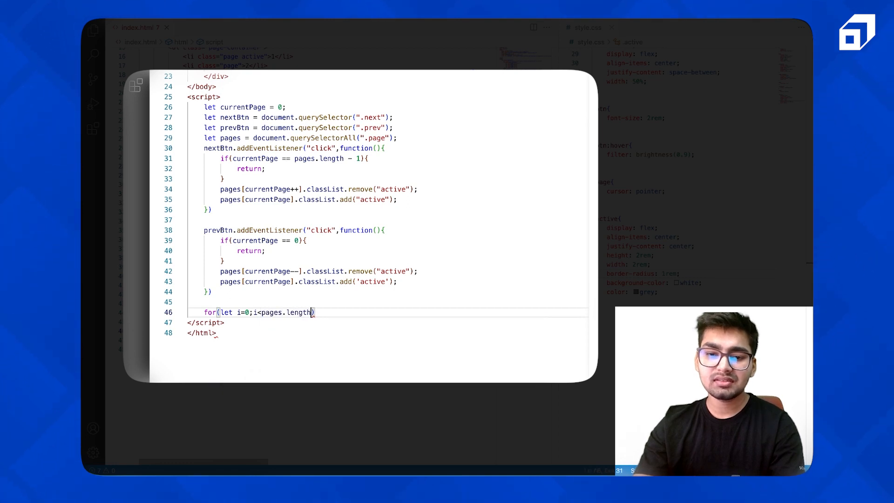
text(i++){)
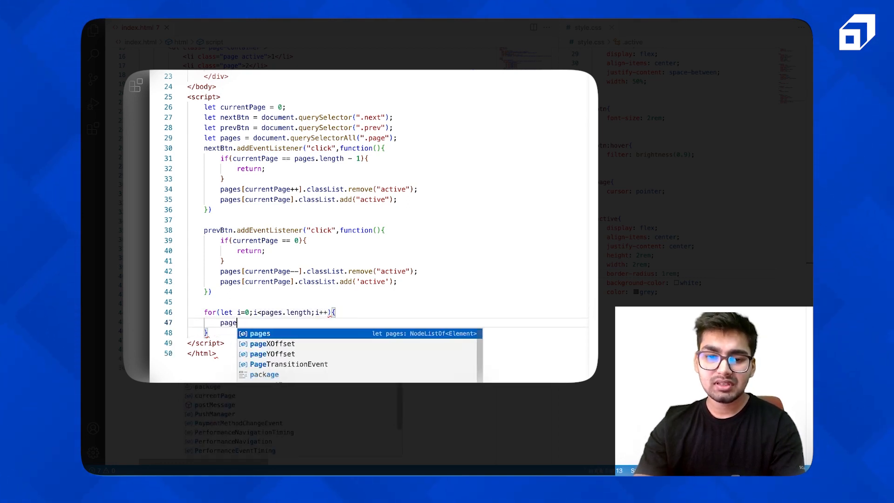
text([i])
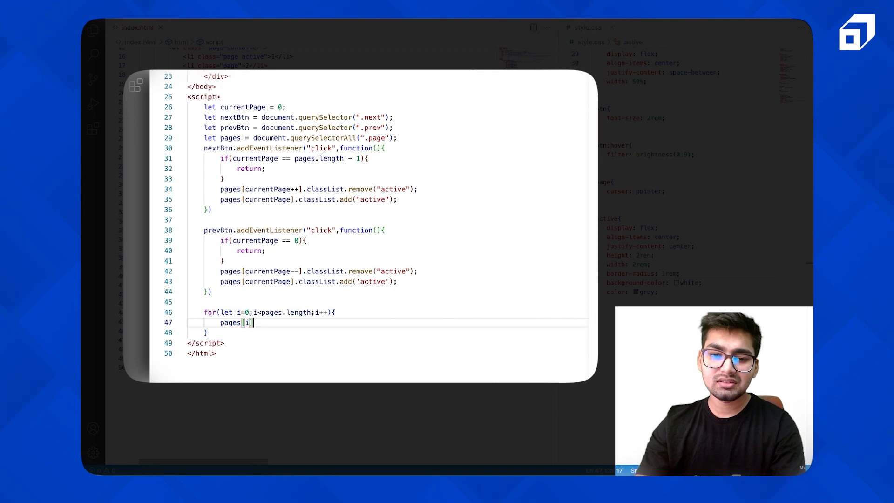
text(.addEventListener()
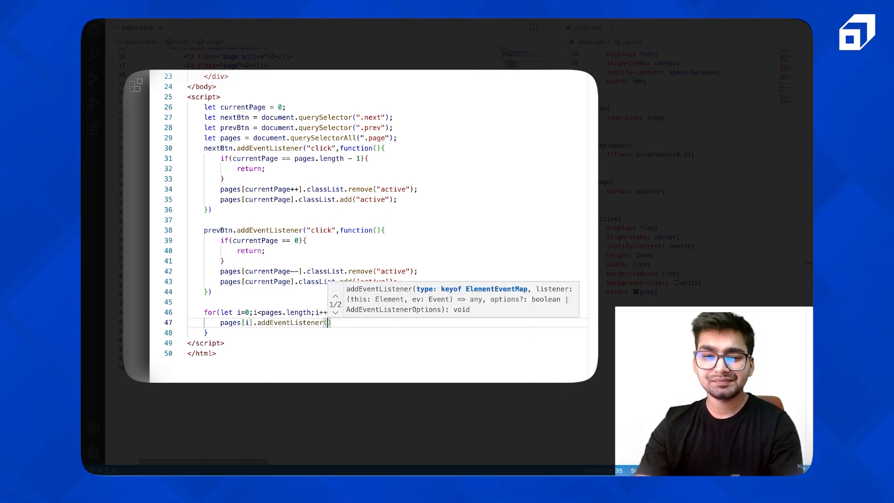
text("click",function()
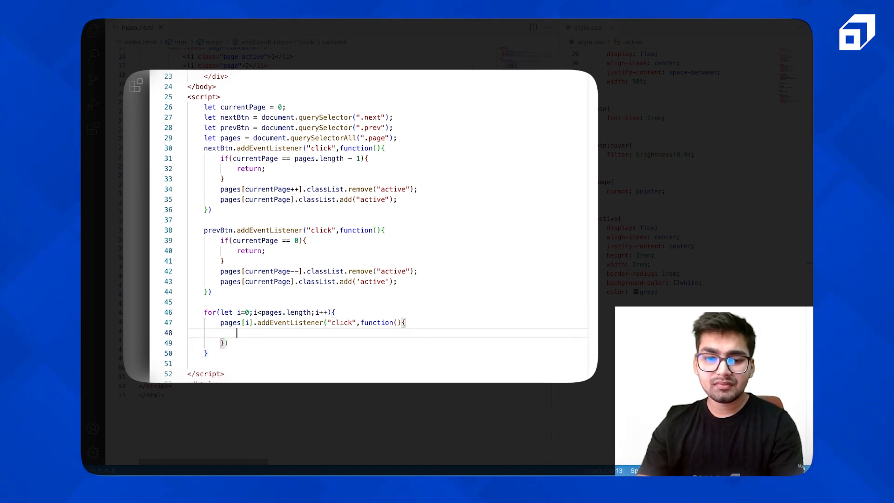
In the page callback, remove "active" from pages[currentPage] and add it to pages[i].
text(pages[currentPage)
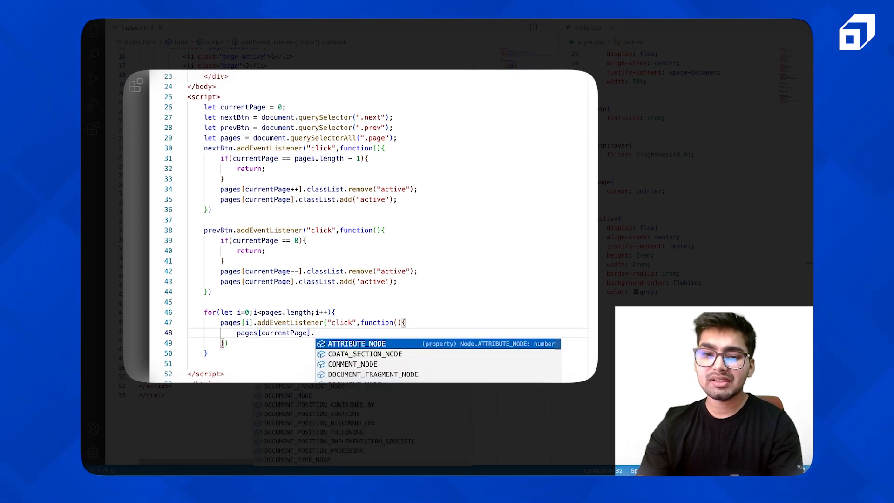
text(.classList.remove("active");)
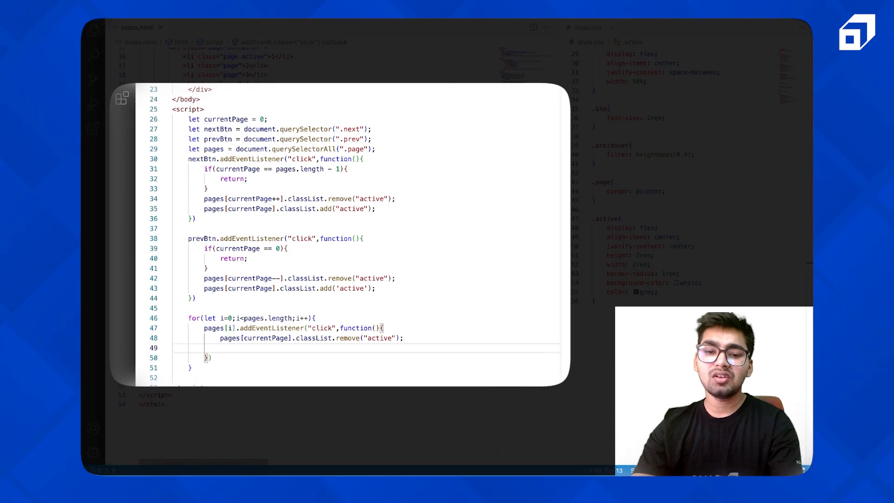
text(pages[i].classList)
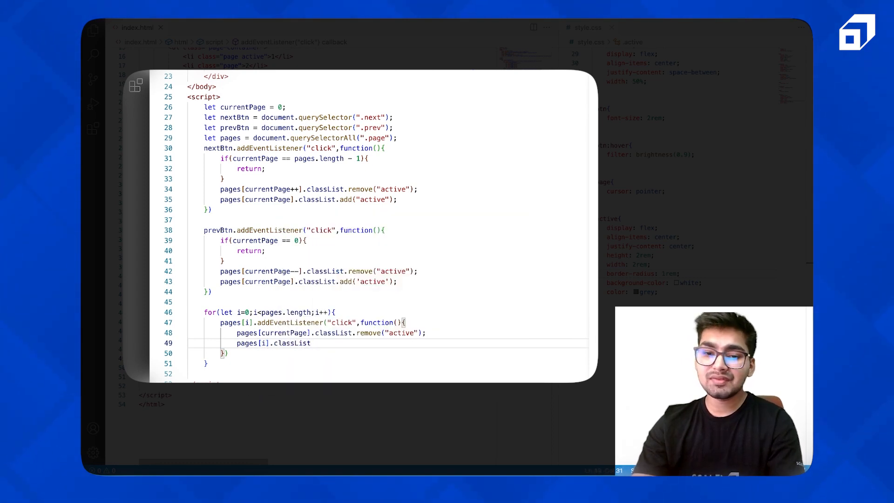
text(.add("a"))
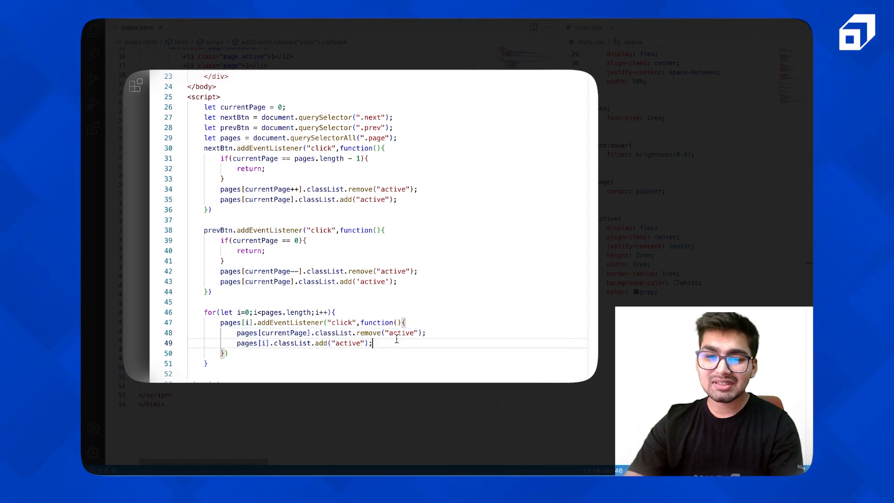
Set currentPage = i, then test clicking page numbers and the prev/next chevrons.
text(currentPage =)
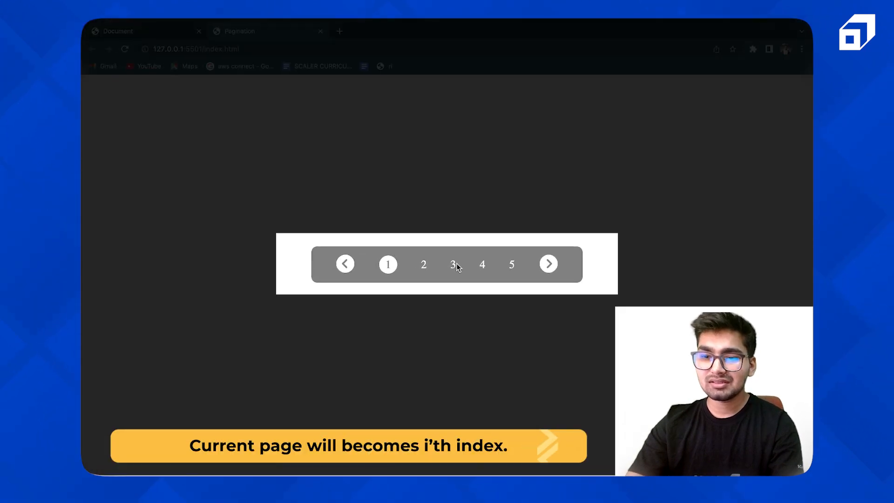
click(482, 264)
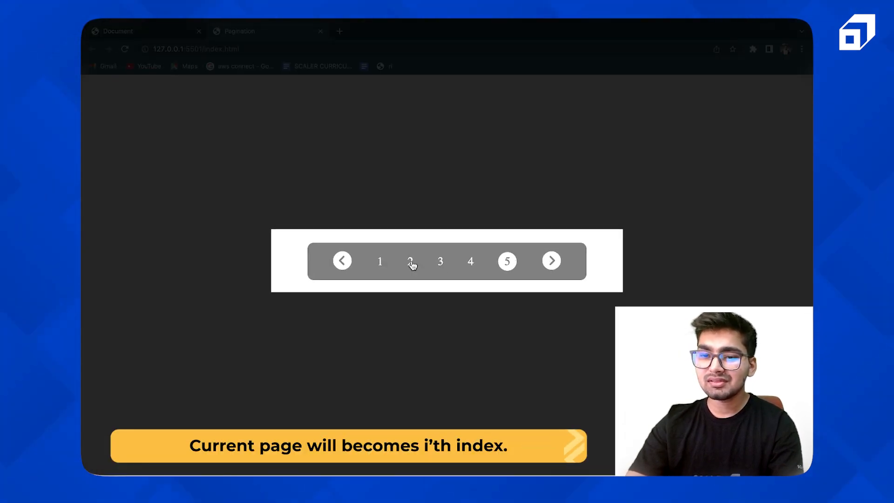
click(417, 260)
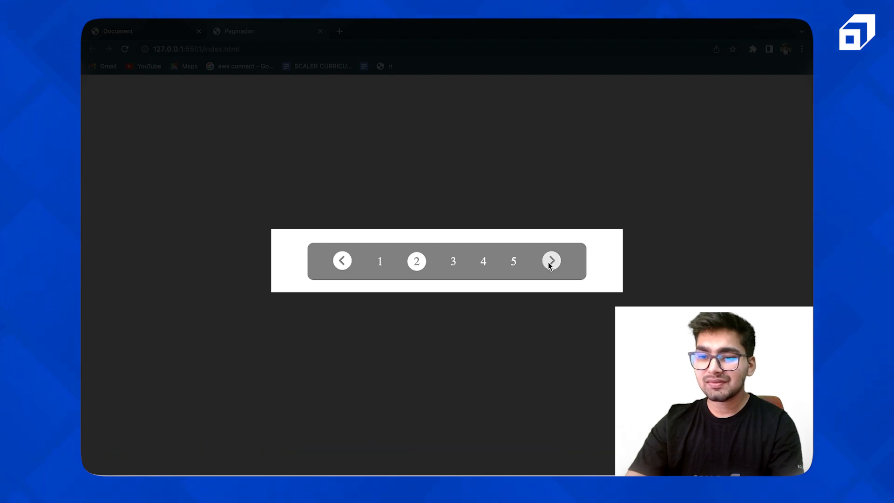
mouse_move(341, 261)
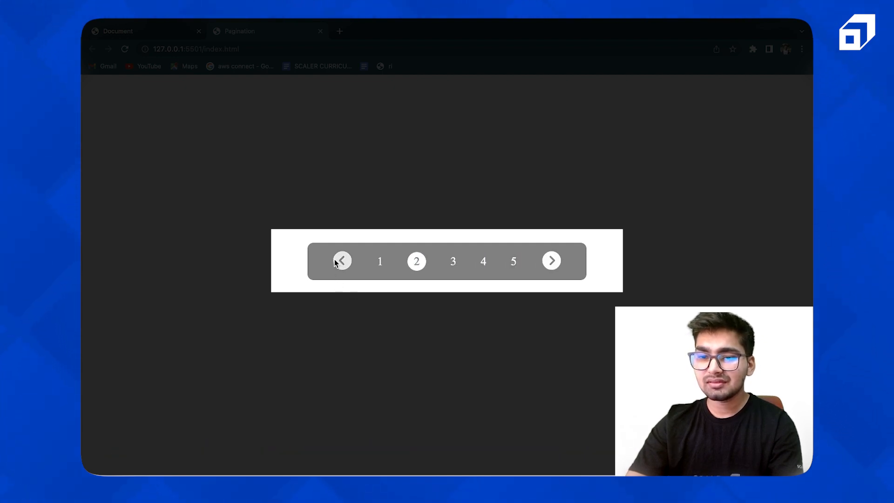
click(507, 261)
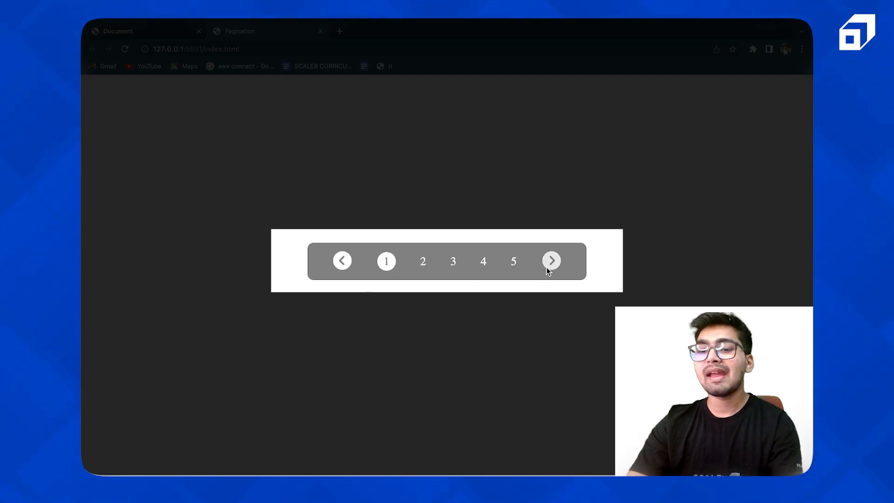
click(550, 260)
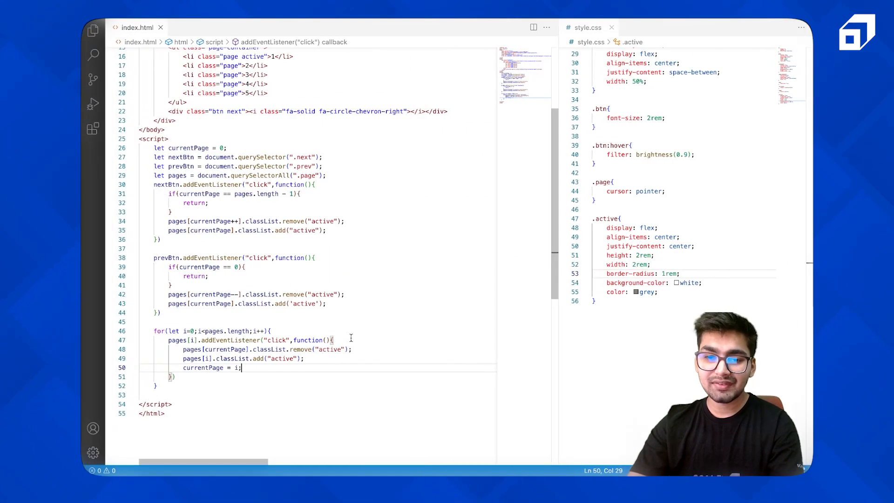
Start an if (i == currentPage) guard at the top of the page click callback.
text(if(i)
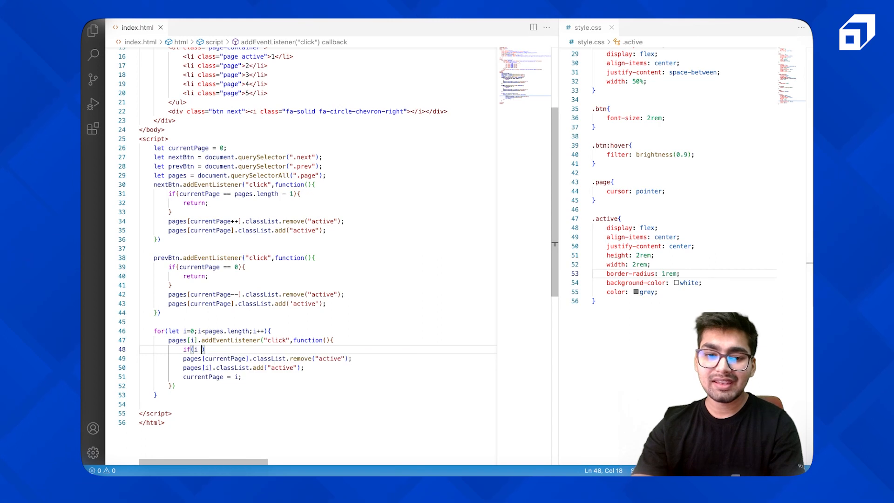
text(== currentPage))
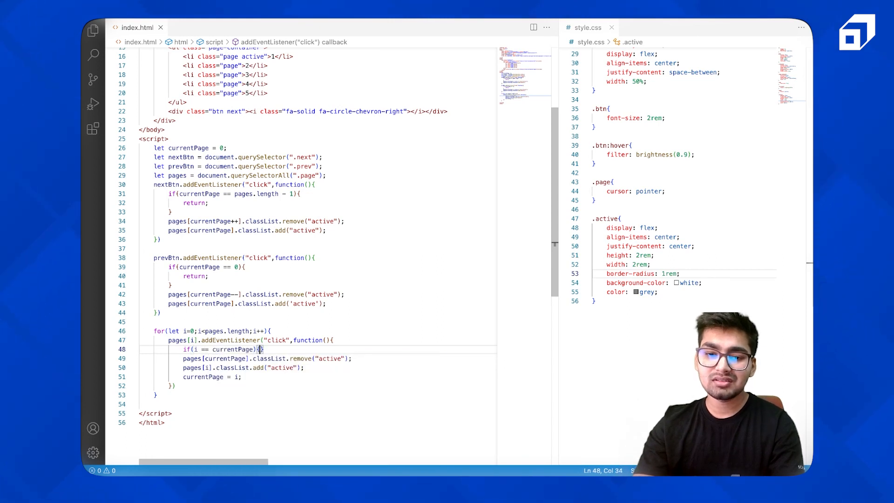